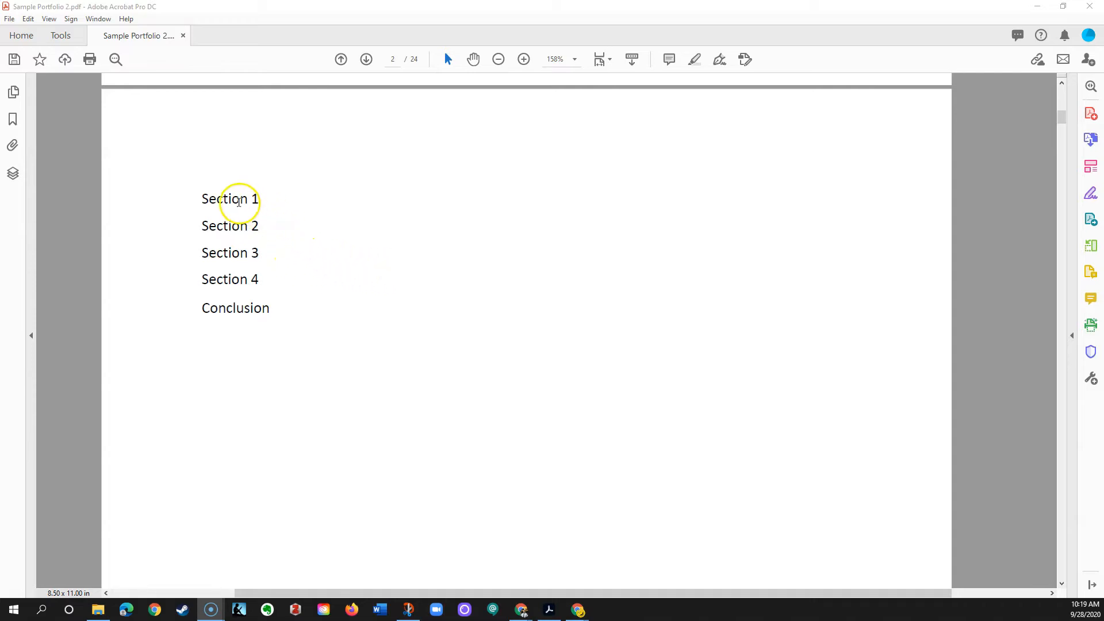
mouse_move(478, 297)
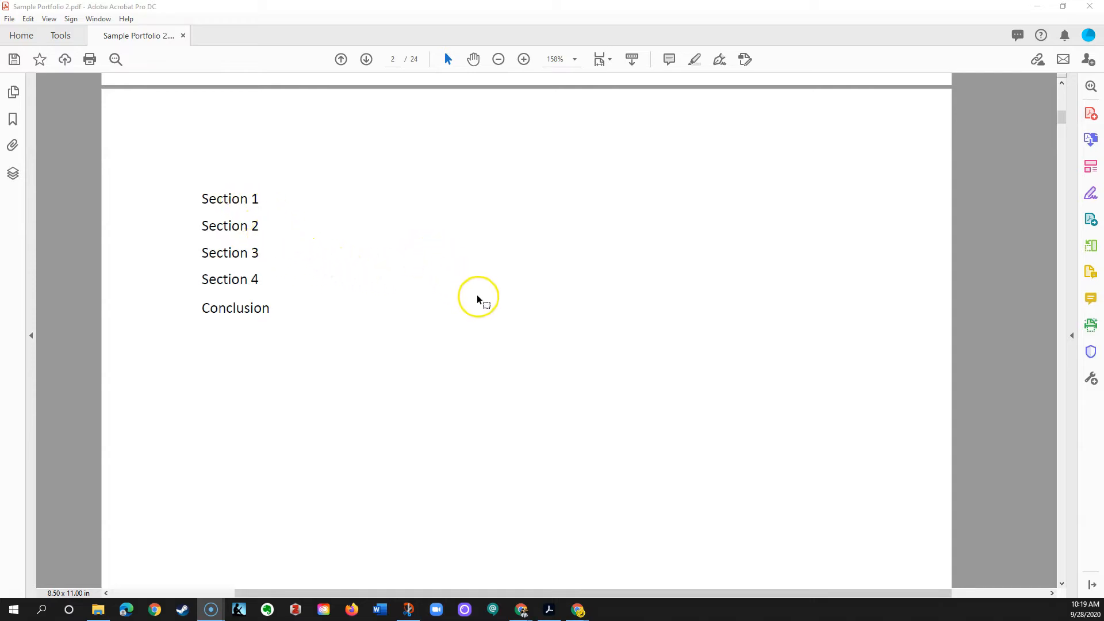
Scroll through the document, then bring up the full Tools page.
scroll(up, 3)
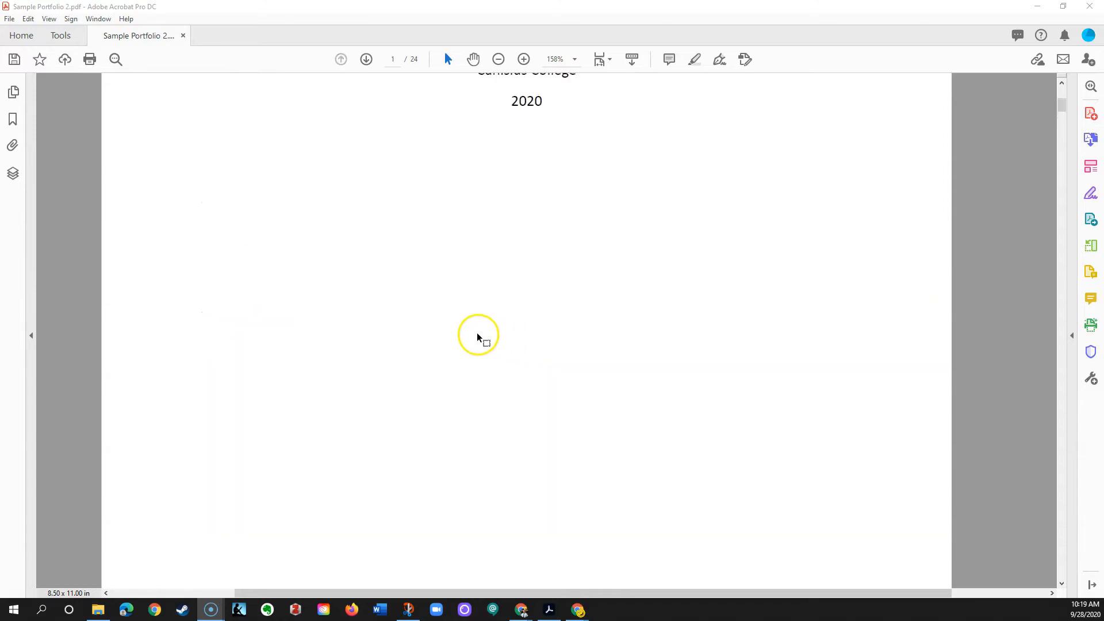
scroll(down, 3)
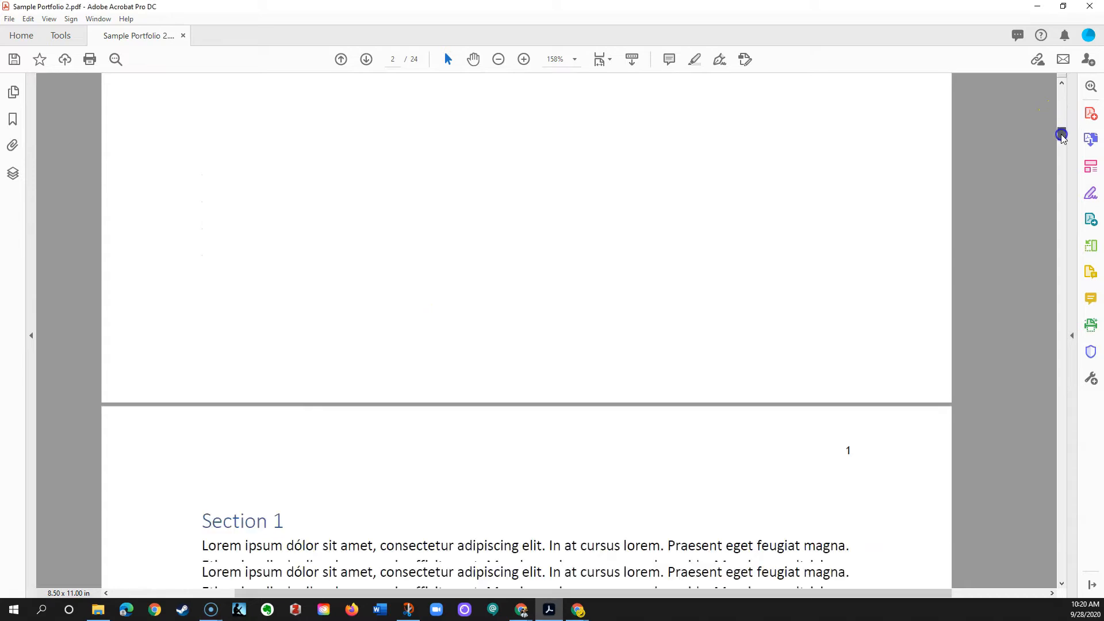
scroll(up, 3)
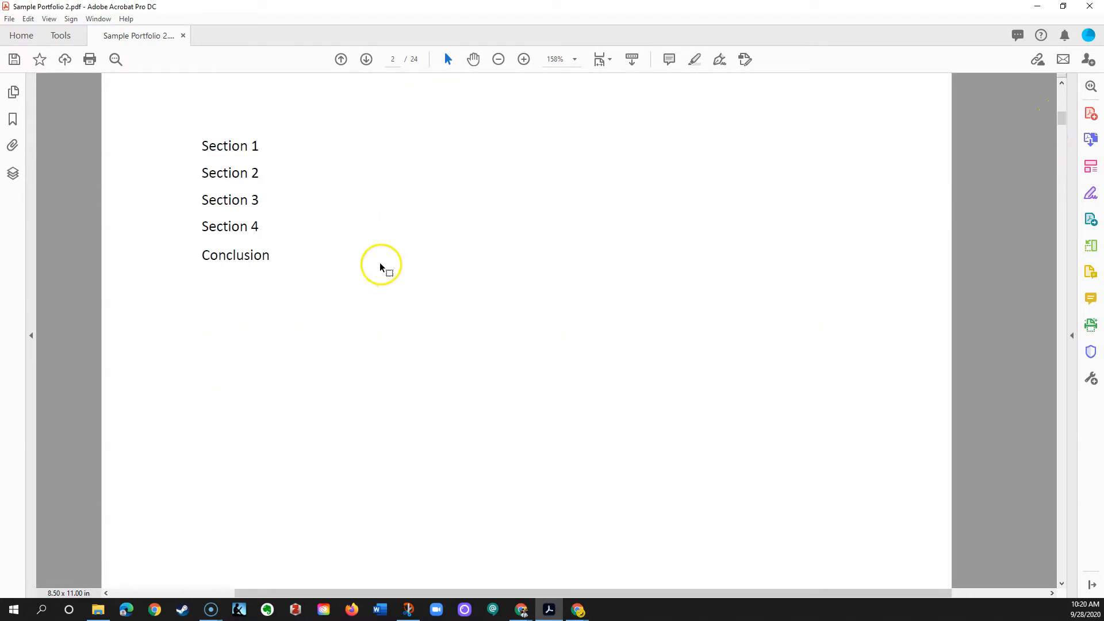
mouse_move(355, 246)
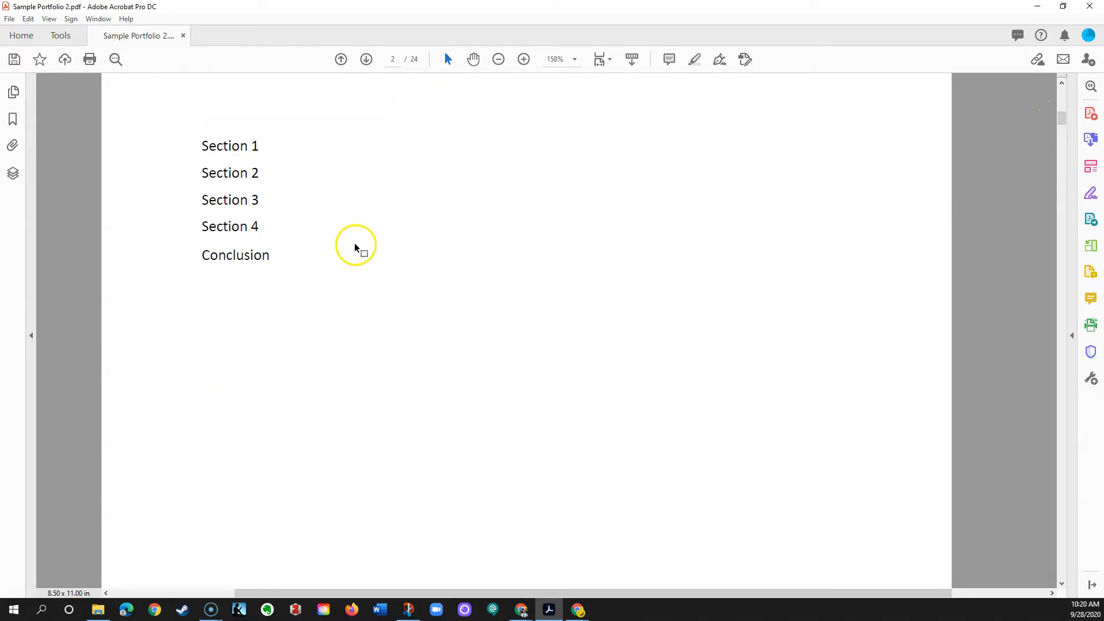
mouse_move(286, 196)
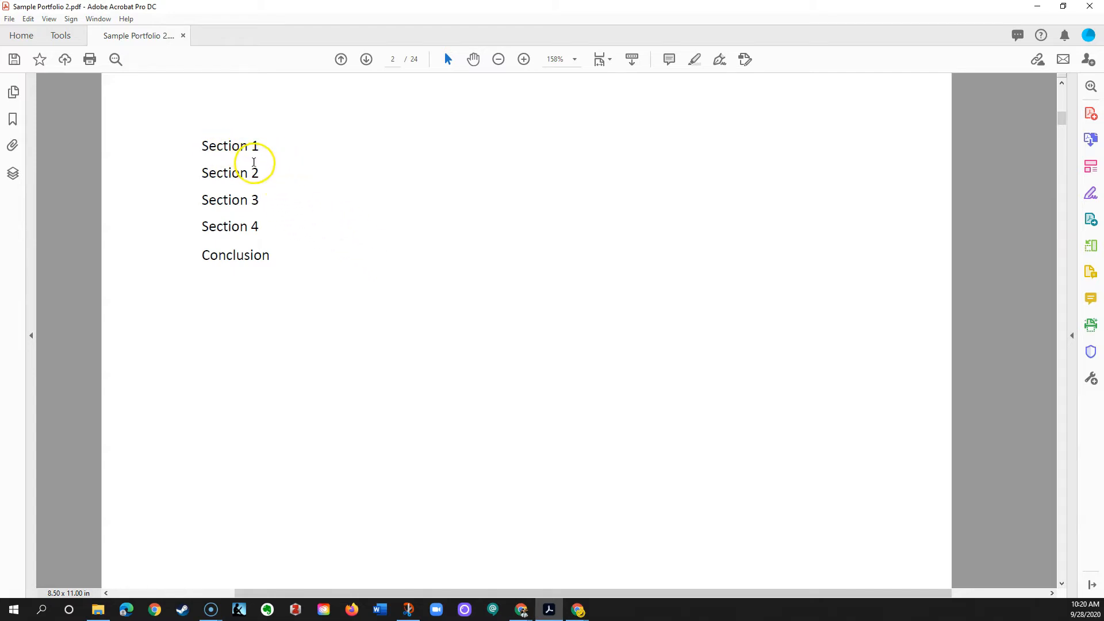
mouse_move(259, 163)
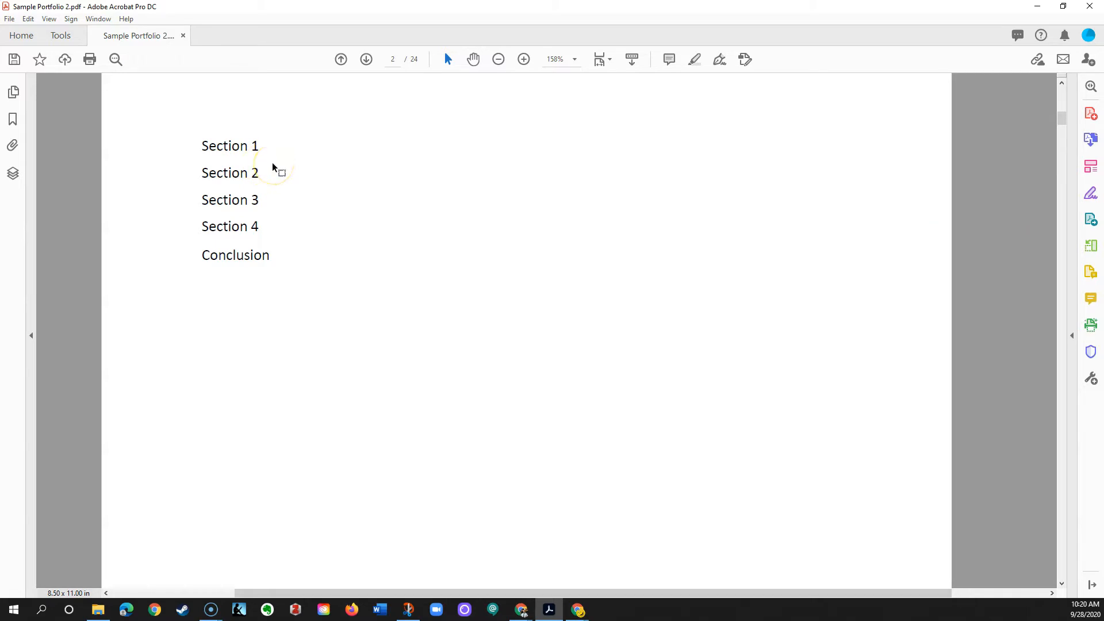
scroll(down, 3)
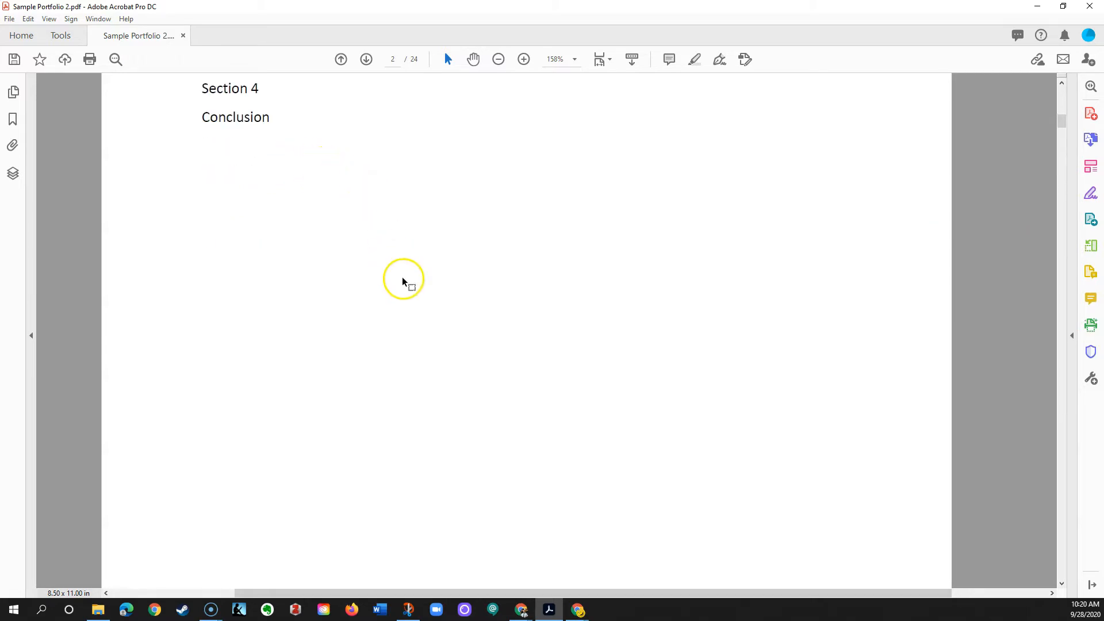
scroll(up, 3)
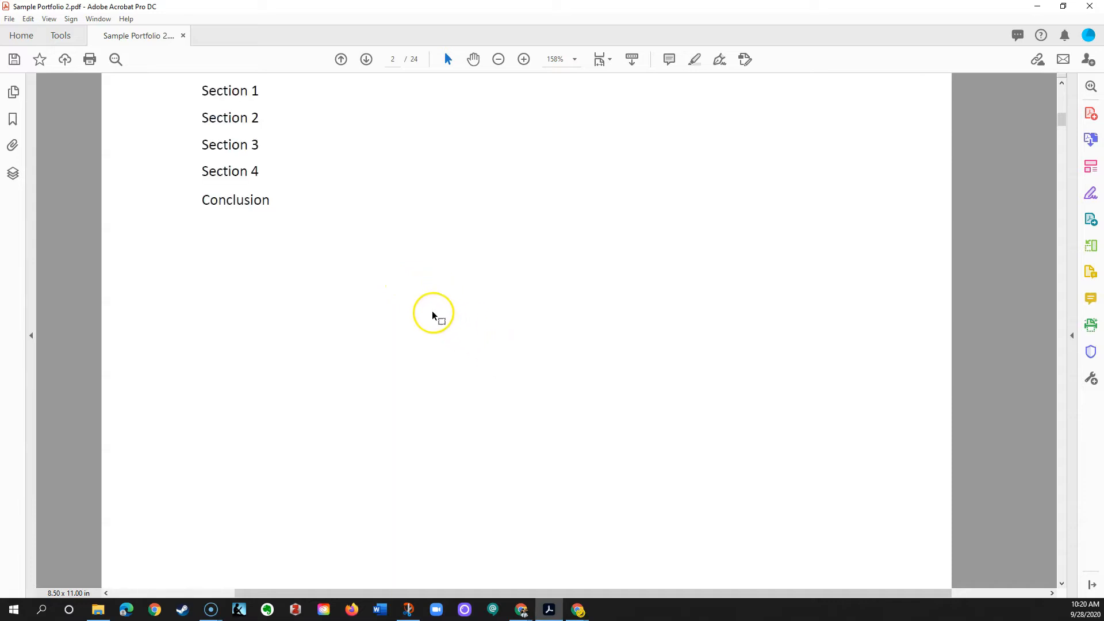
scroll(down, 3)
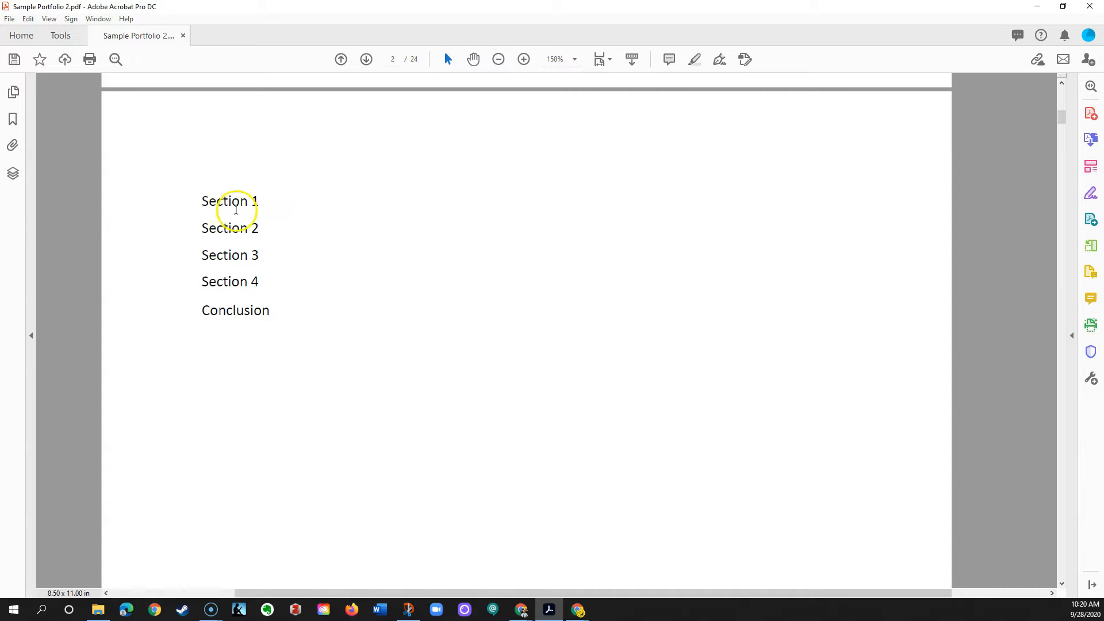
mouse_move(238, 243)
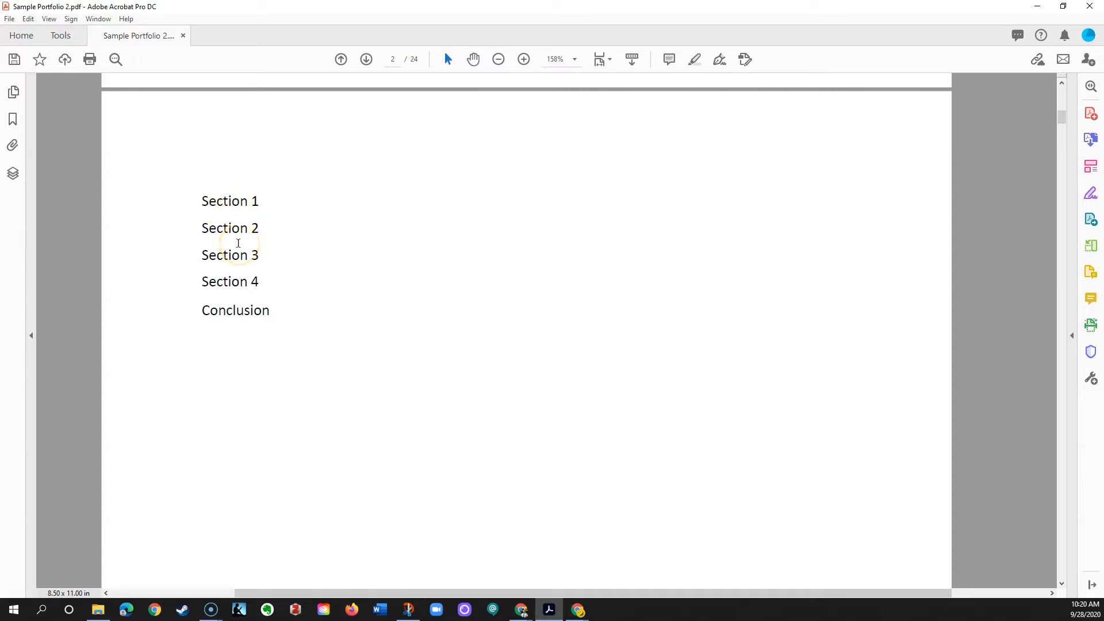
mouse_move(332, 243)
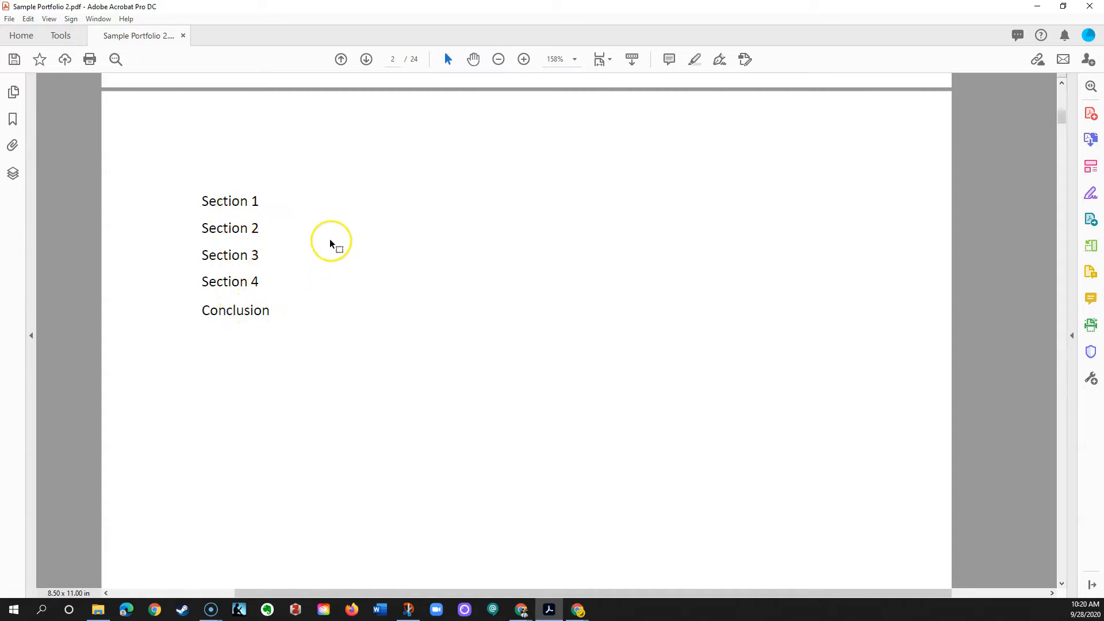
mouse_move(234, 245)
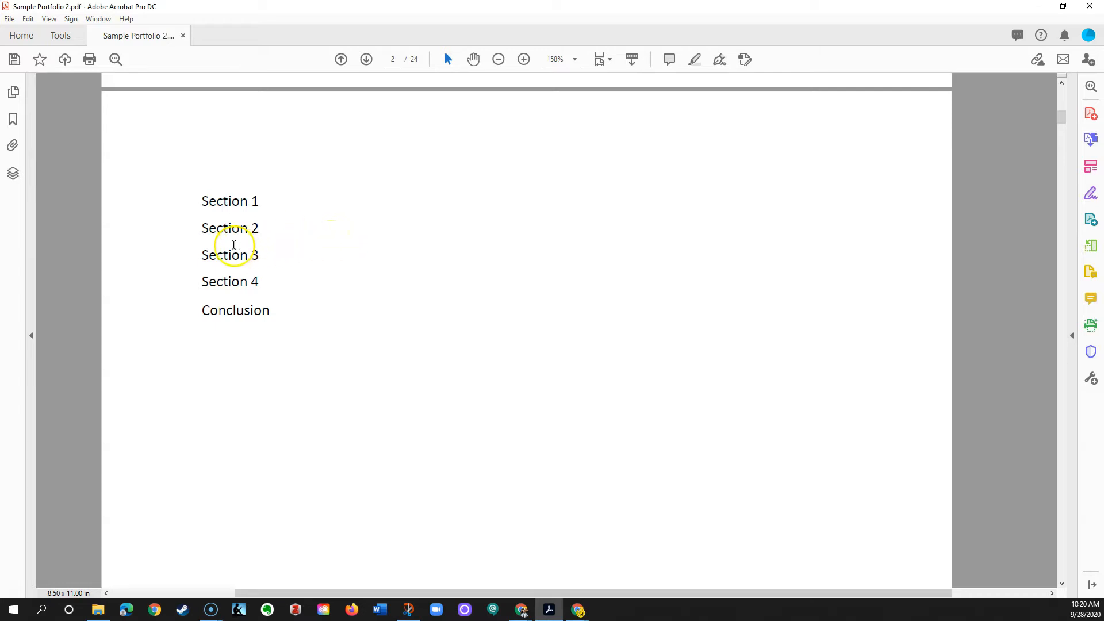
mouse_move(701, 222)
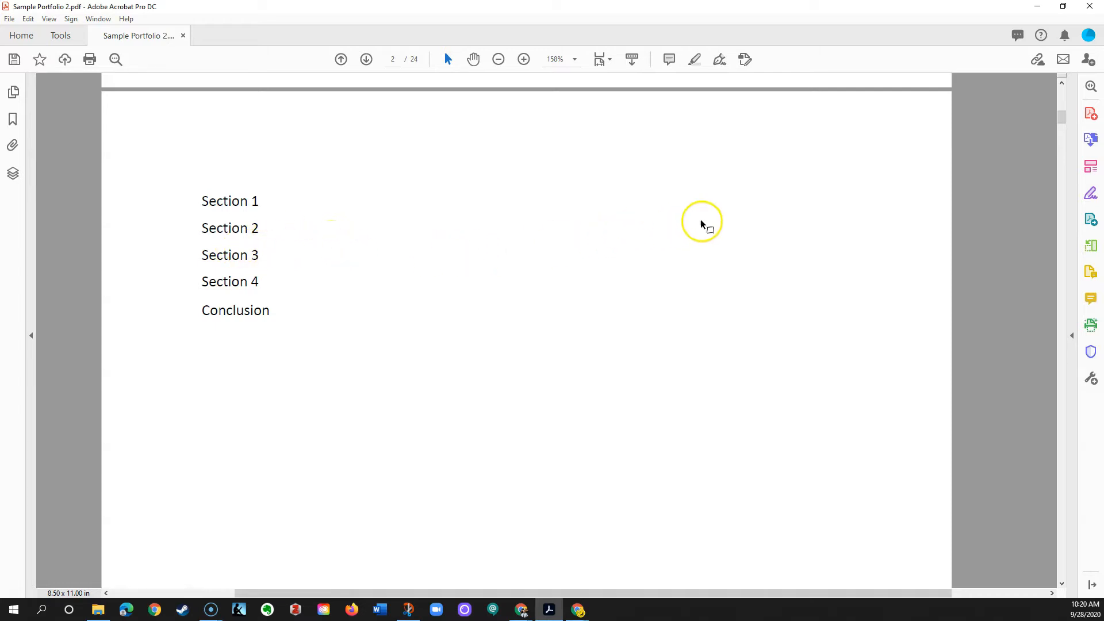
mouse_move(1091, 166)
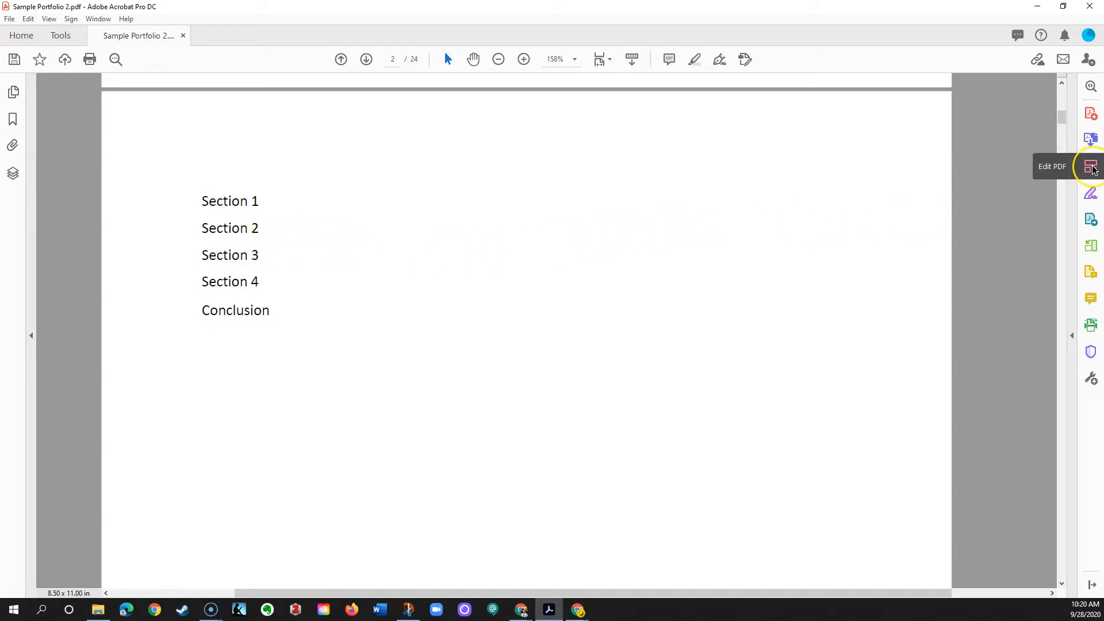
mouse_move(314, 226)
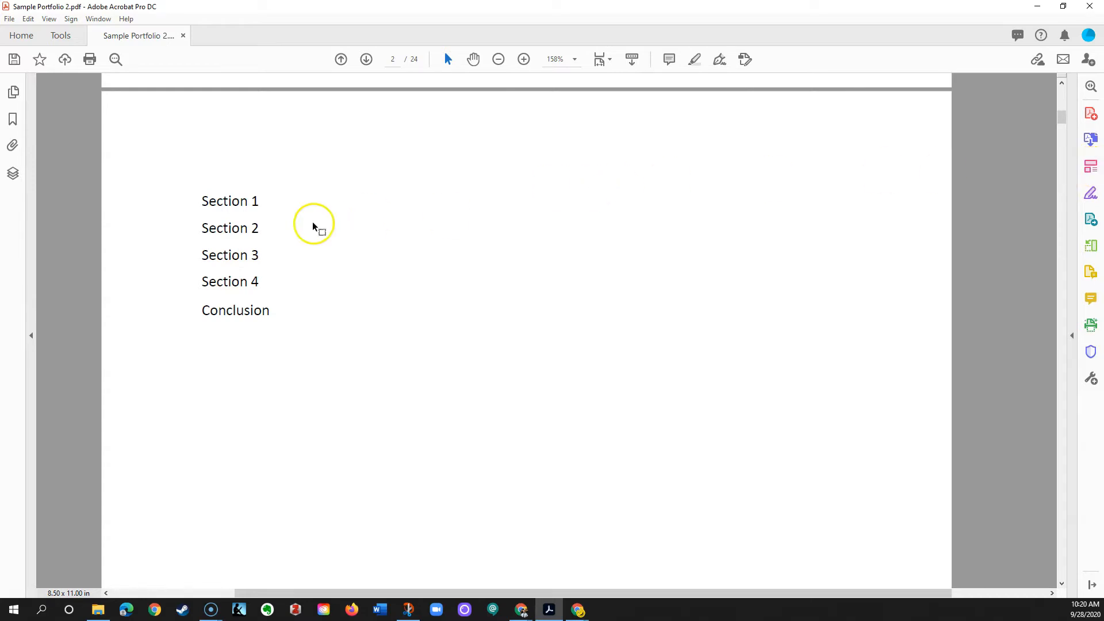
click(60, 35)
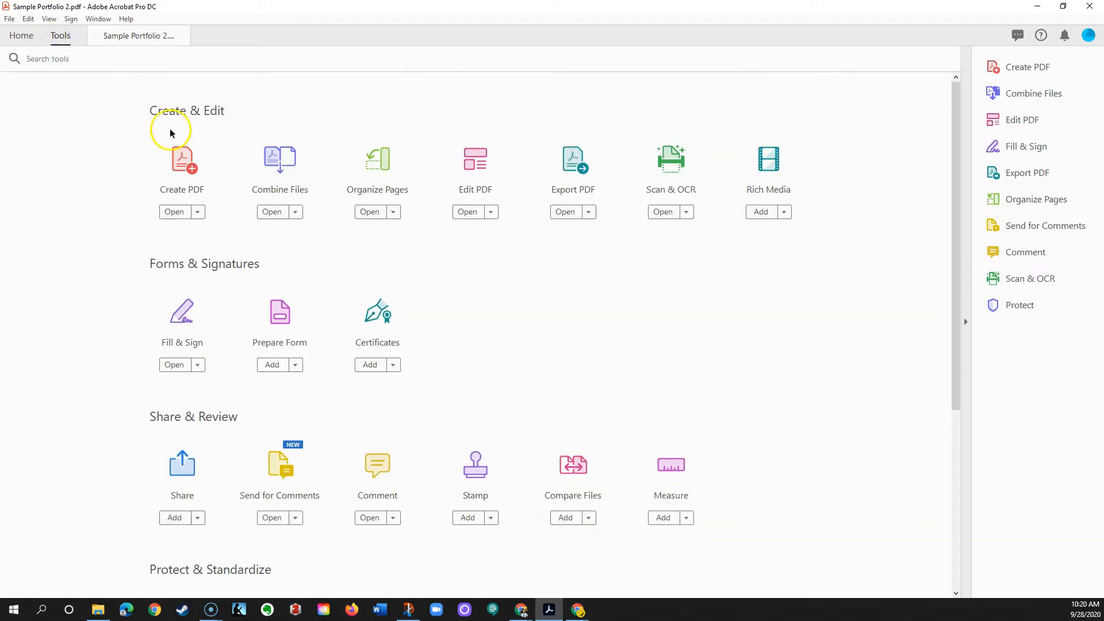
mouse_move(475, 160)
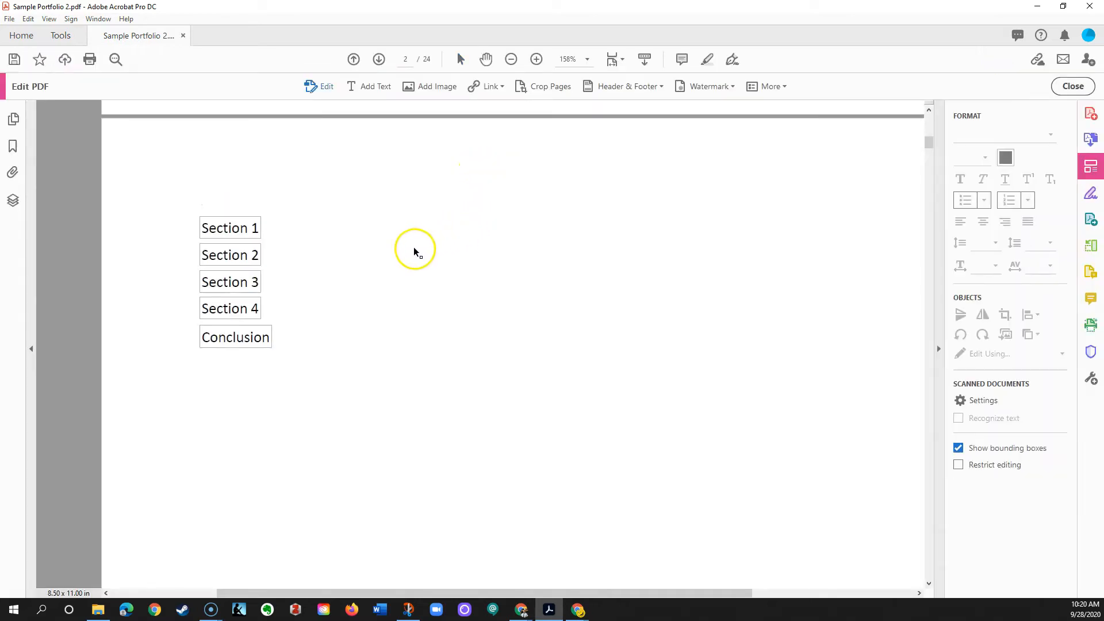
mouse_move(285, 248)
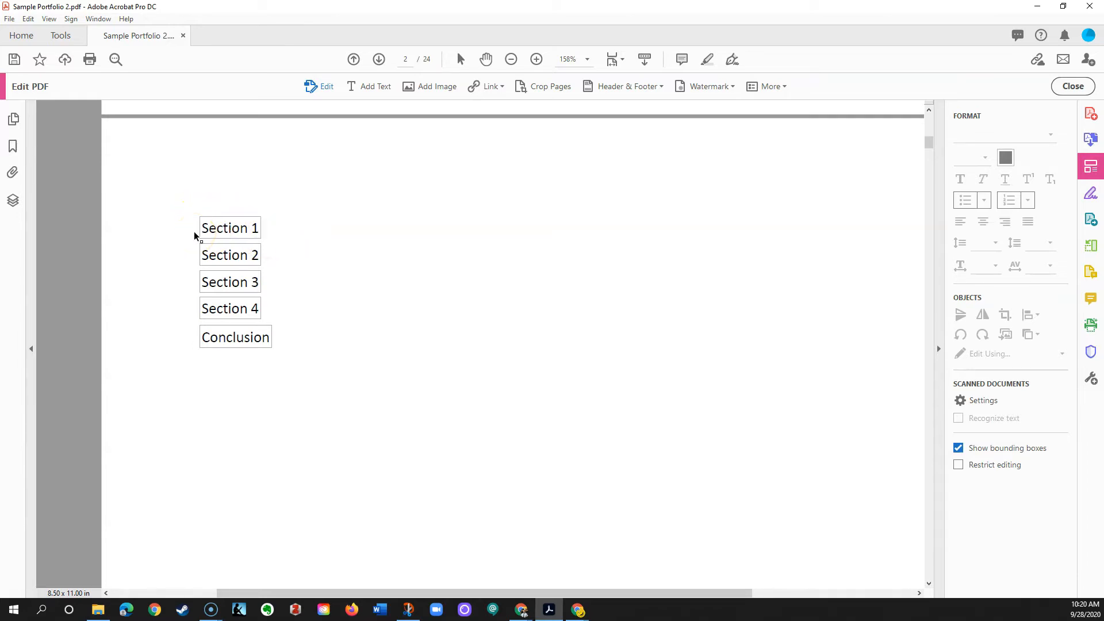
mouse_move(499, 162)
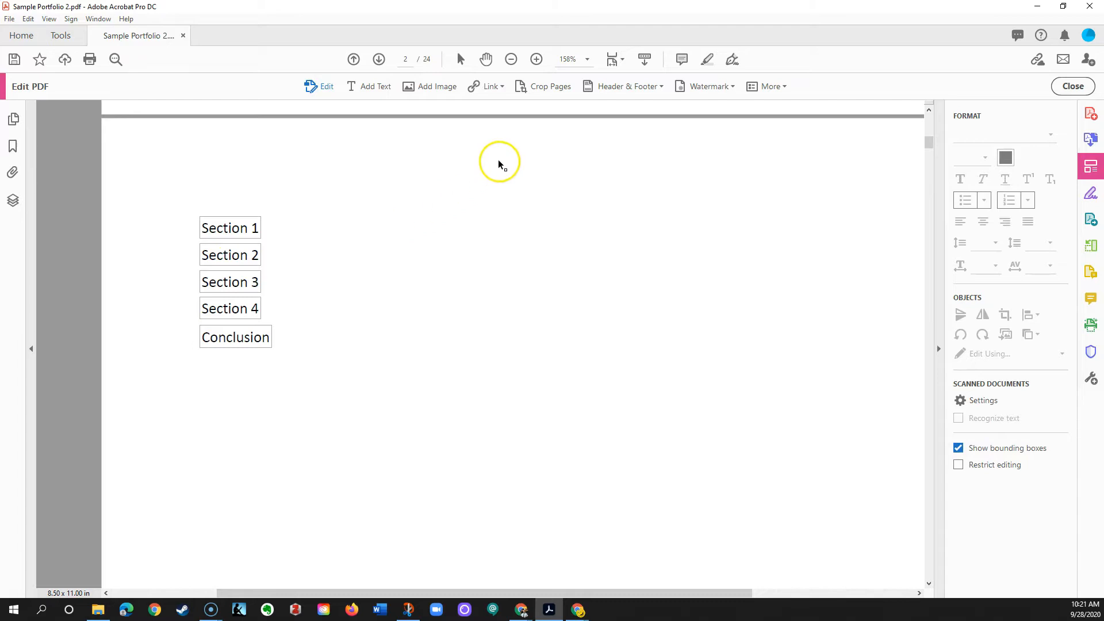
mouse_move(491, 86)
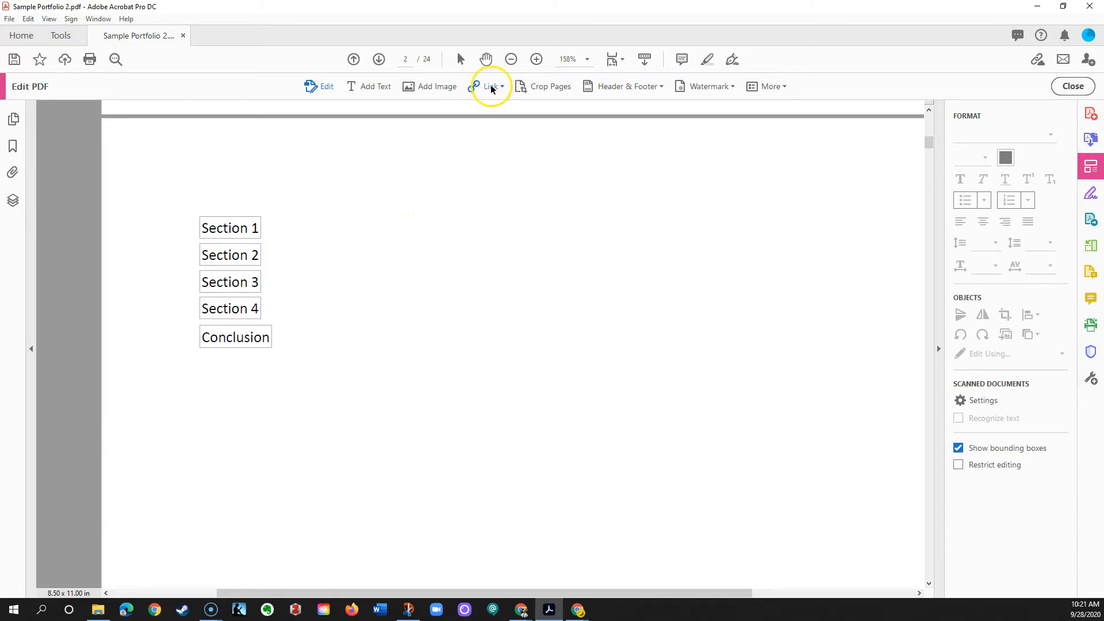
Choose Add/Edit Web or Document Link from the Link dropdown and mark the Section 1 area.
click(490, 86)
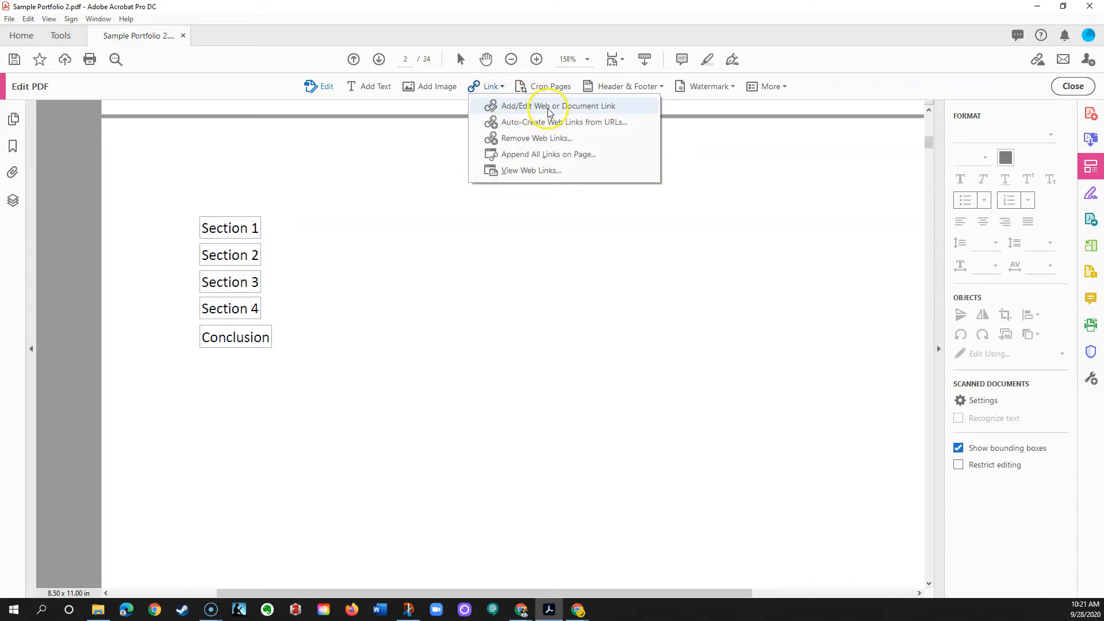
mouse_move(583, 110)
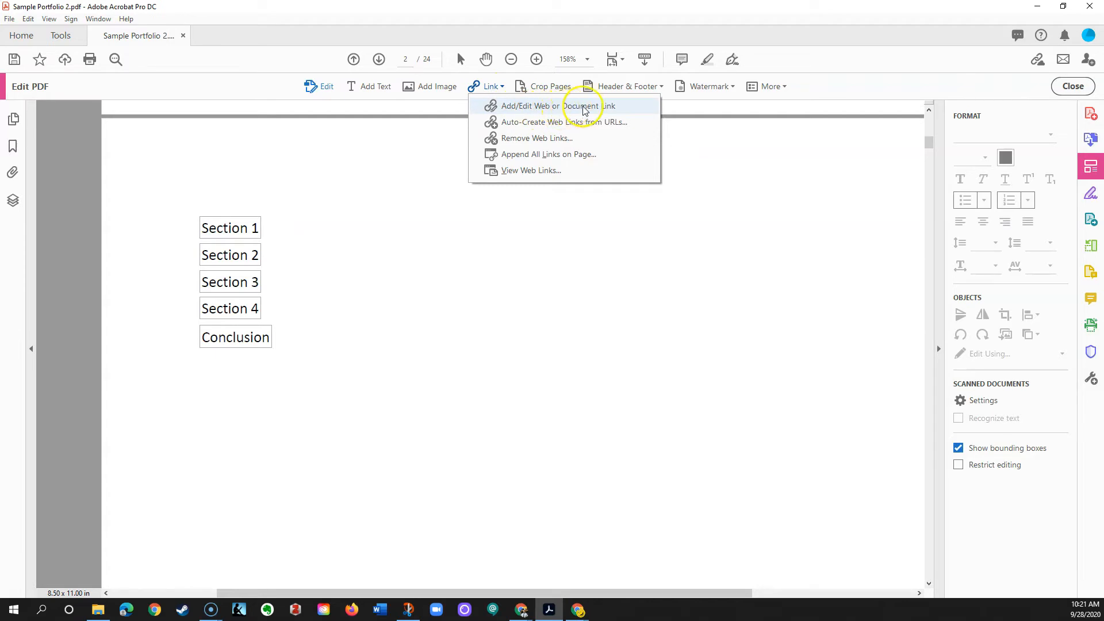
click(559, 106)
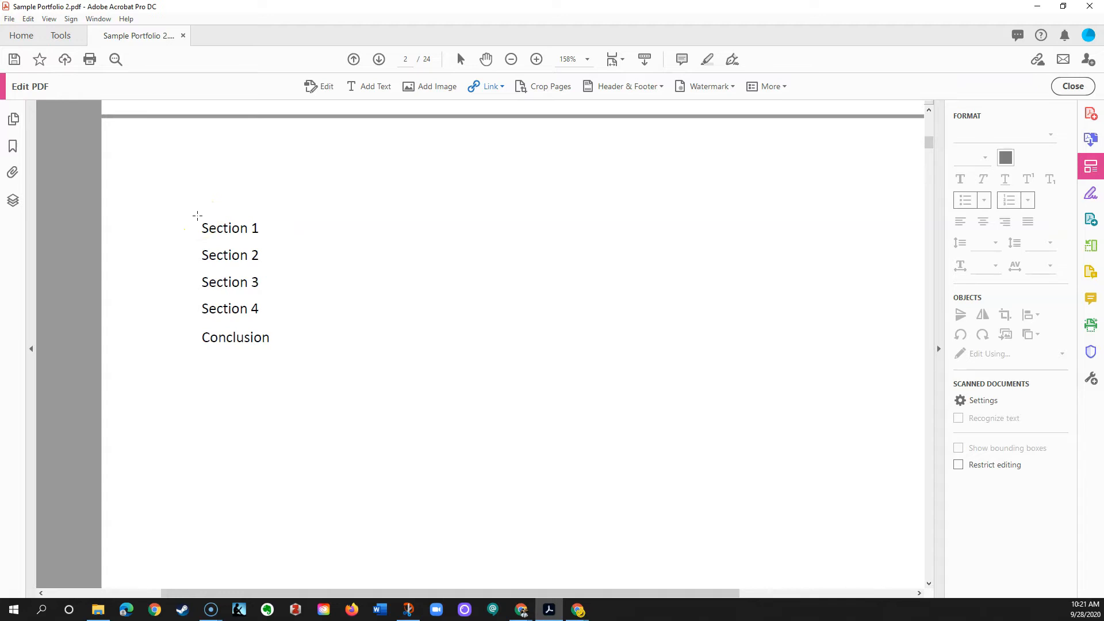
click(230, 227)
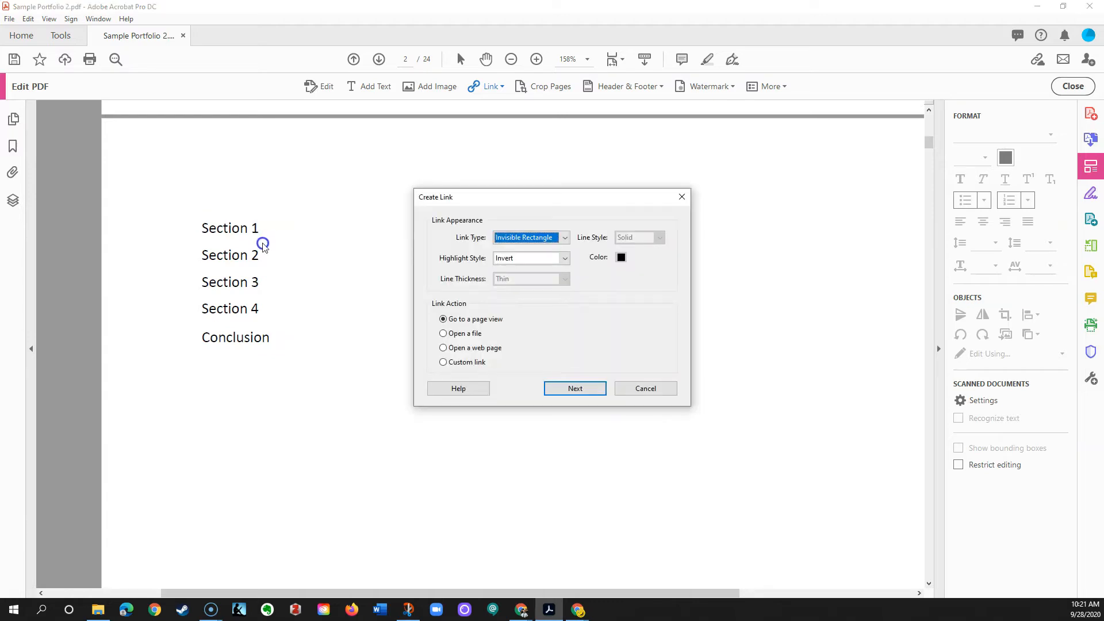
mouse_move(247, 235)
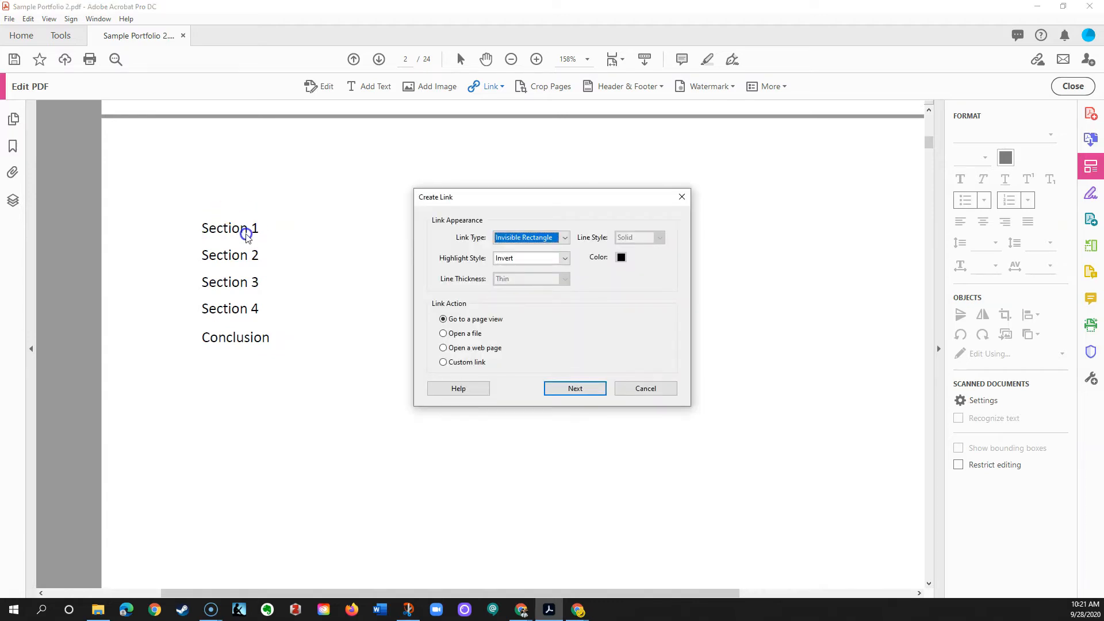
mouse_move(303, 242)
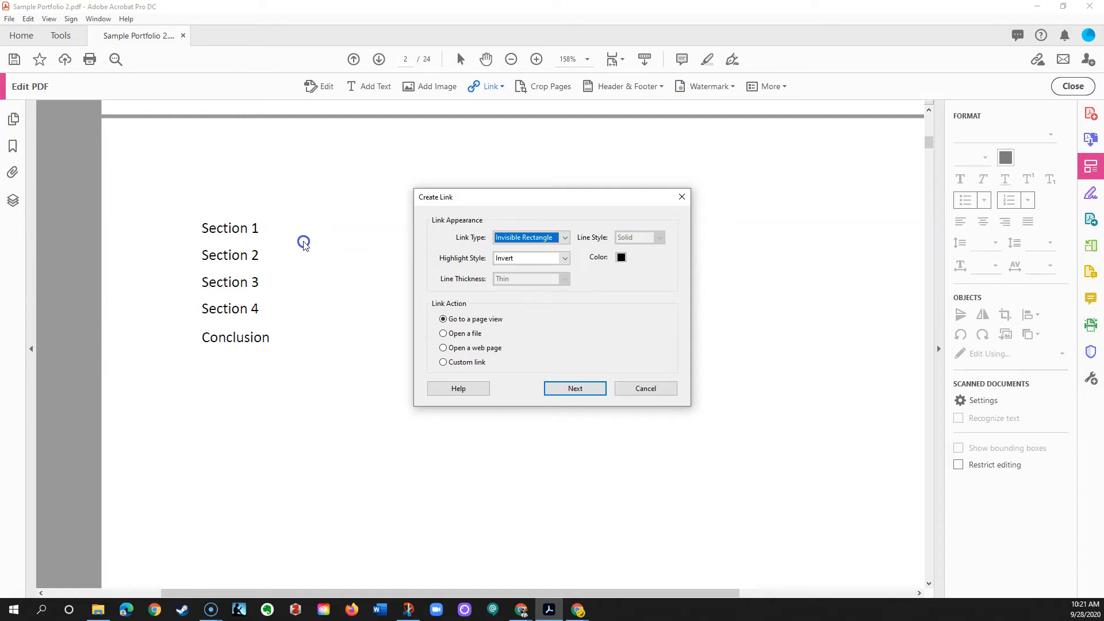
mouse_move(456, 251)
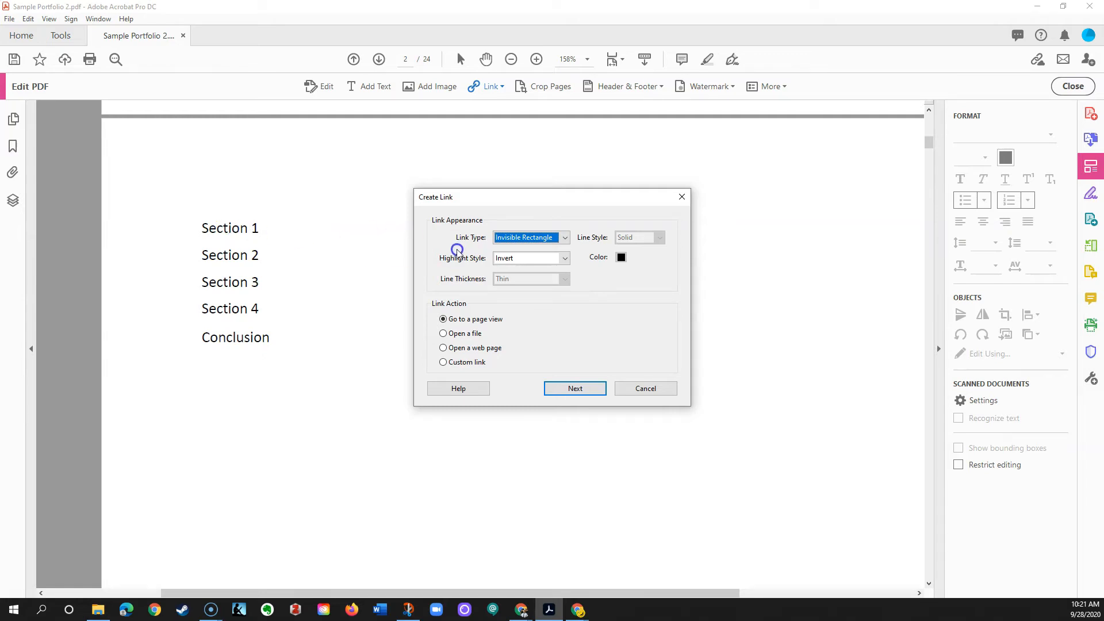
mouse_move(467, 204)
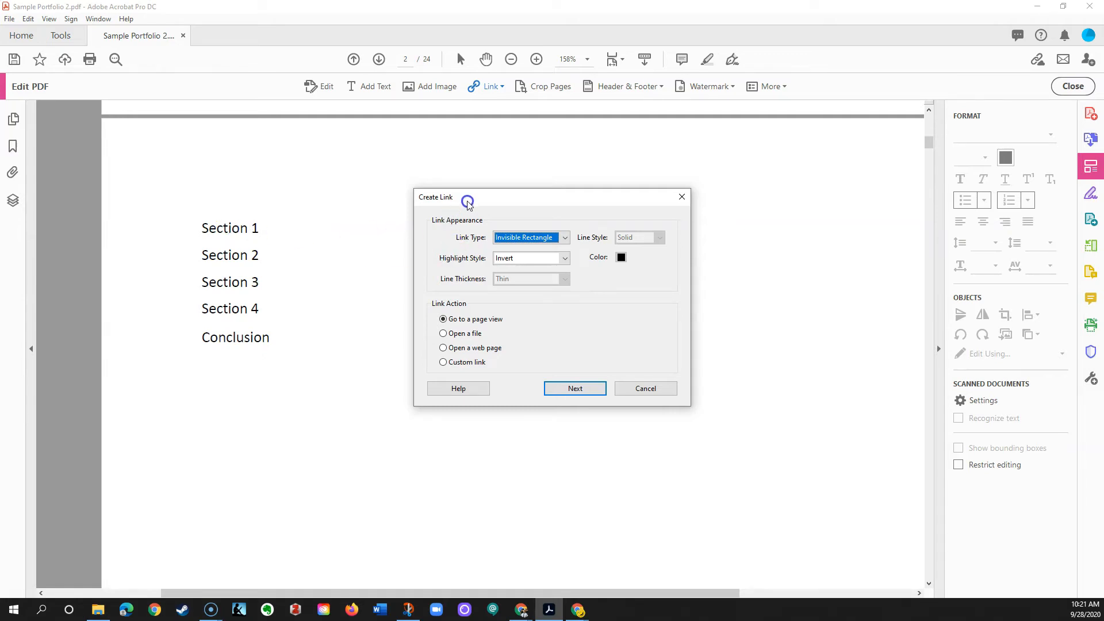
mouse_move(551, 308)
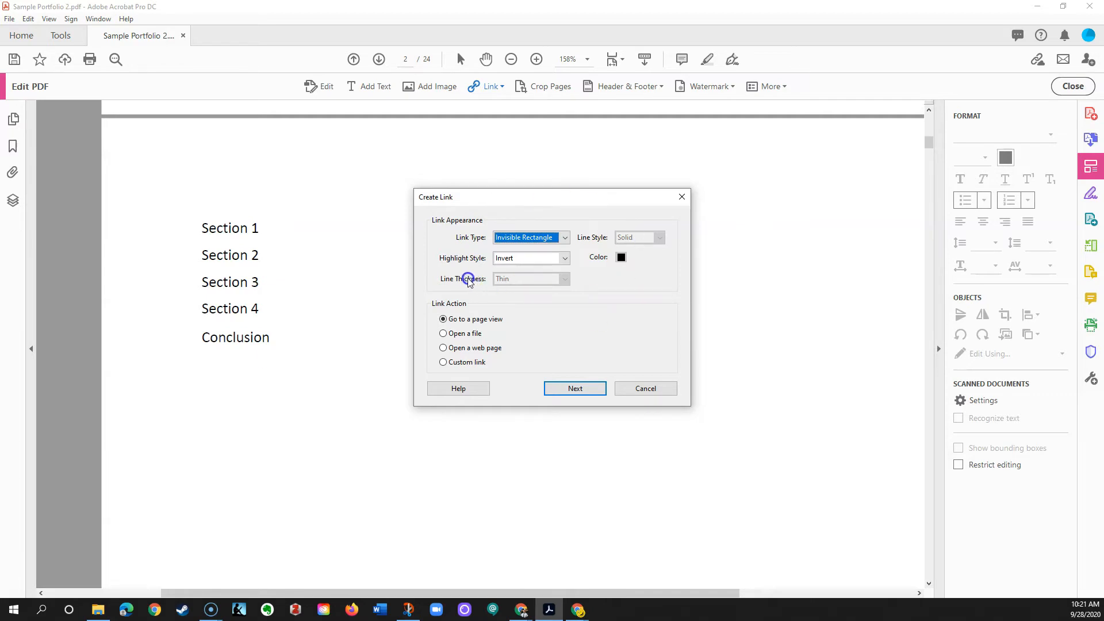
mouse_move(469, 266)
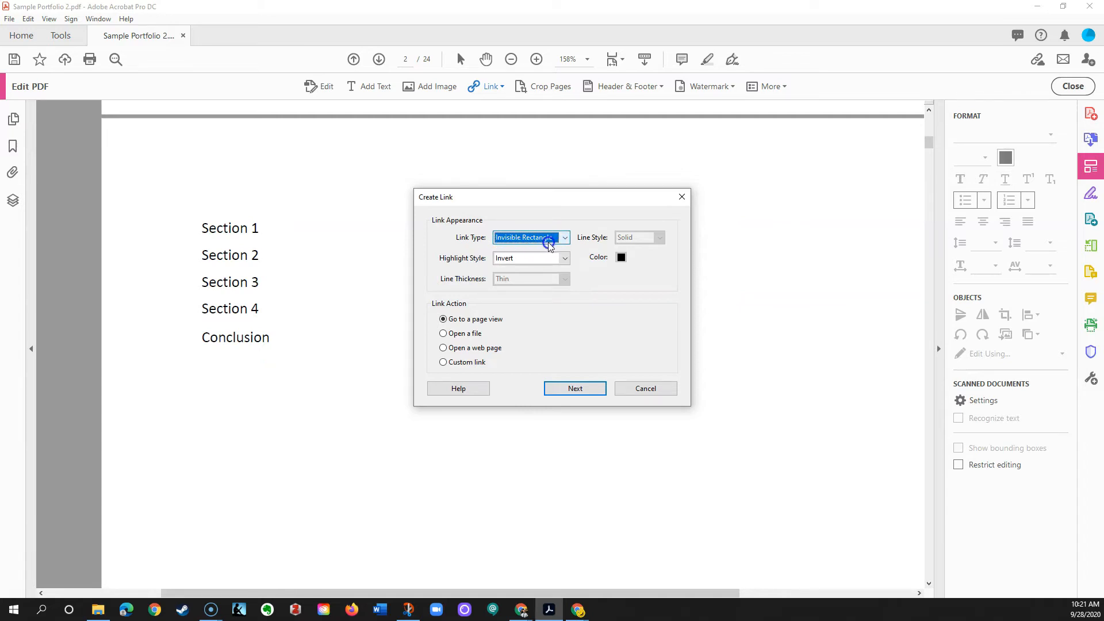
mouse_move(205, 223)
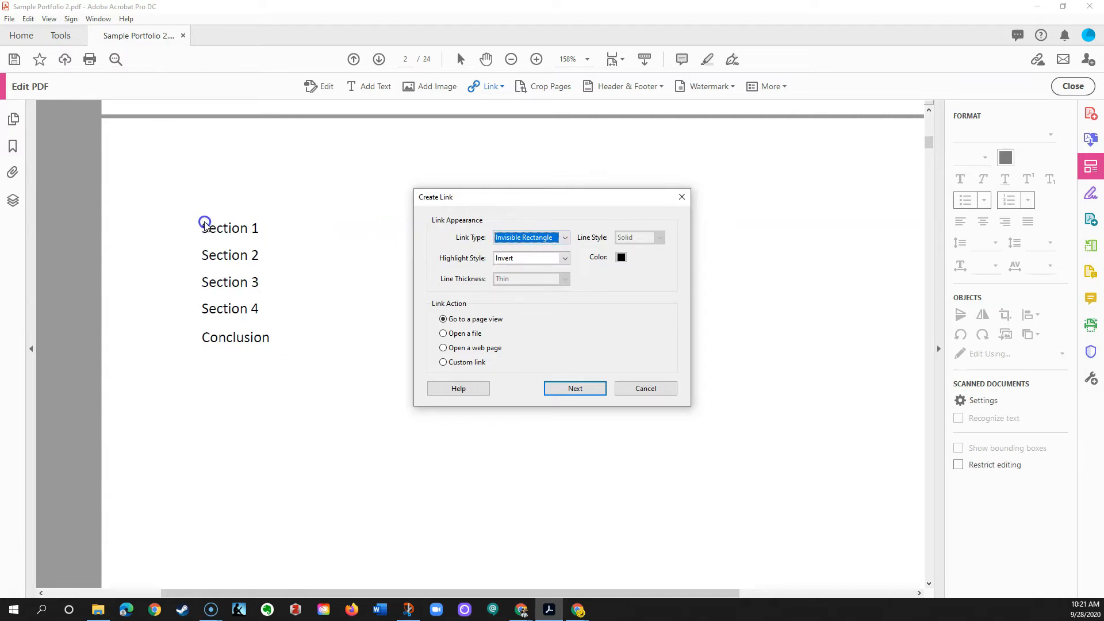
mouse_move(225, 304)
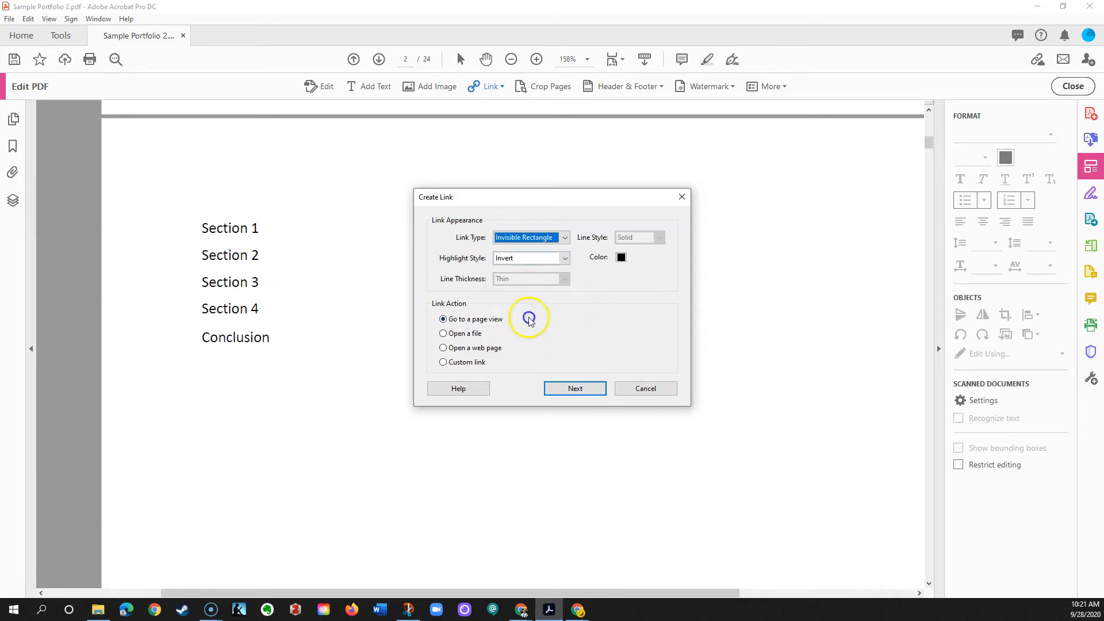
Keep Invisible Rectangle and Go to a page view for the Section 1 link.
click(575, 388)
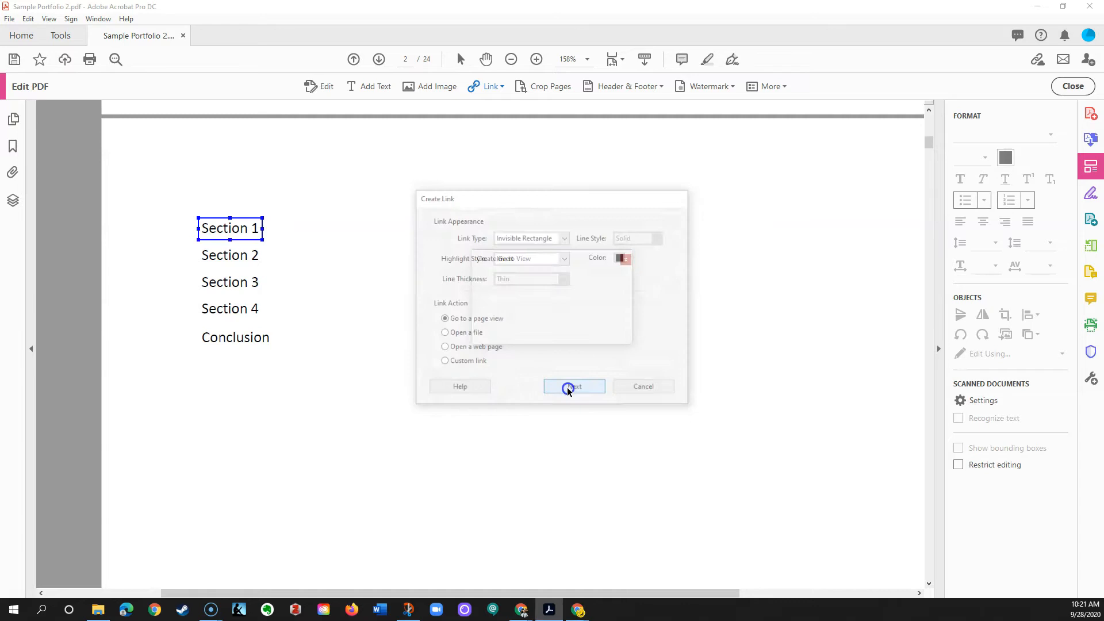
Set the Section 1 page as the Section 1 link's destination.
click(574, 386)
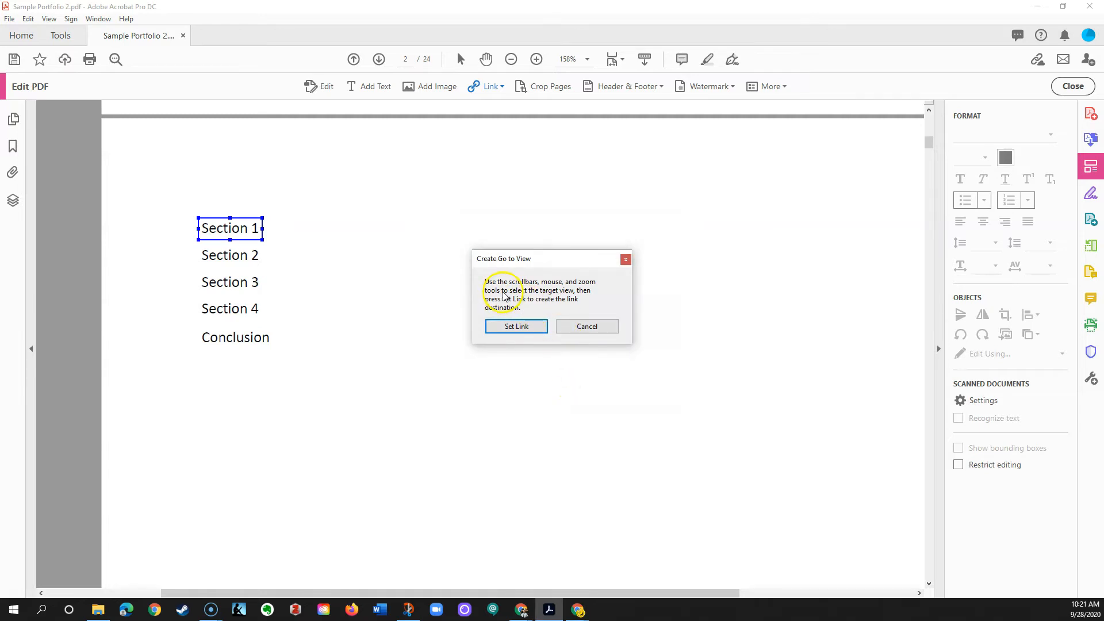
mouse_move(577, 292)
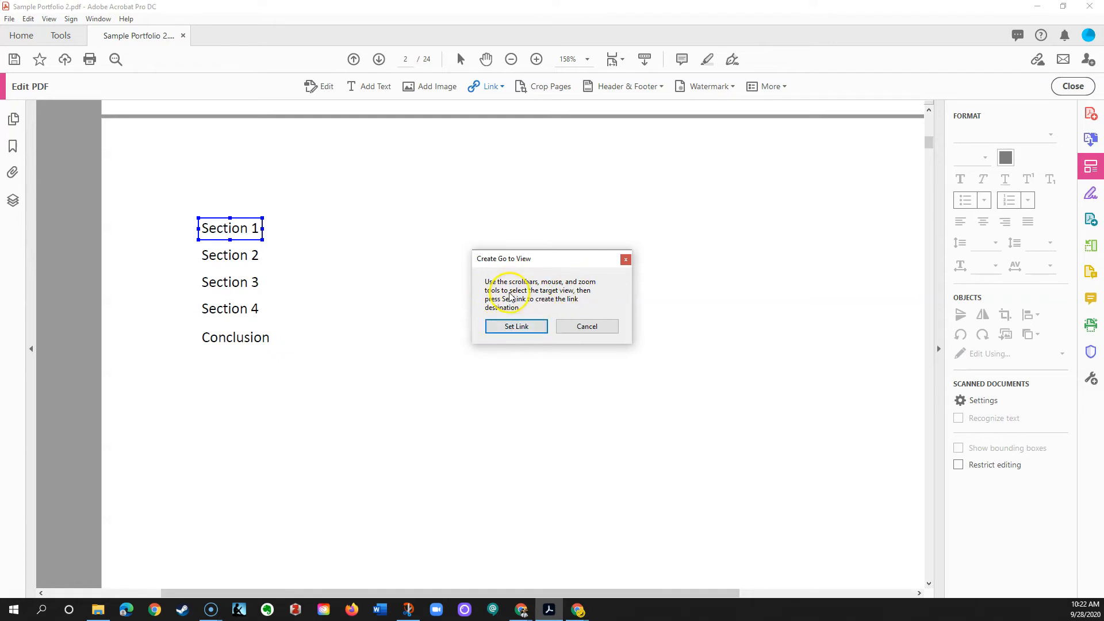
mouse_move(378, 245)
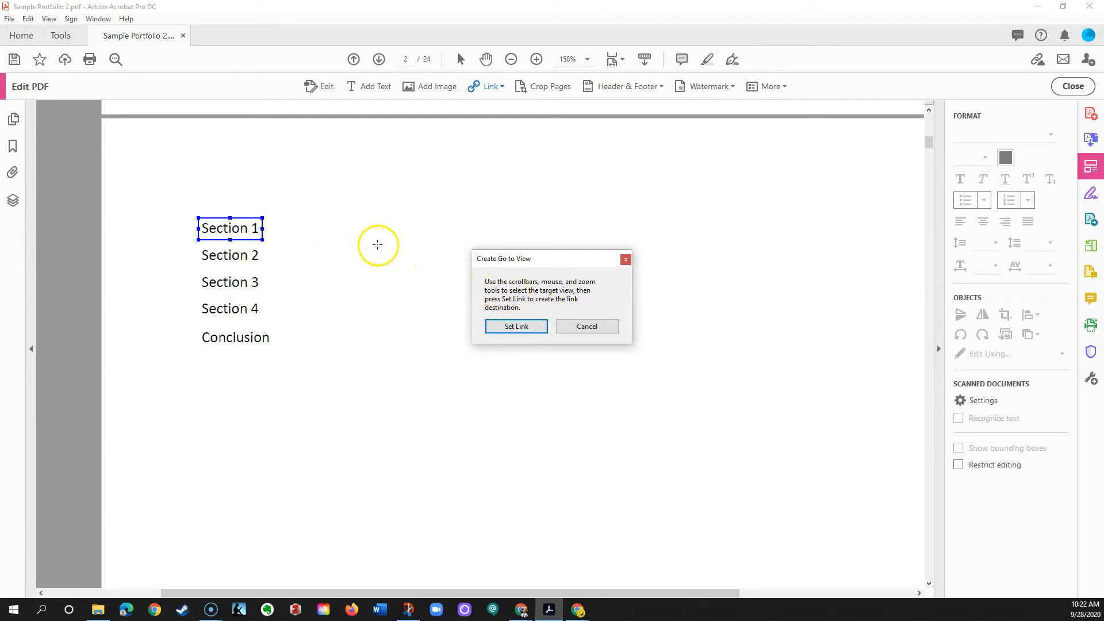
mouse_move(414, 260)
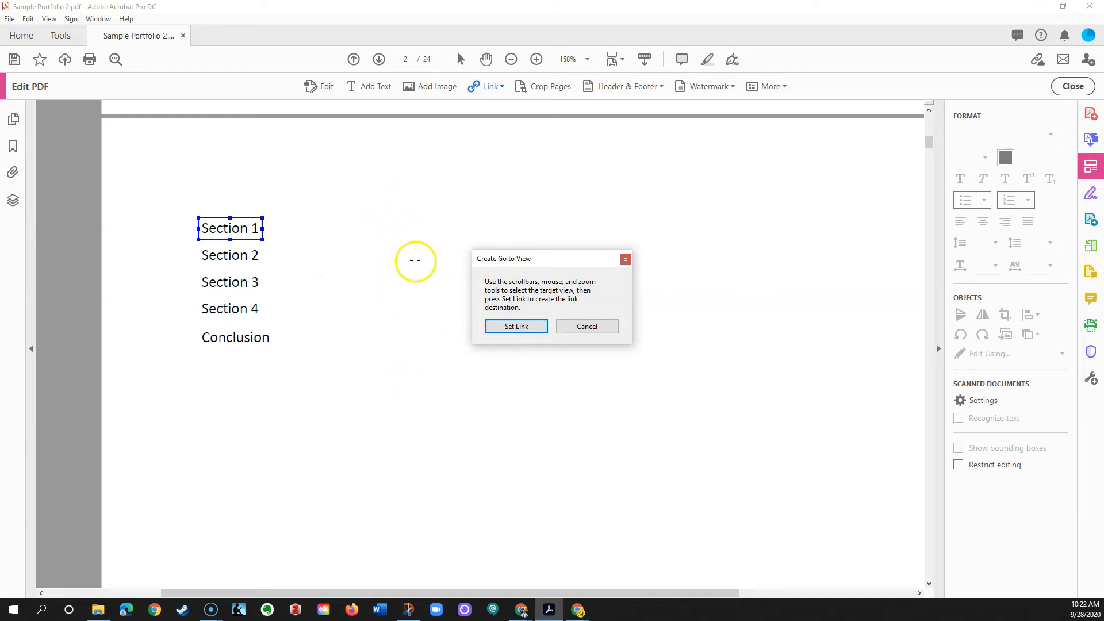
mouse_move(928, 148)
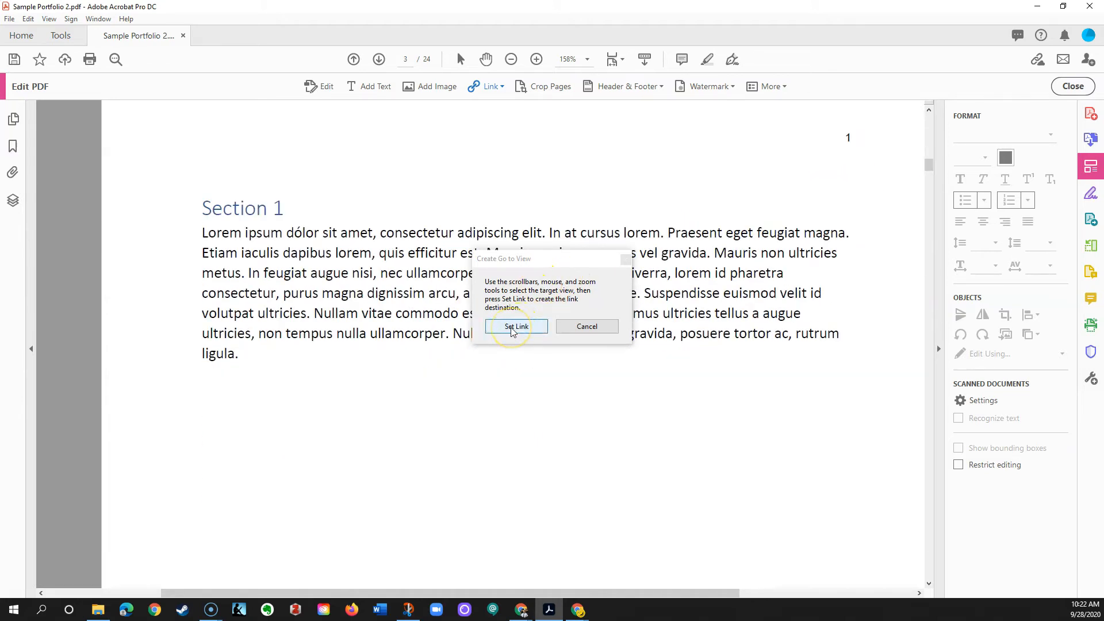
click(516, 326)
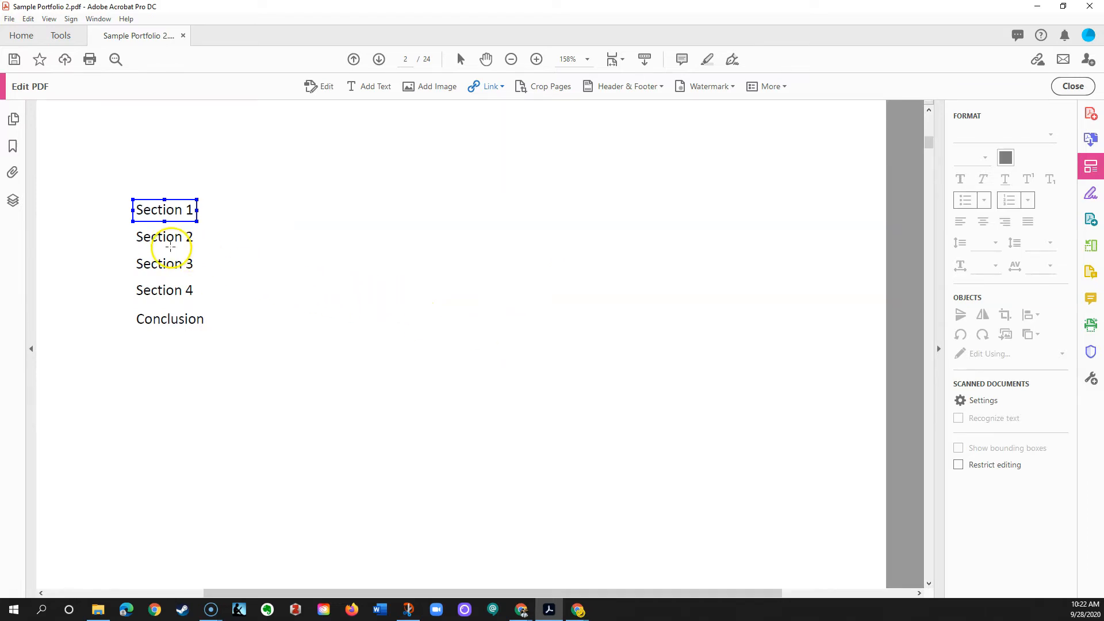
mouse_move(442, 113)
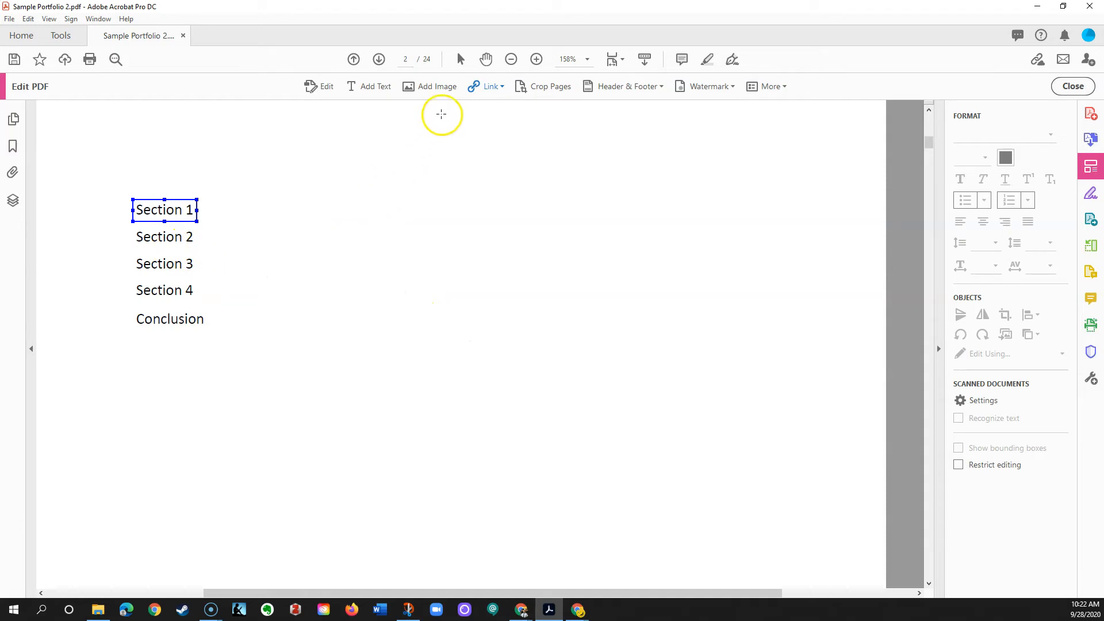
Start a new document link for Section 2 from the Link dropdown.
click(490, 86)
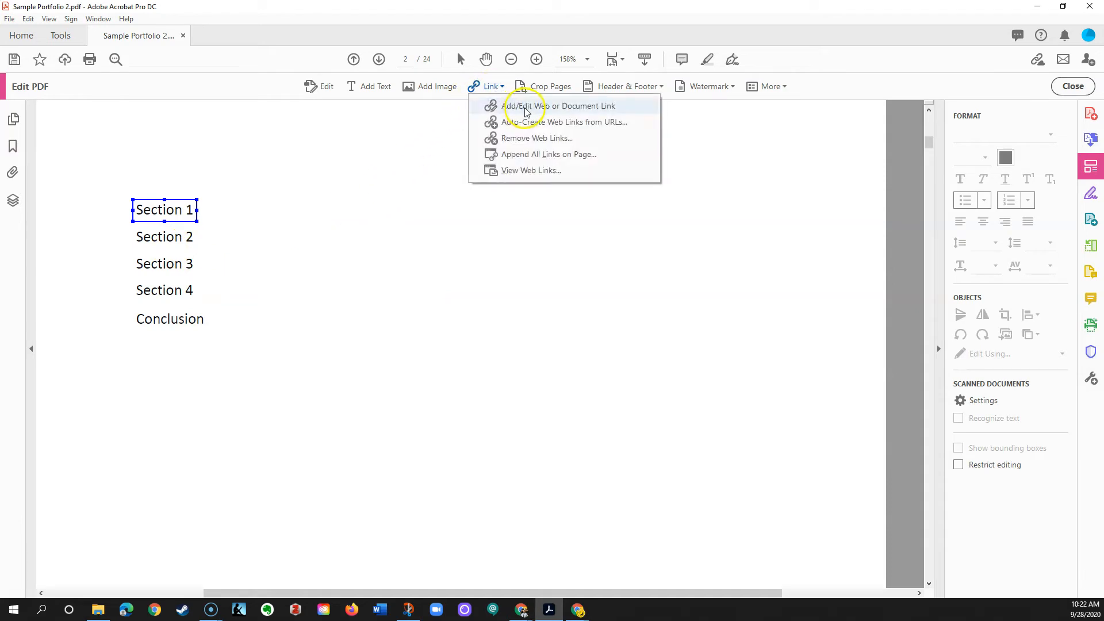
mouse_move(581, 109)
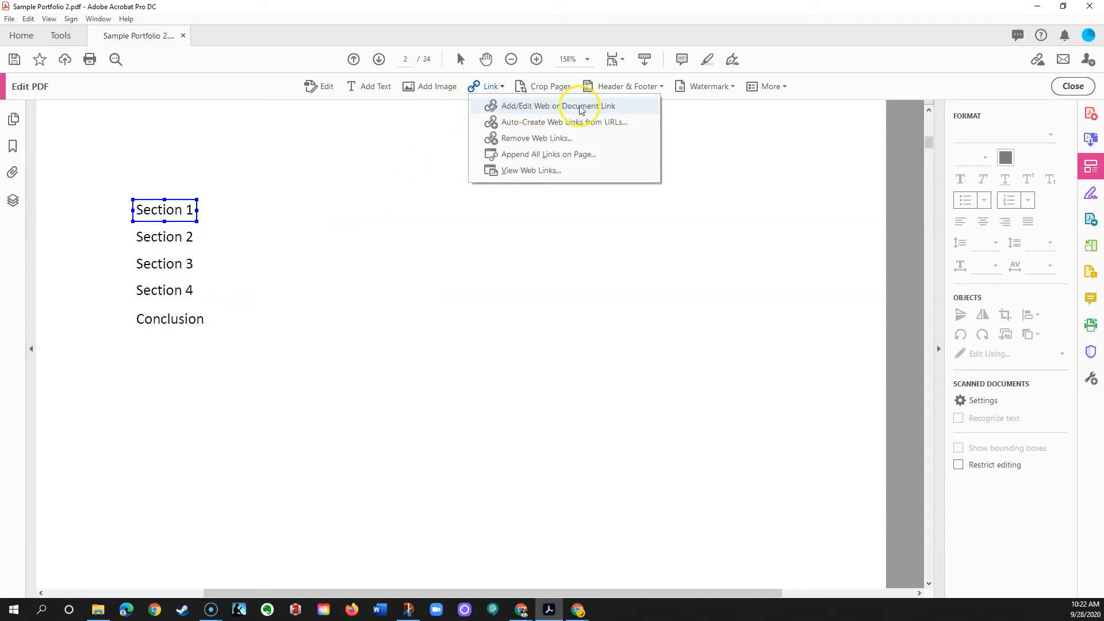
click(557, 106)
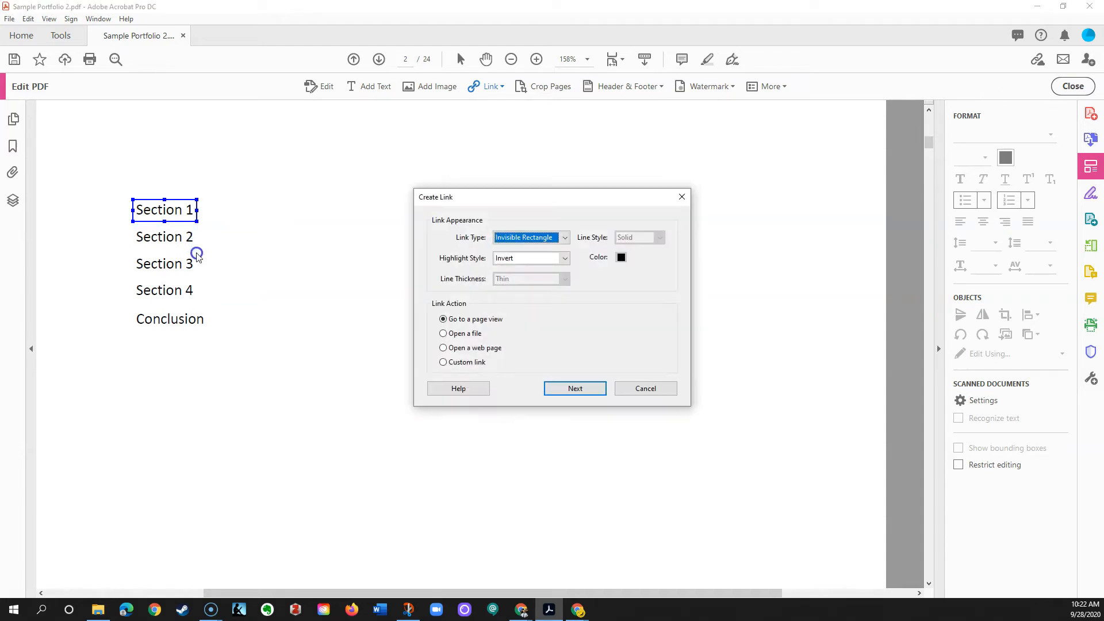
mouse_move(477, 348)
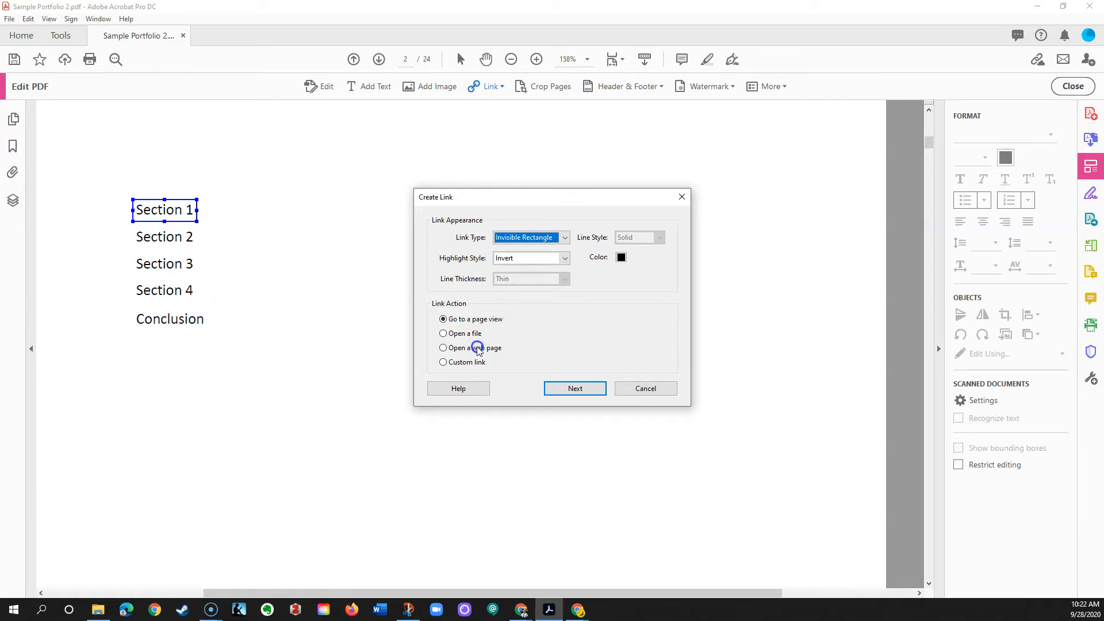
mouse_move(557, 380)
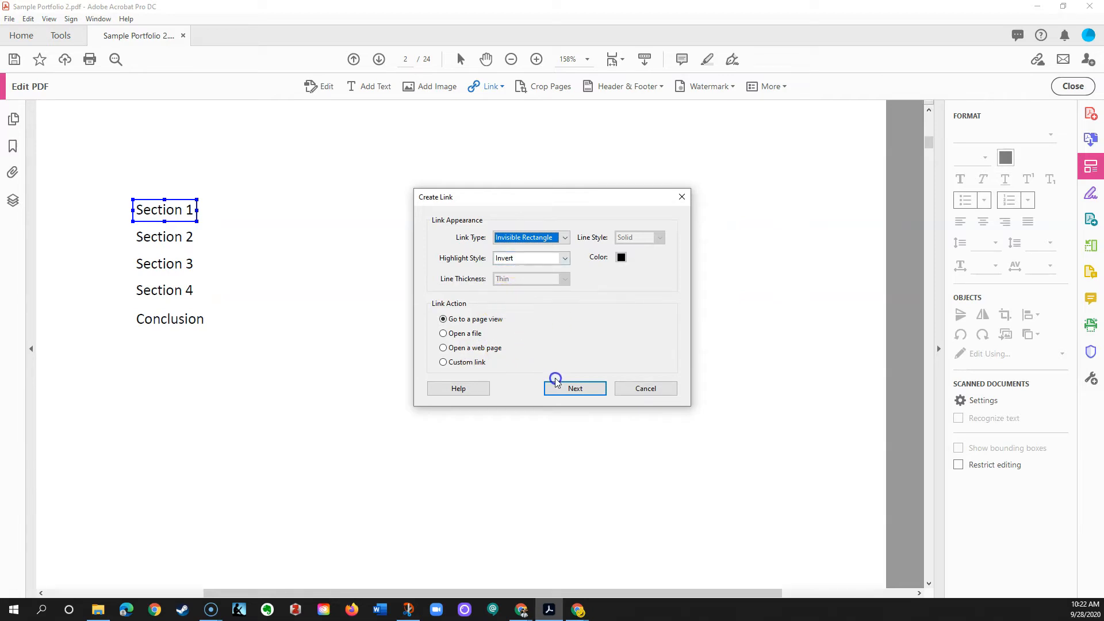
Jump to page 8 via Page Thumbnails and set it as Section 2's link target.
click(574, 388)
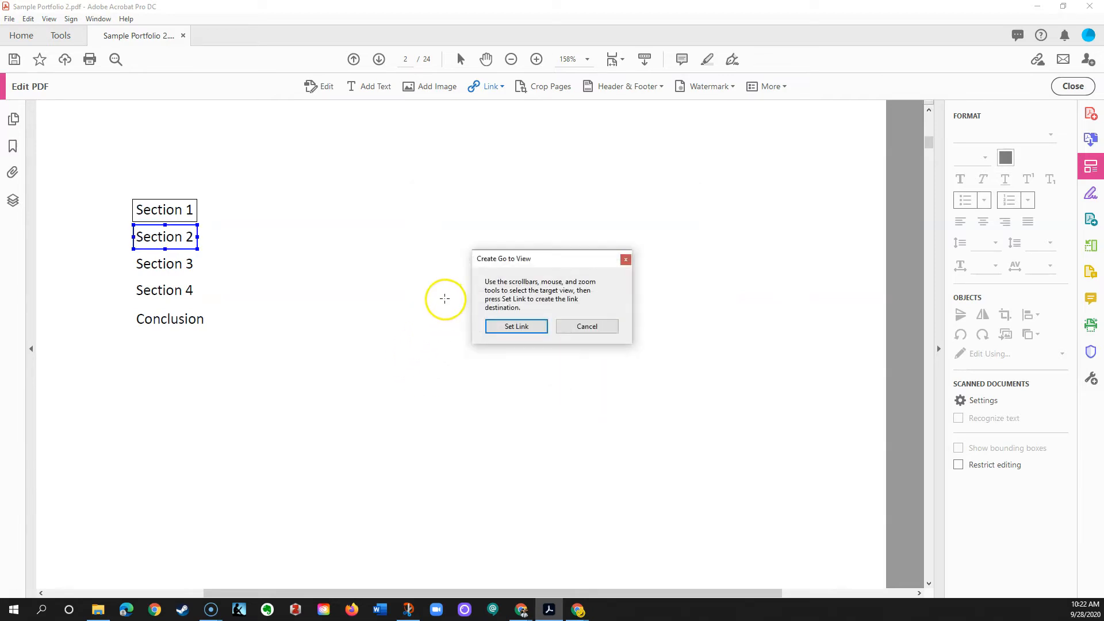
mouse_move(920, 153)
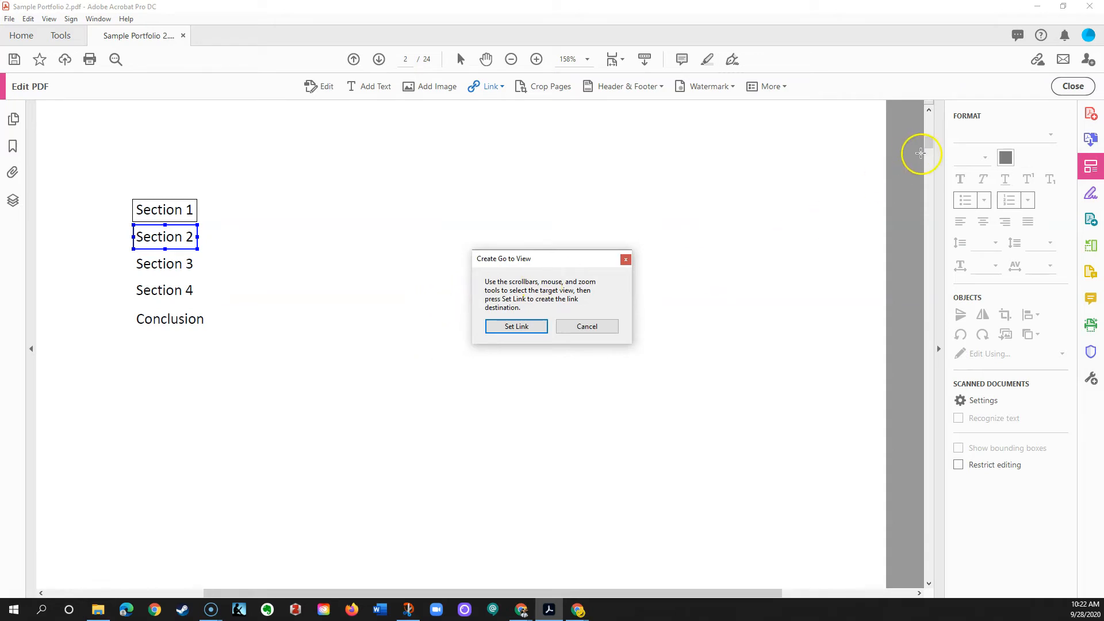
mouse_move(13, 148)
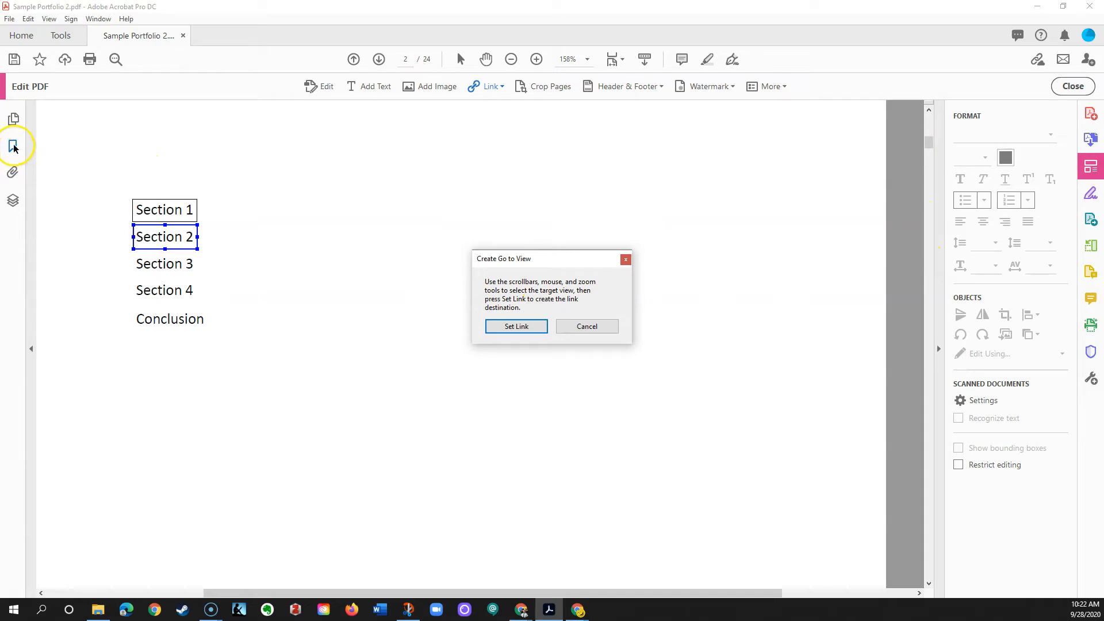
click(12, 119)
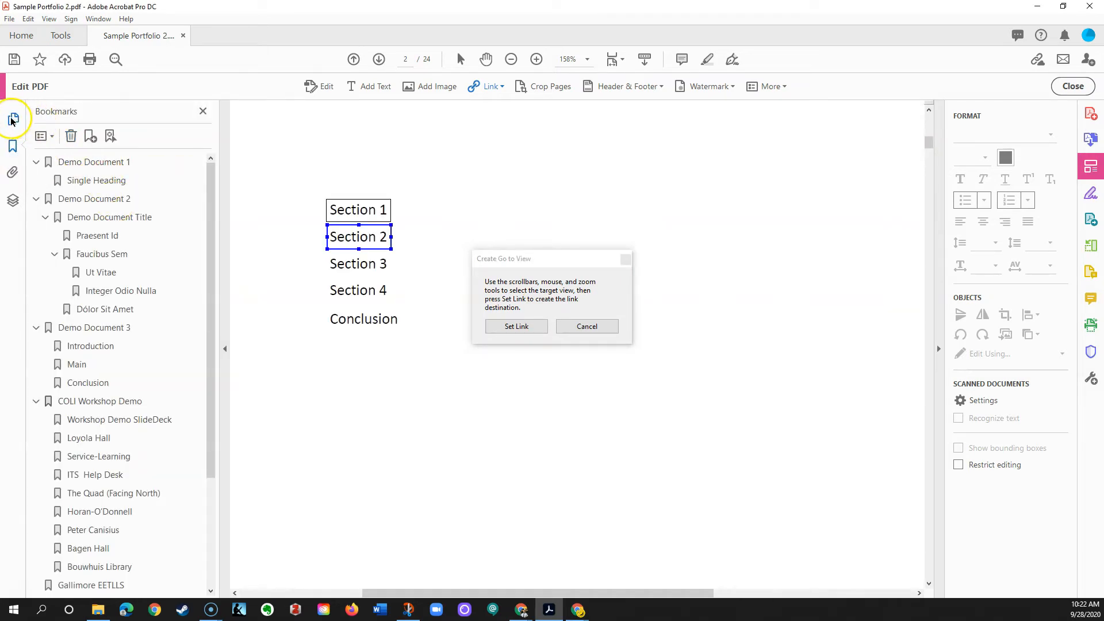
click(12, 118)
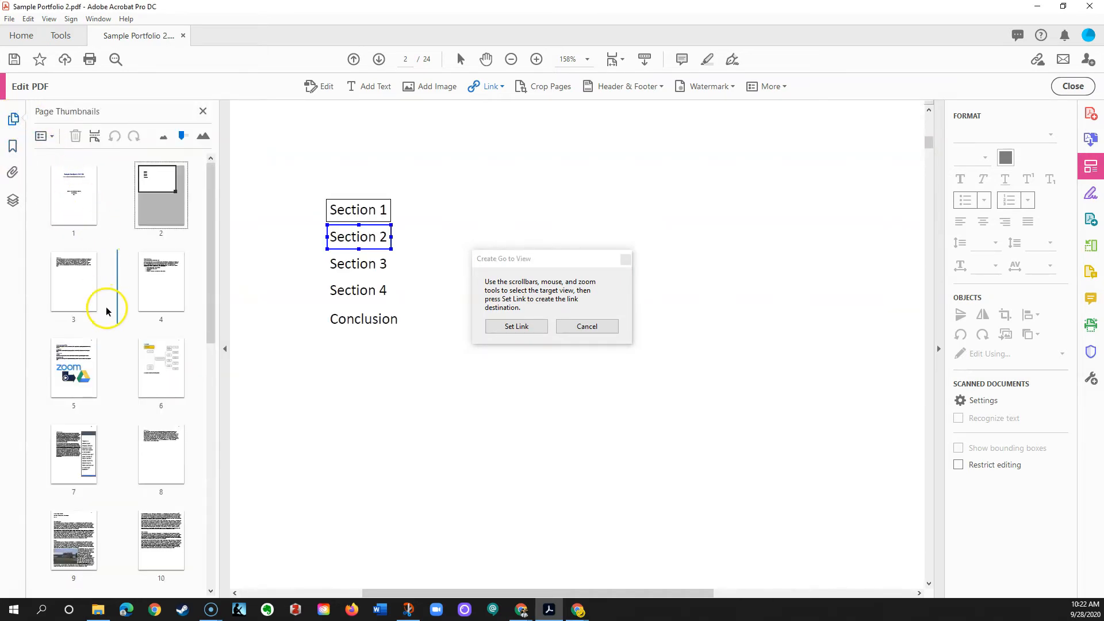
mouse_move(147, 436)
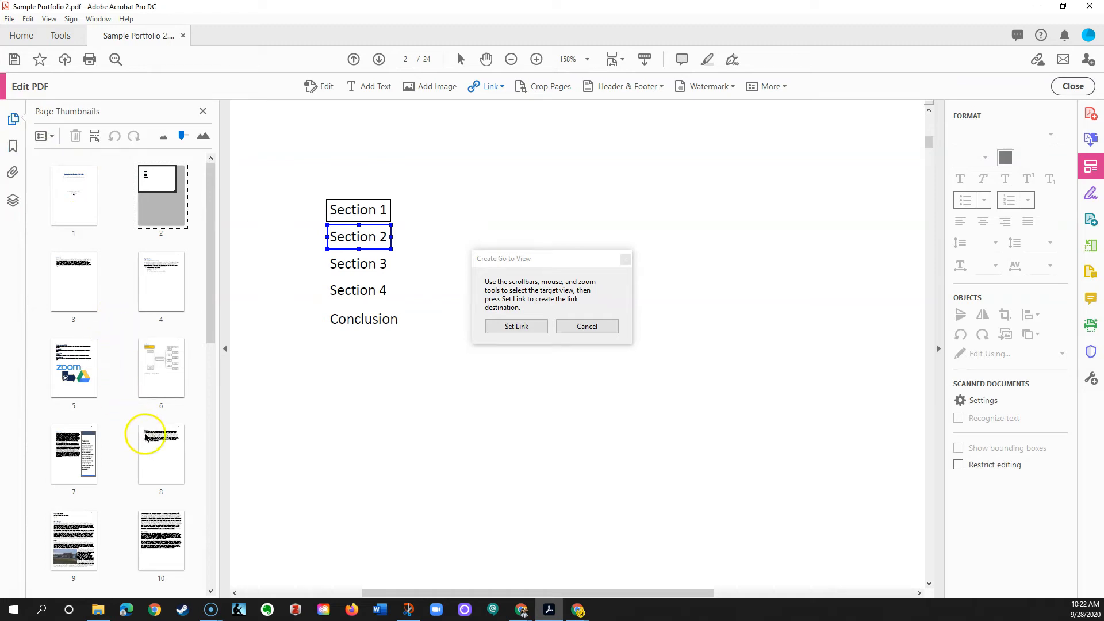
click(161, 453)
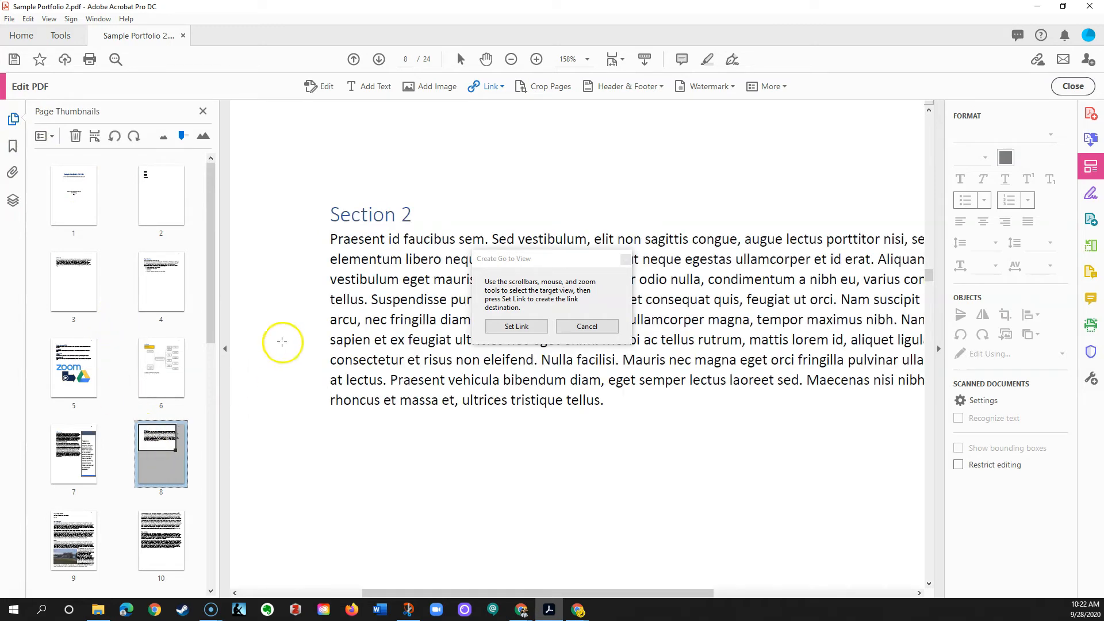
mouse_move(295, 157)
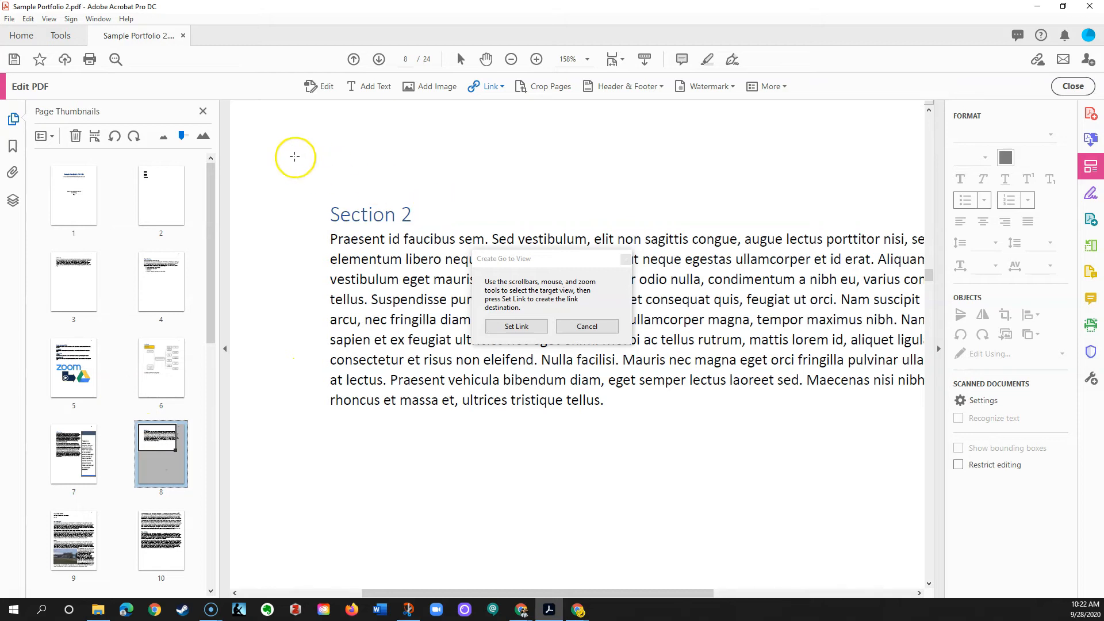
click(203, 111)
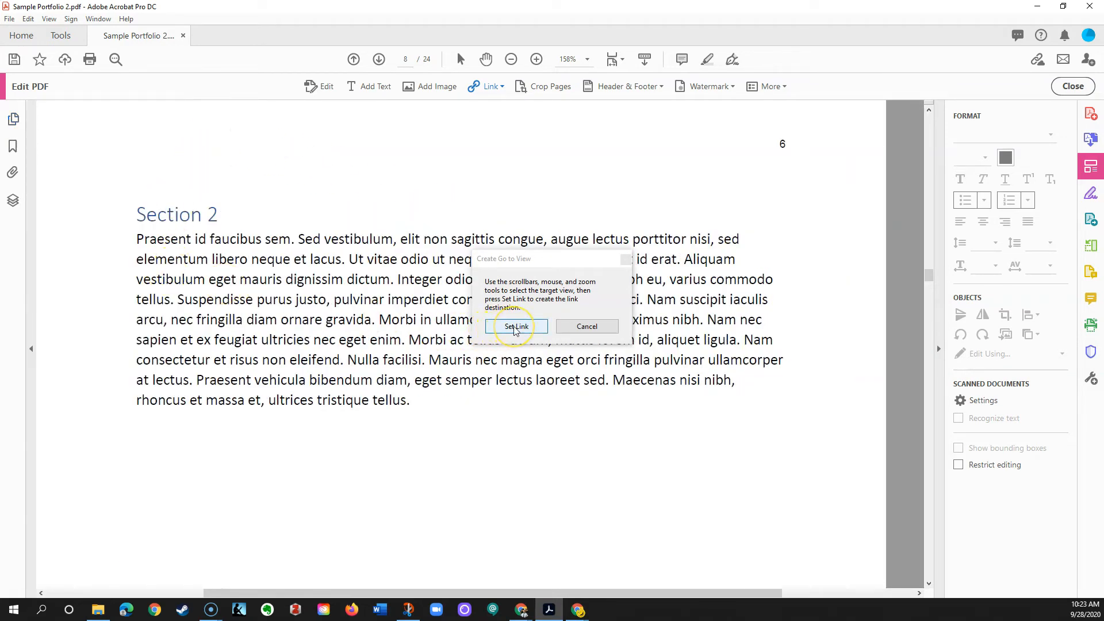
click(516, 326)
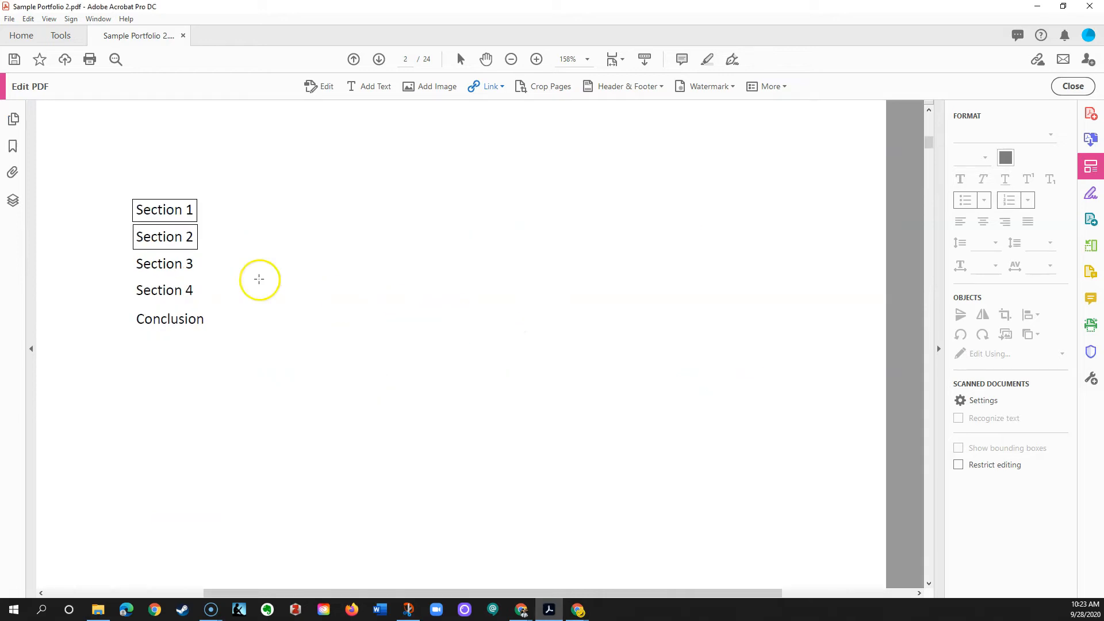
Close the Edit PDF toolbar to return the contents page to reading mode.
click(165, 236)
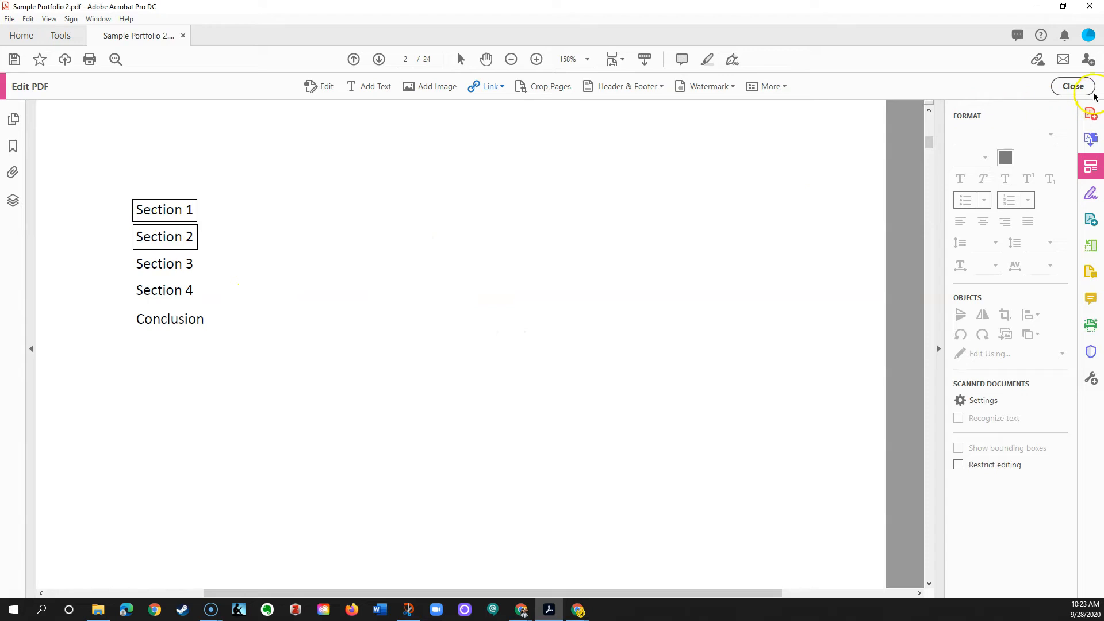
mouse_move(1072, 85)
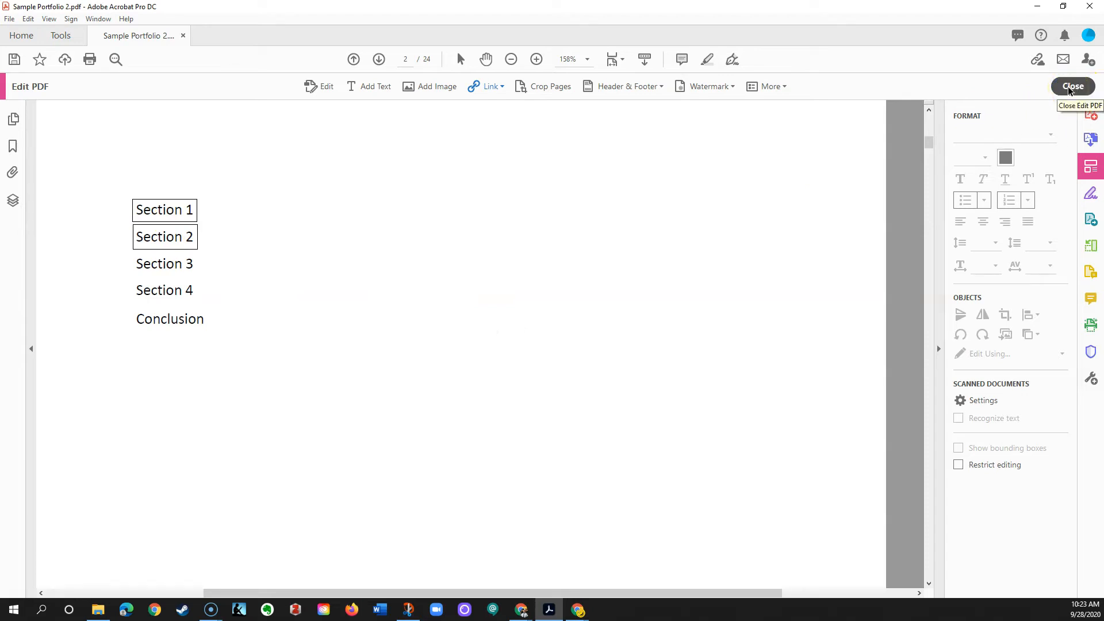
mouse_move(1072, 85)
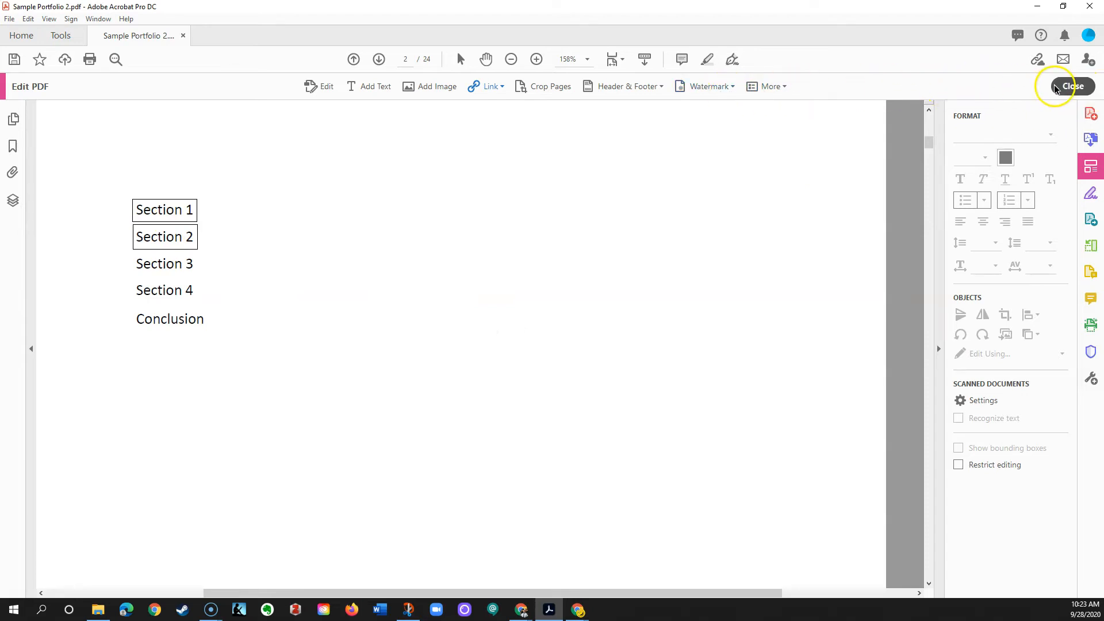
click(1071, 86)
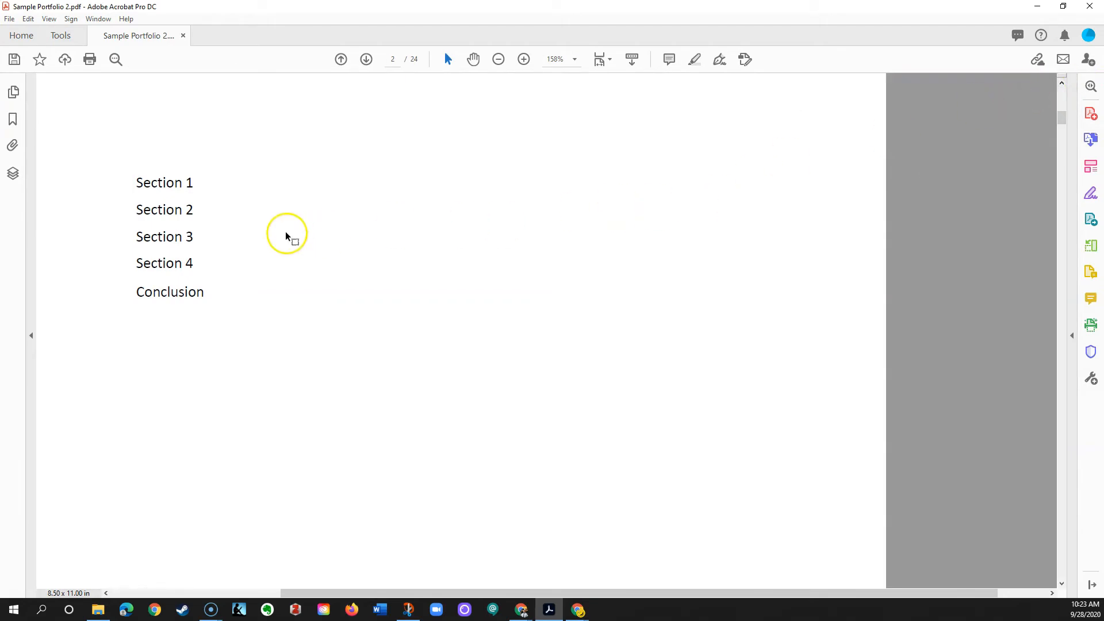
click(523, 59)
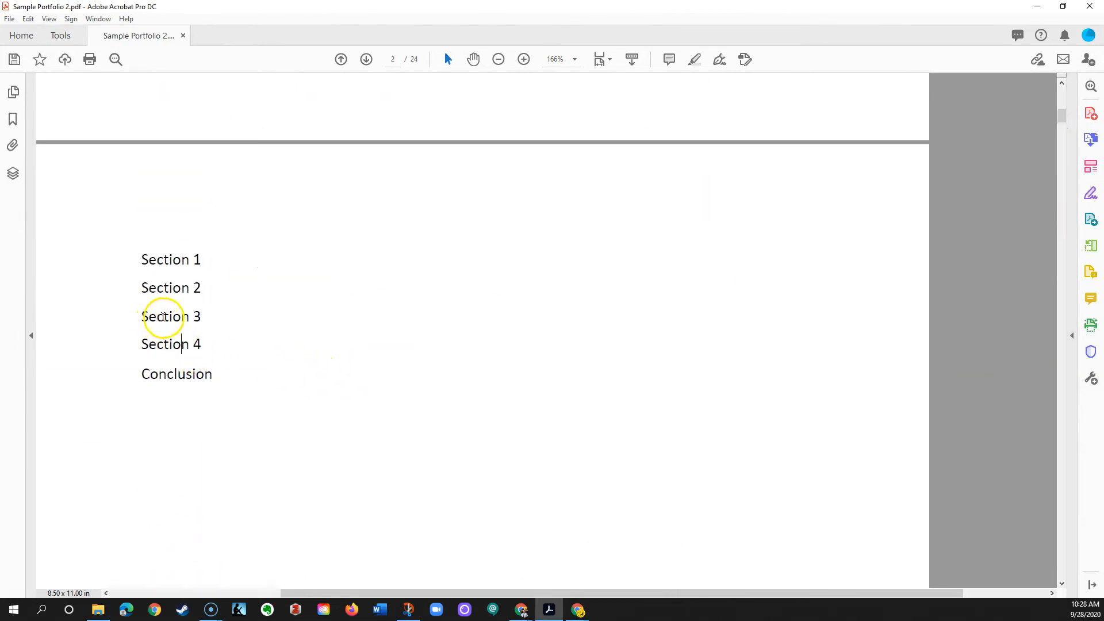
mouse_move(37, 577)
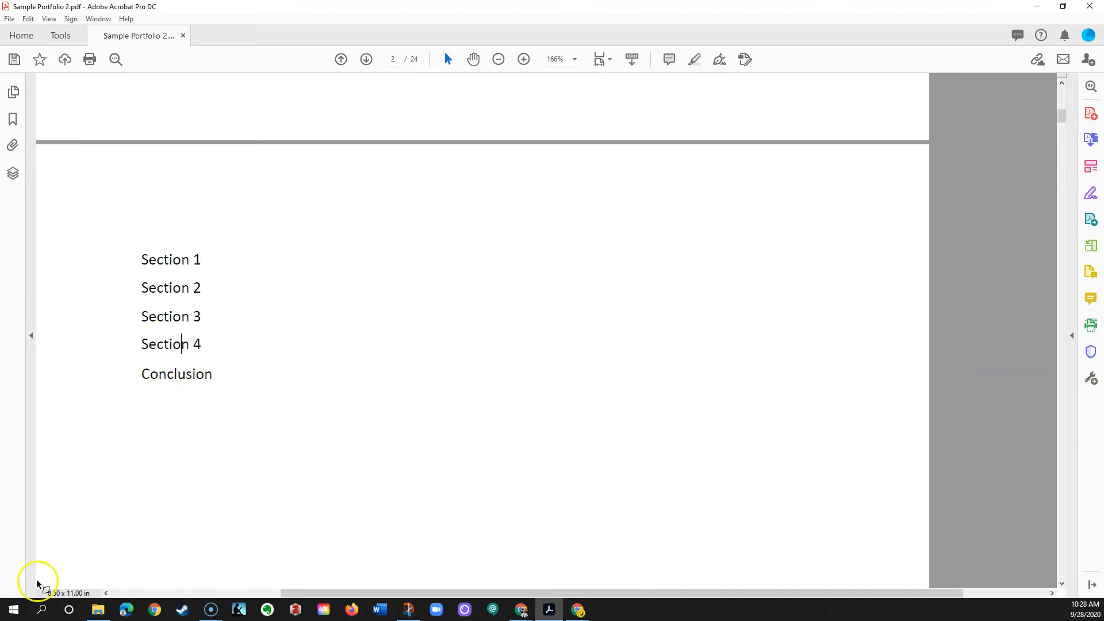
click(498, 59)
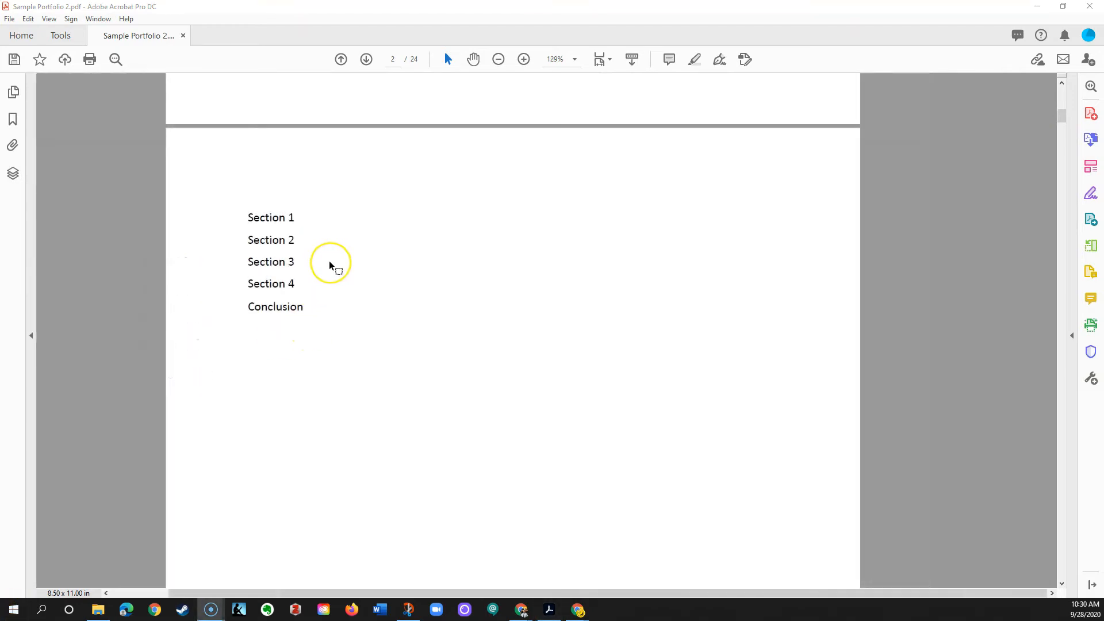
mouse_move(330, 266)
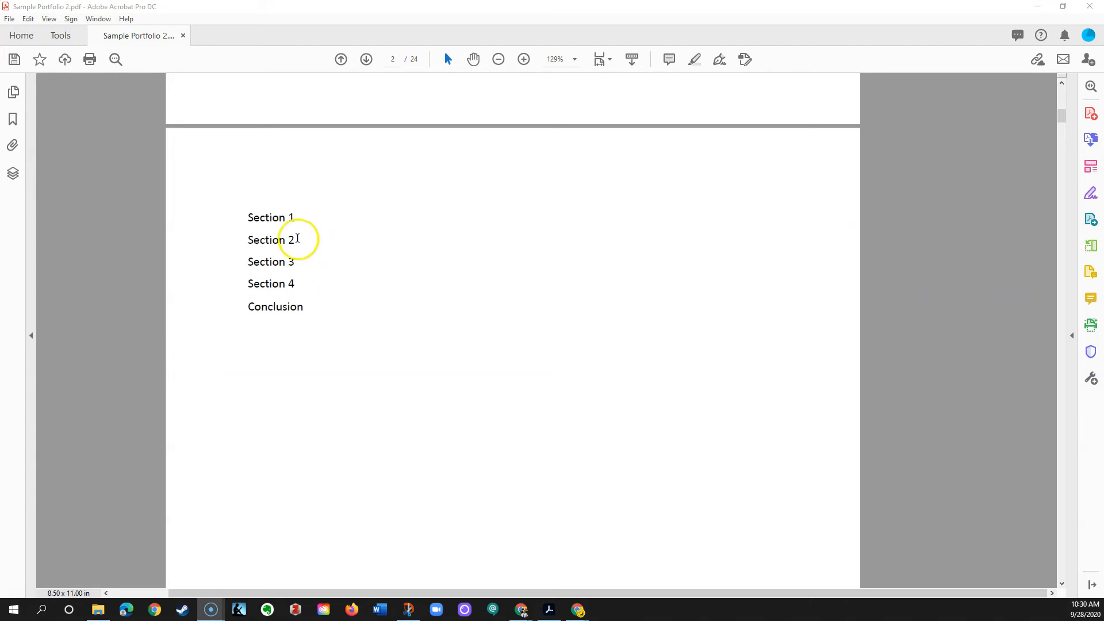
mouse_move(363, 257)
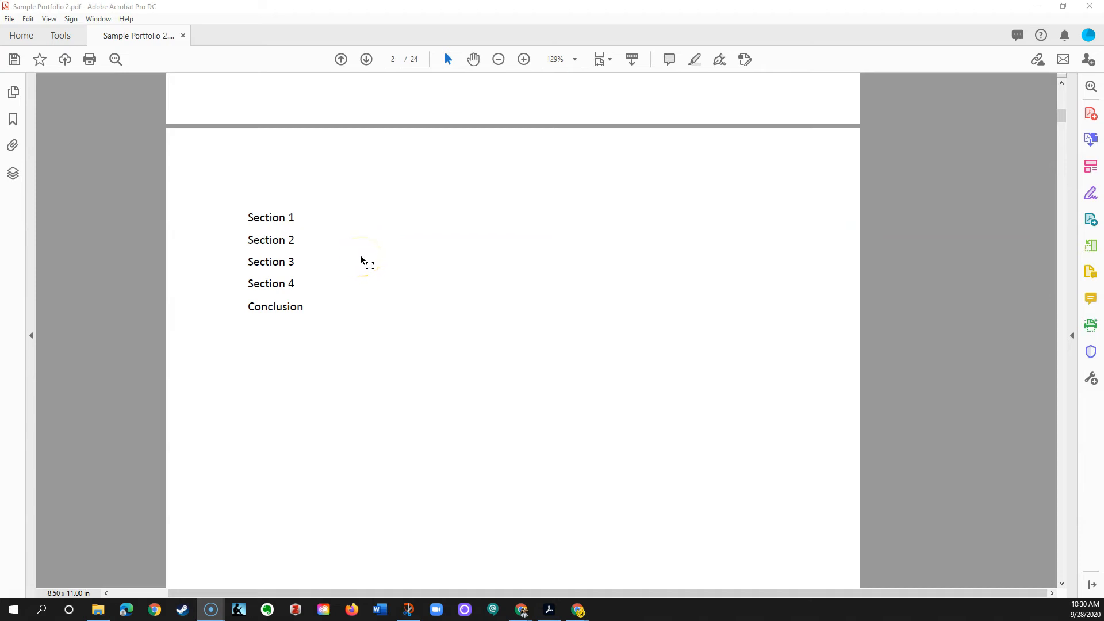
mouse_move(379, 283)
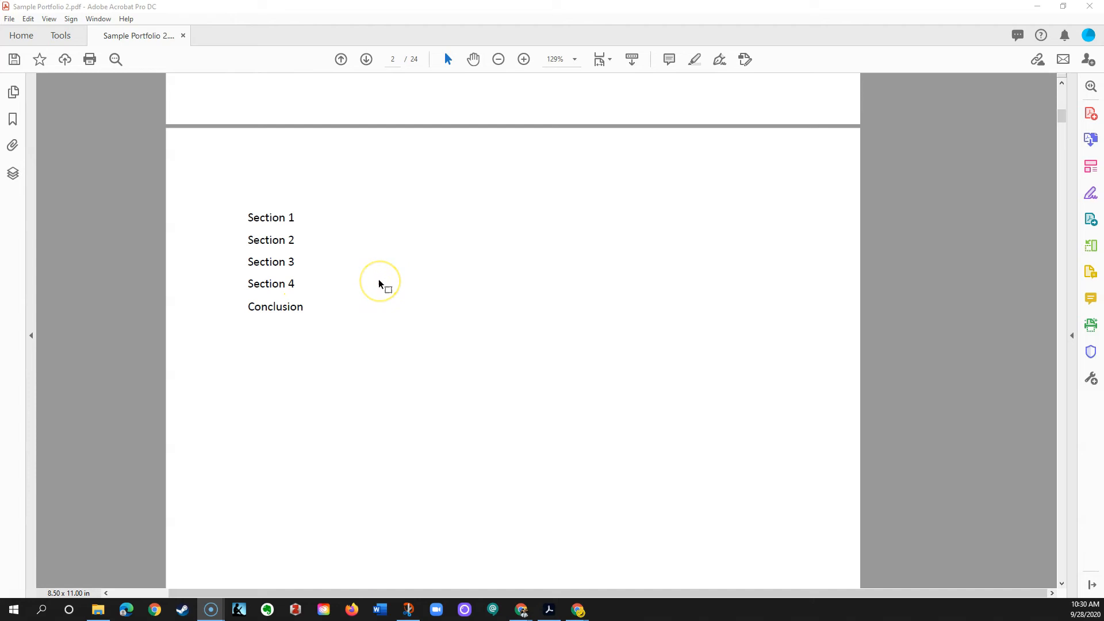
mouse_move(380, 283)
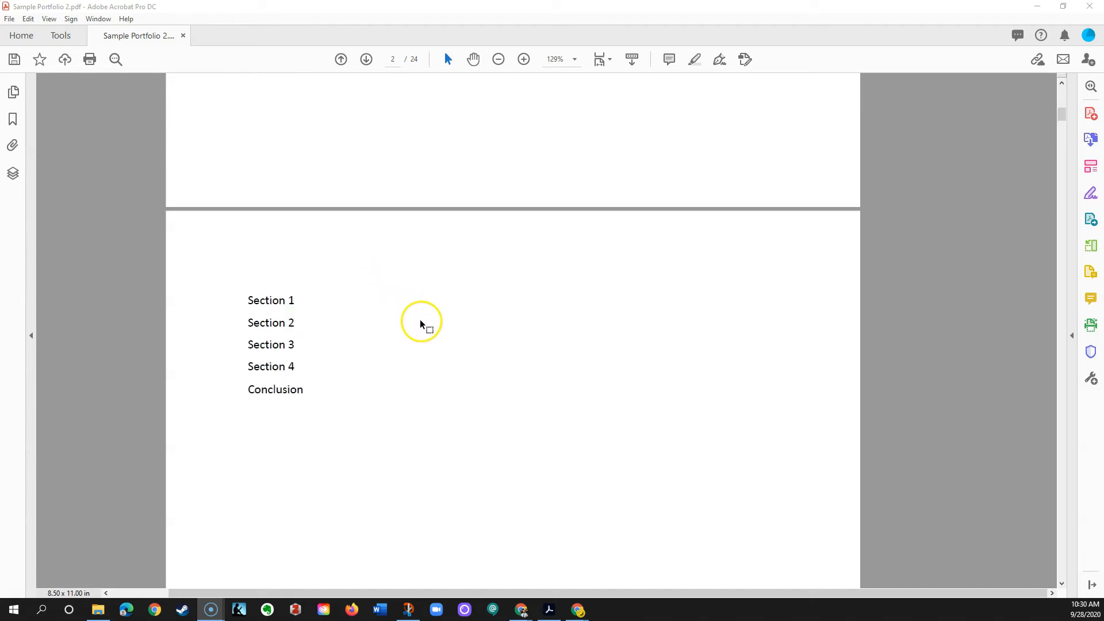
scroll(up, 3)
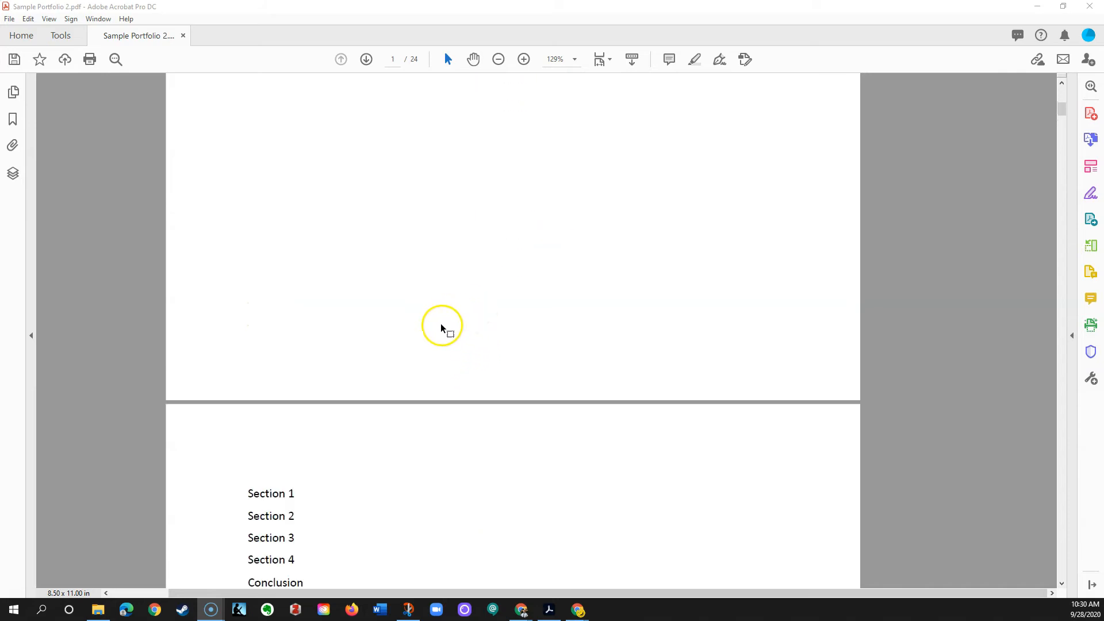
scroll(down, 3)
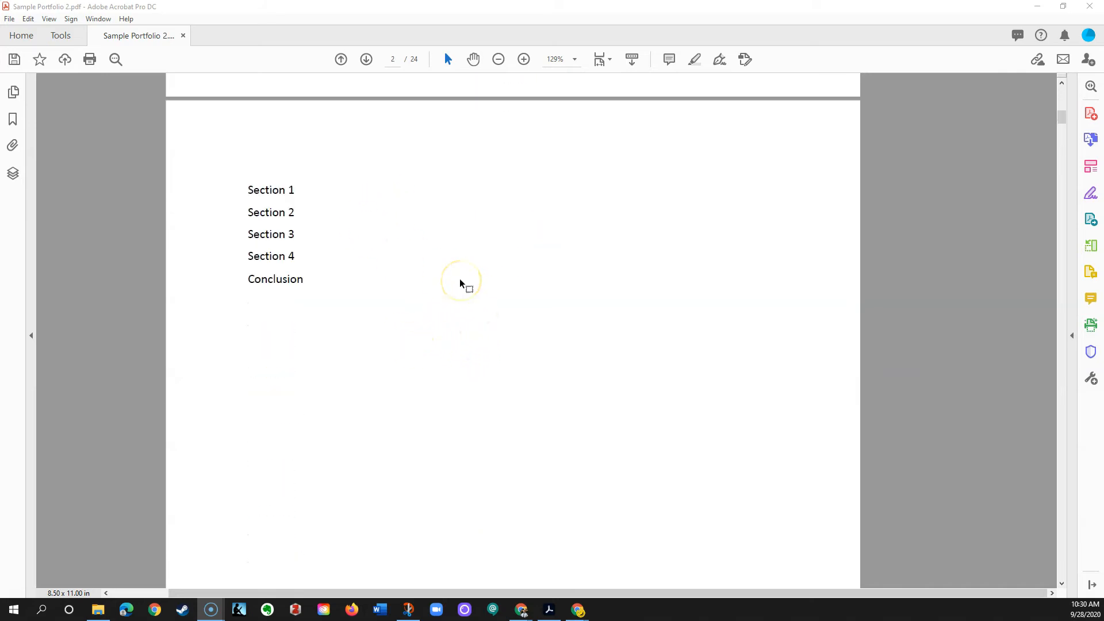
scroll(up, 3)
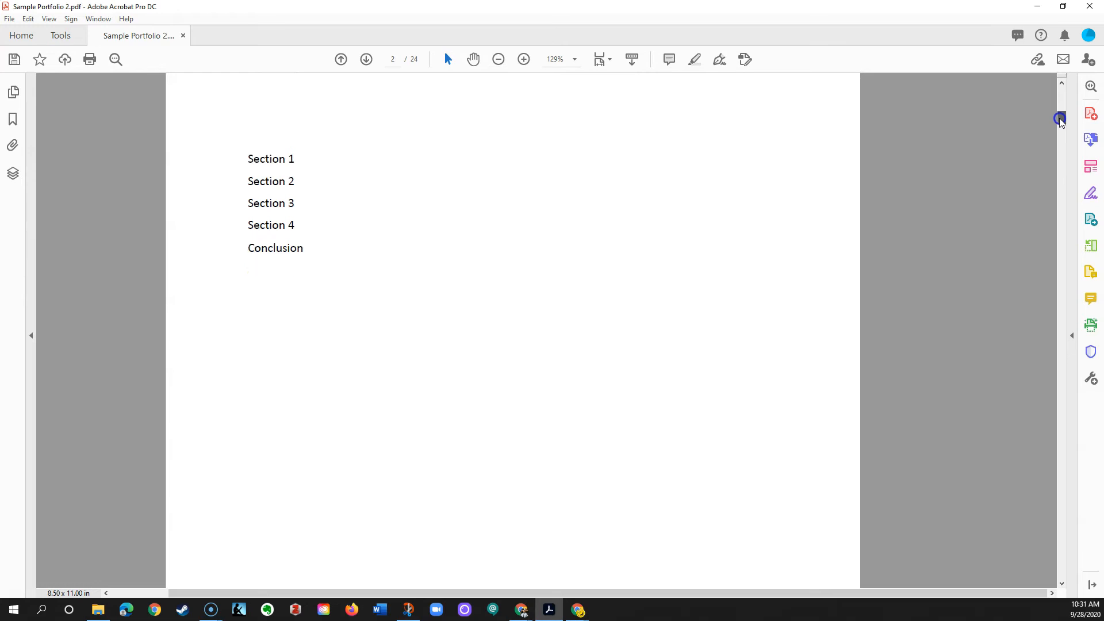
mouse_move(370, 267)
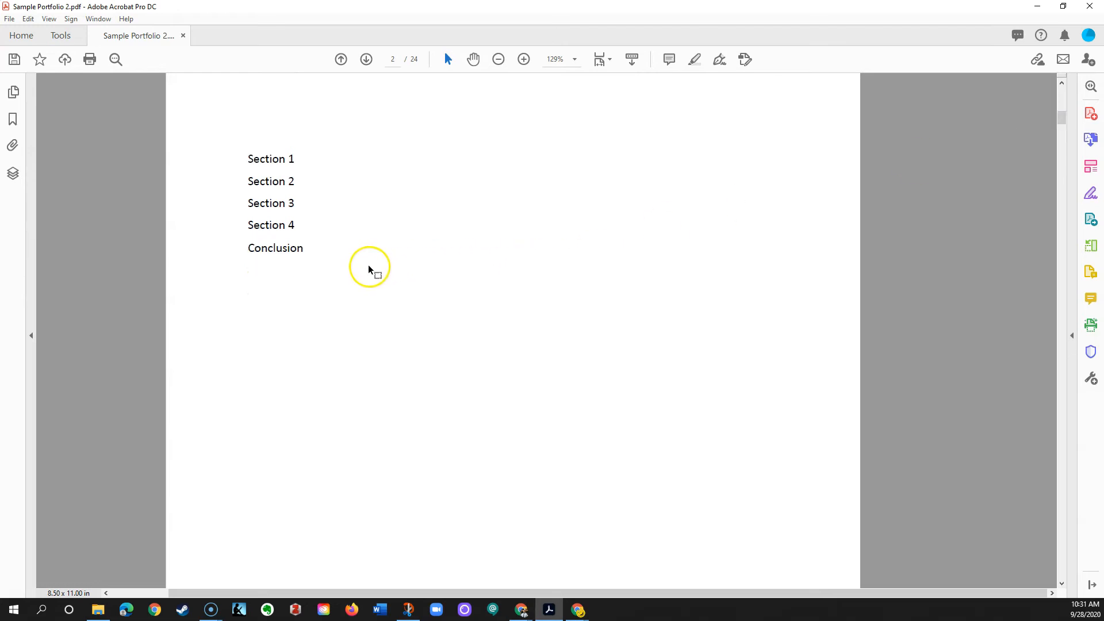
mouse_move(378, 259)
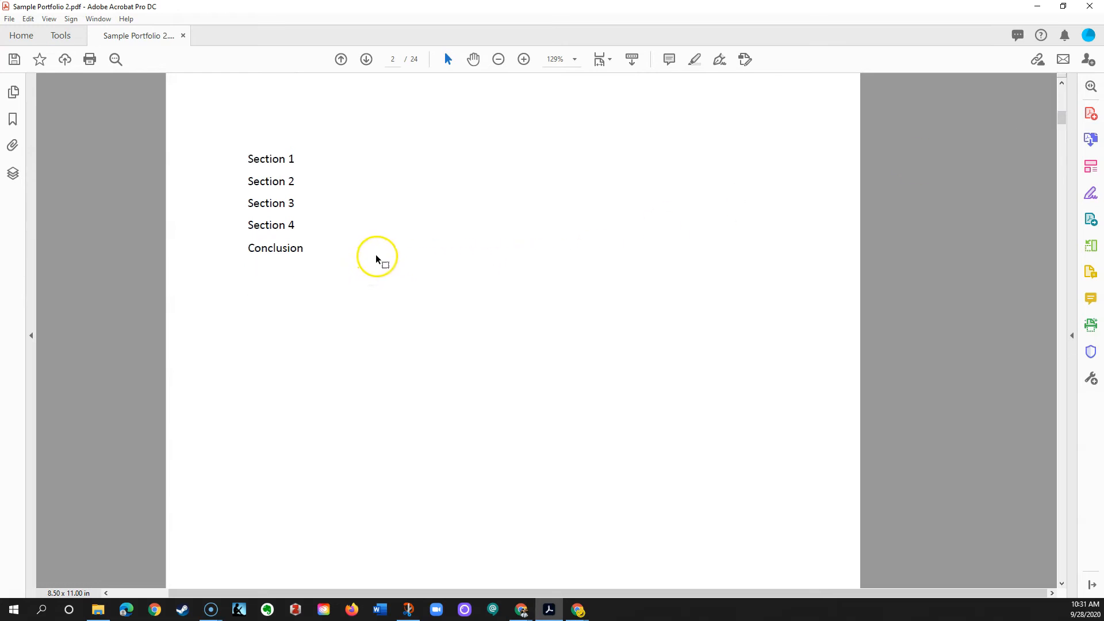
mouse_move(400, 254)
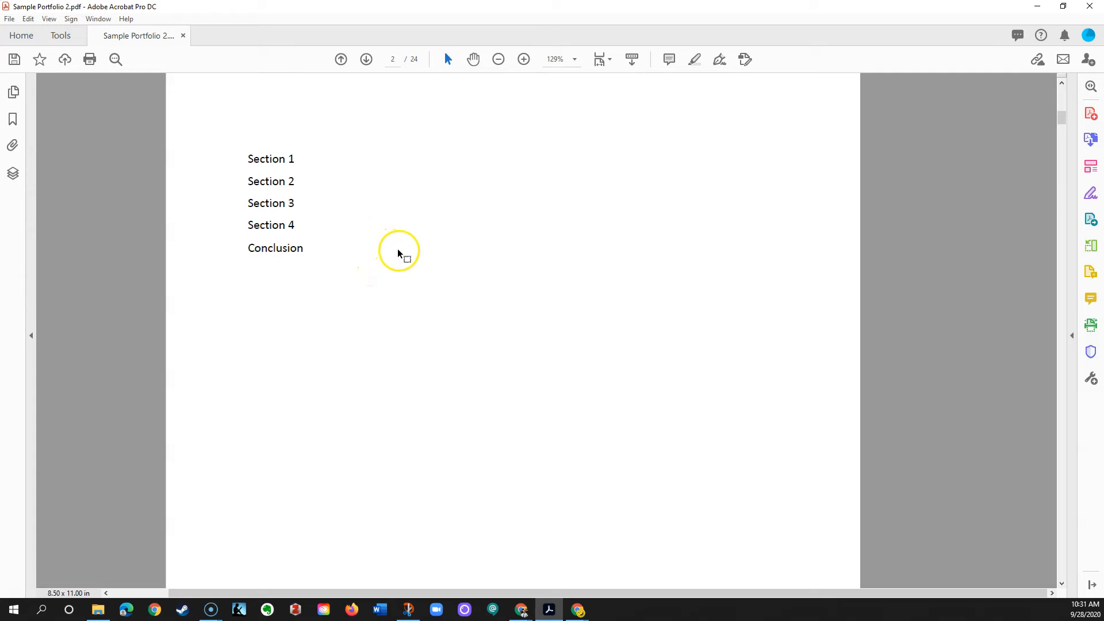
mouse_move(440, 308)
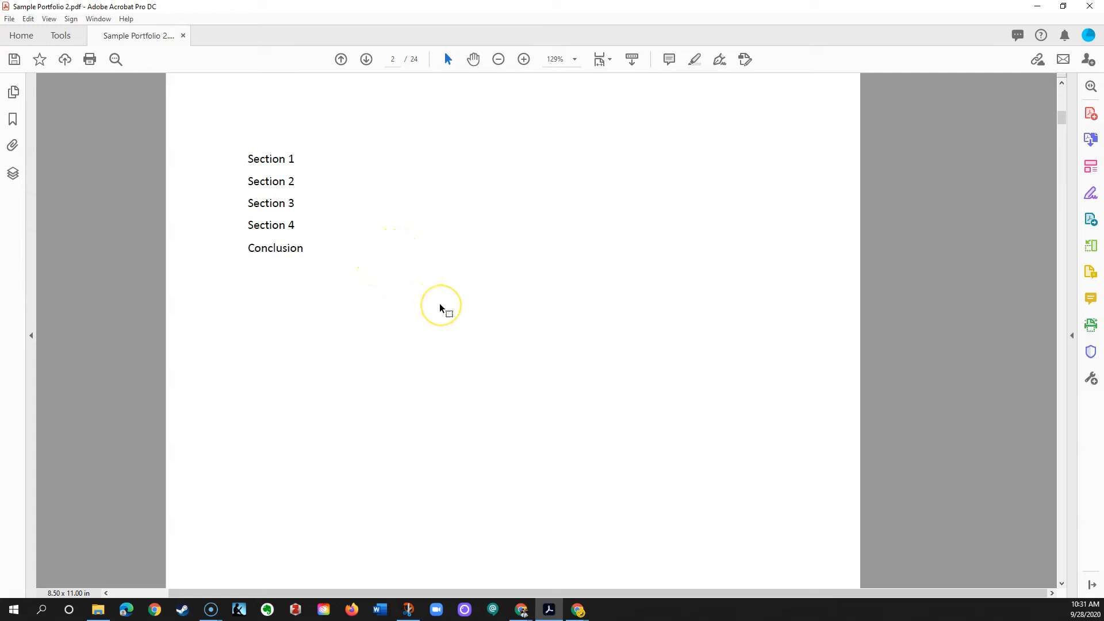
Open Edit PDF and choose Header & Footer > Add.
click(1089, 167)
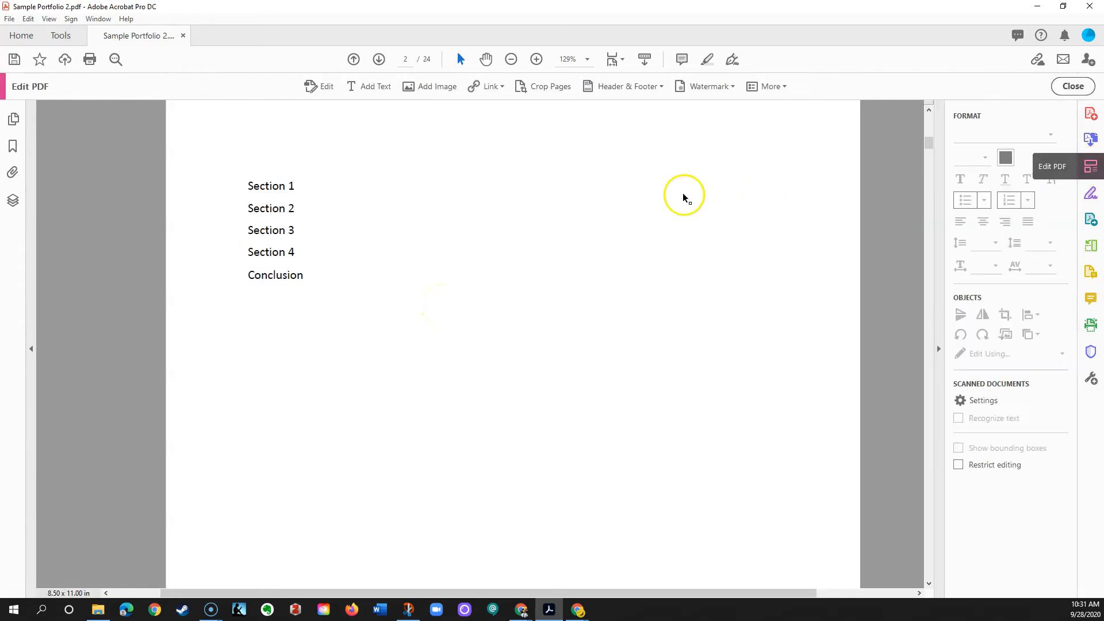
click(957, 448)
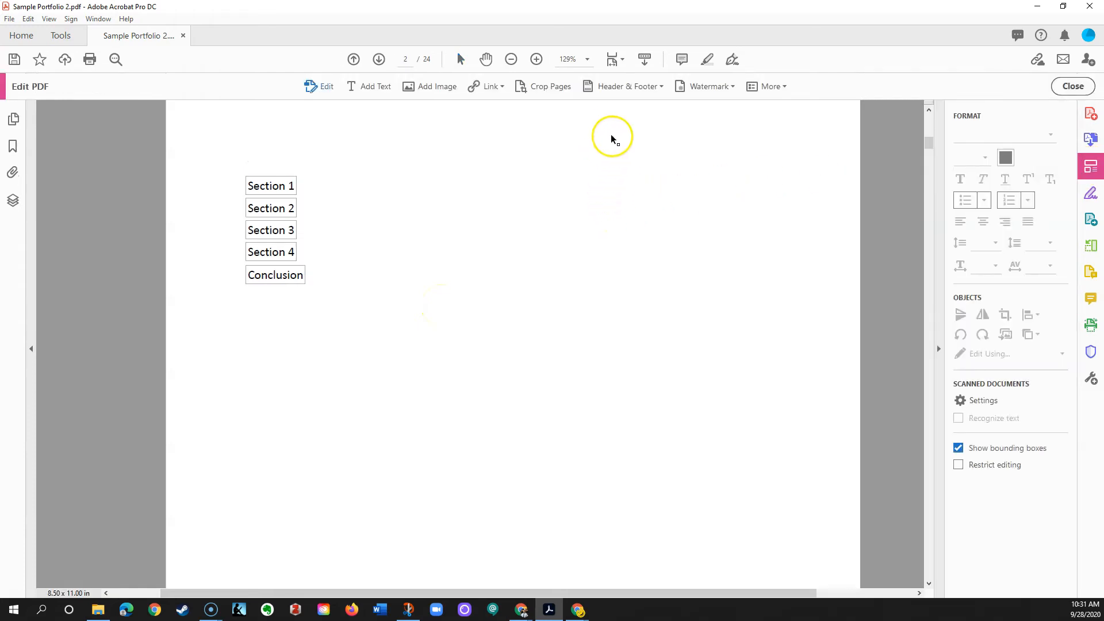
click(625, 86)
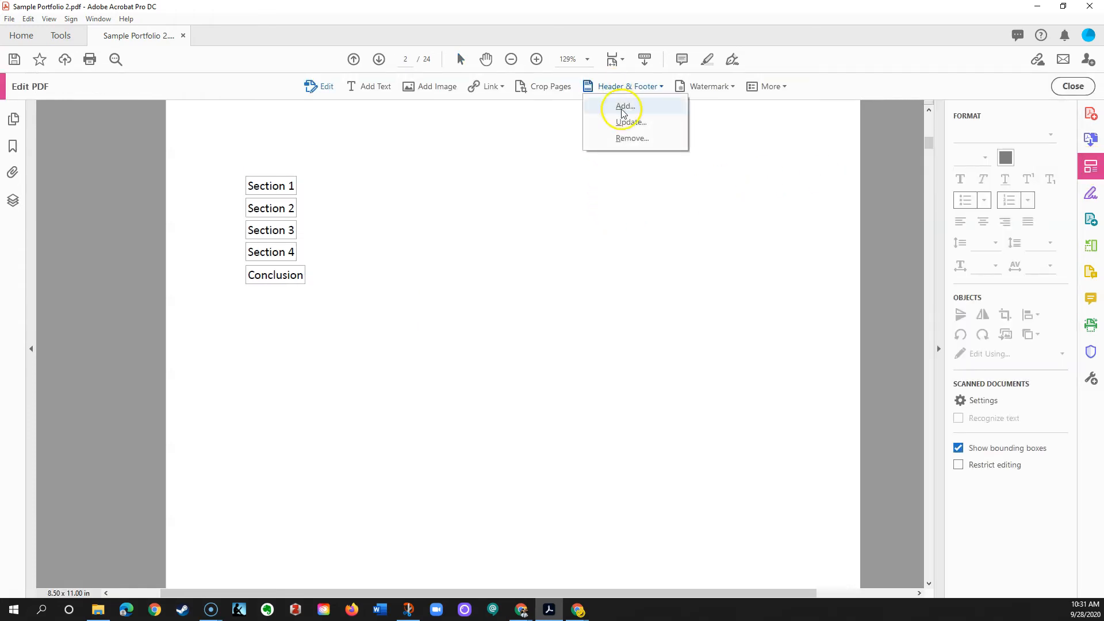
click(624, 107)
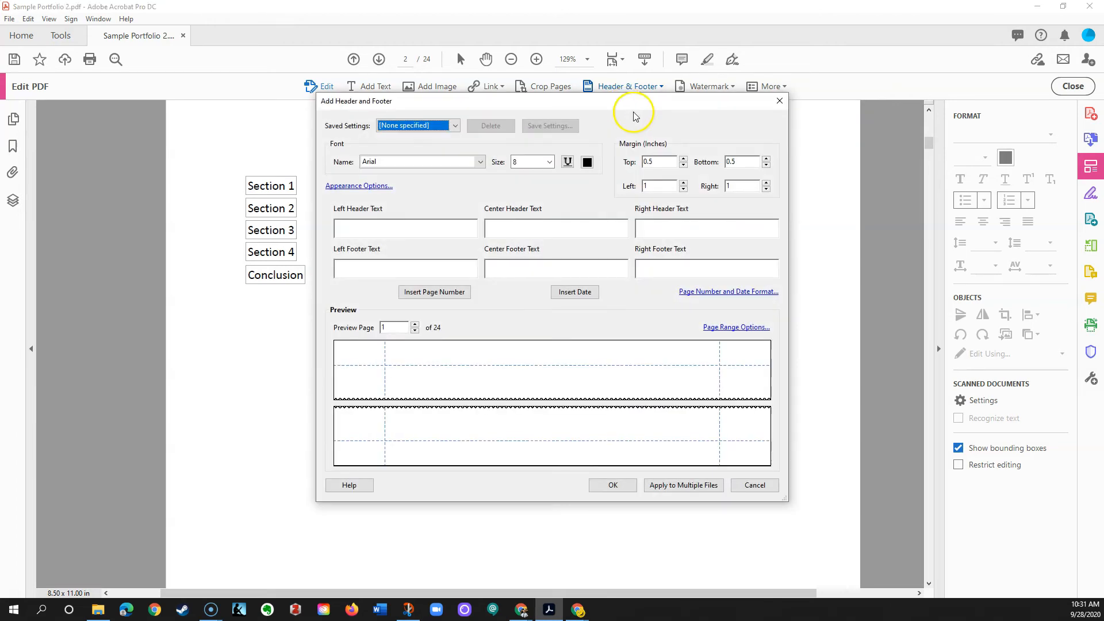
mouse_move(446, 228)
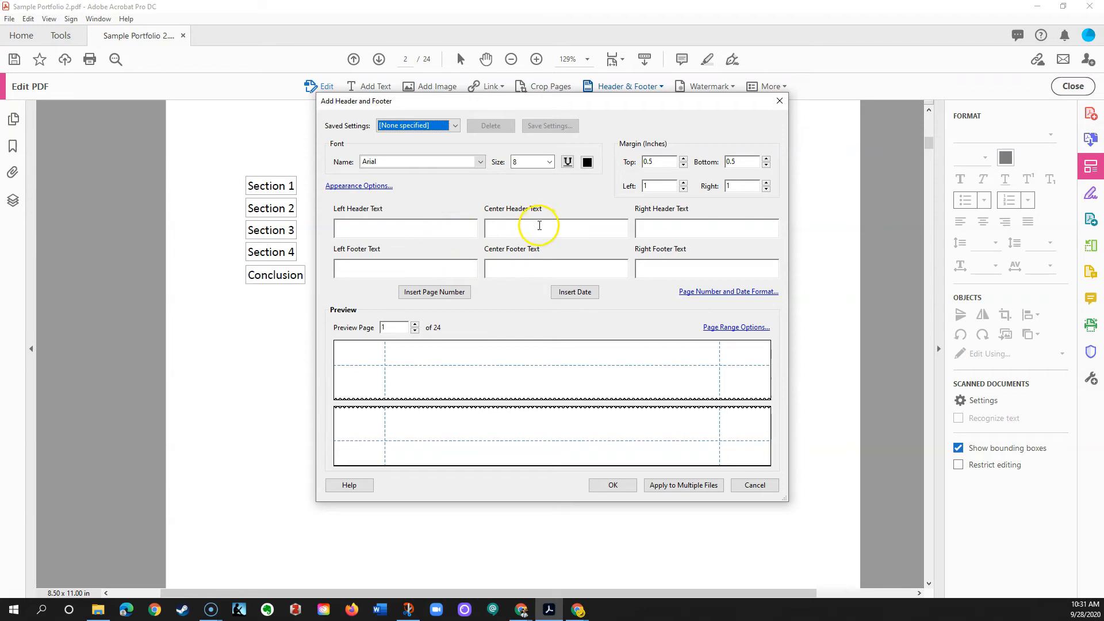
mouse_move(439, 226)
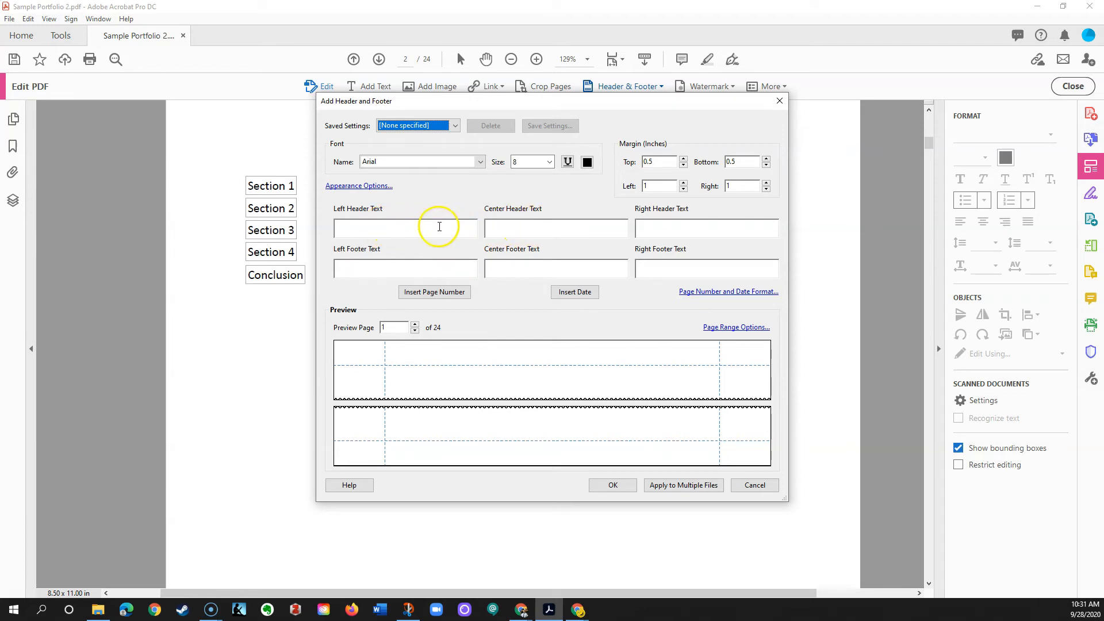
mouse_move(581, 220)
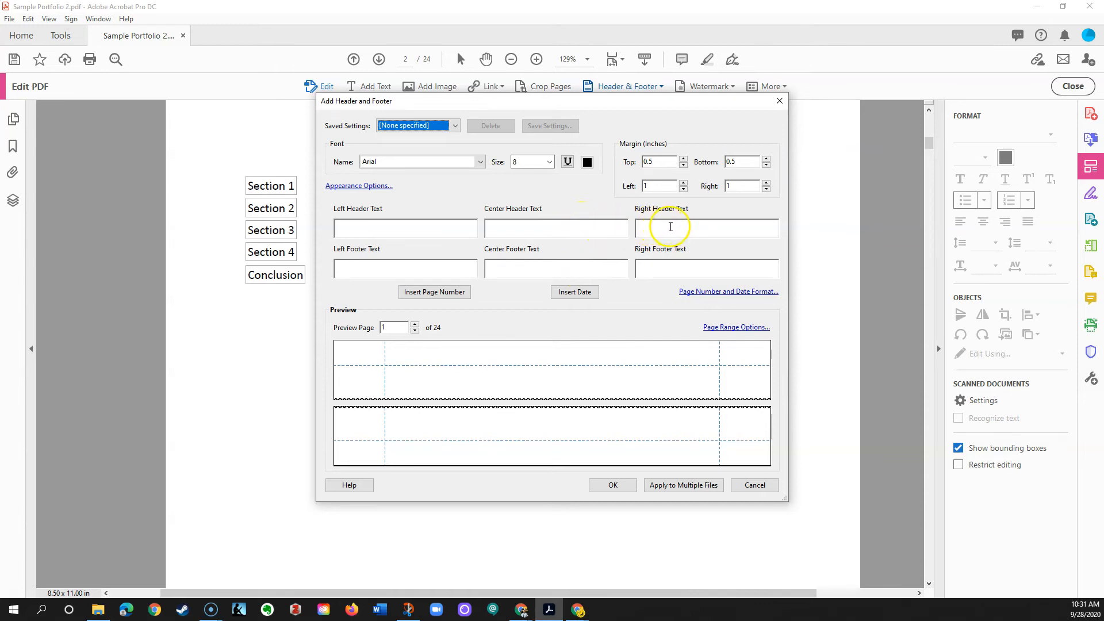
mouse_move(669, 323)
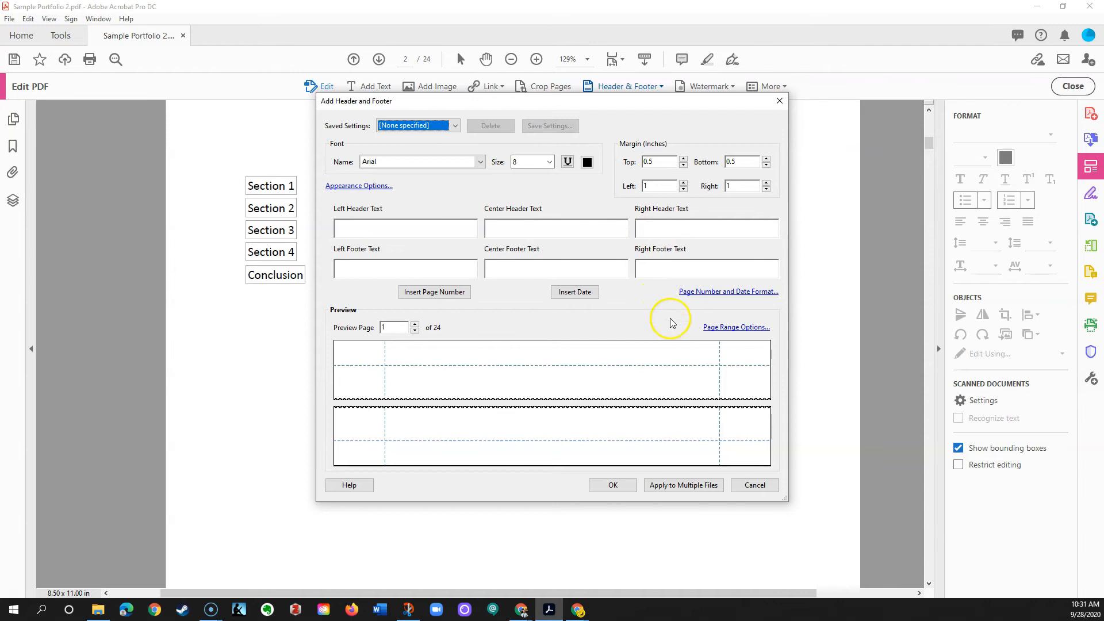
mouse_move(722, 331)
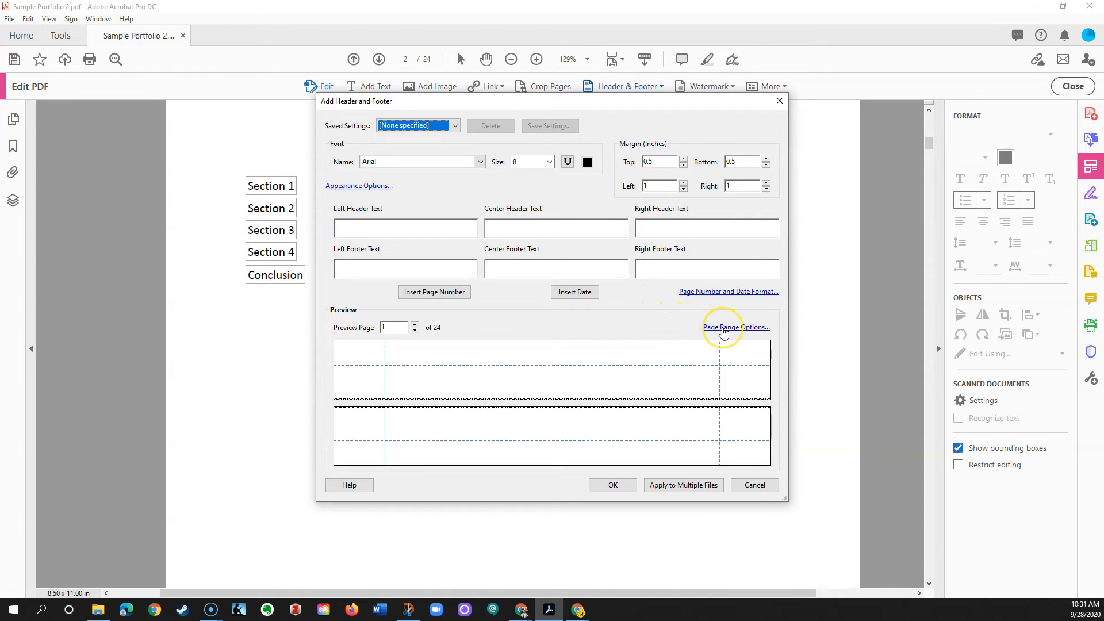
Limit the header and footer page range to pages 3 through 24.
click(735, 326)
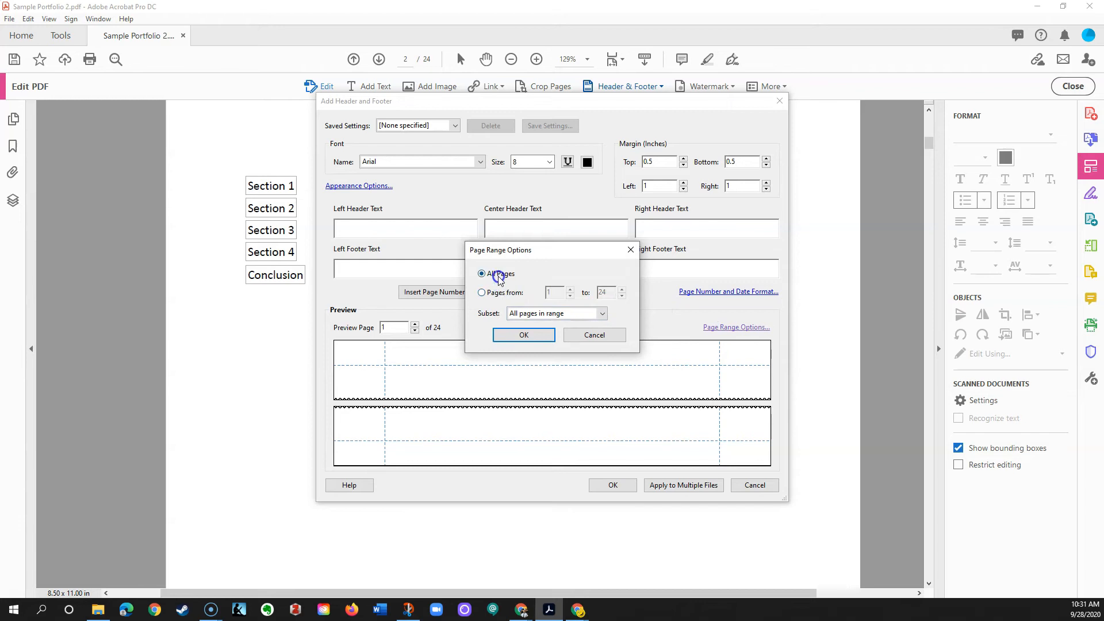
mouse_move(481, 293)
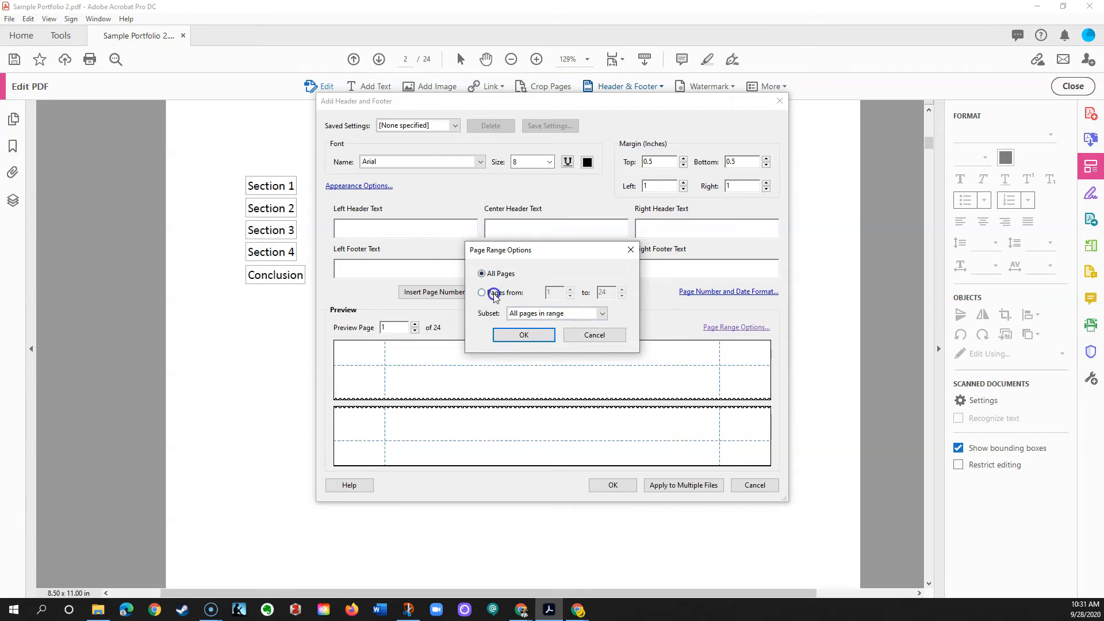
click(482, 293)
text(3)
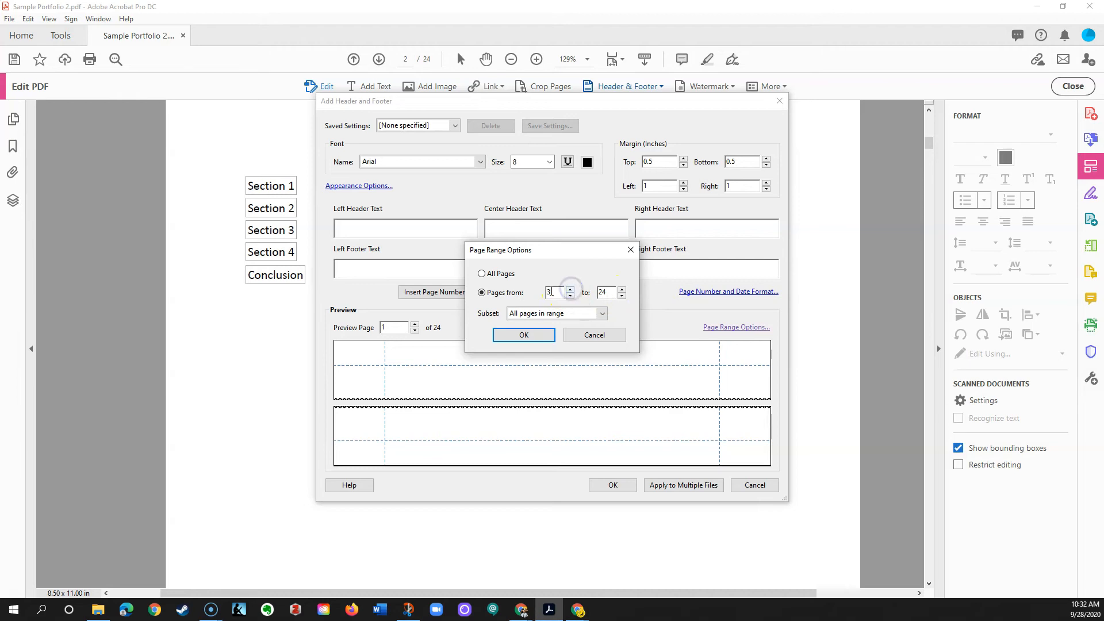
click(551, 292)
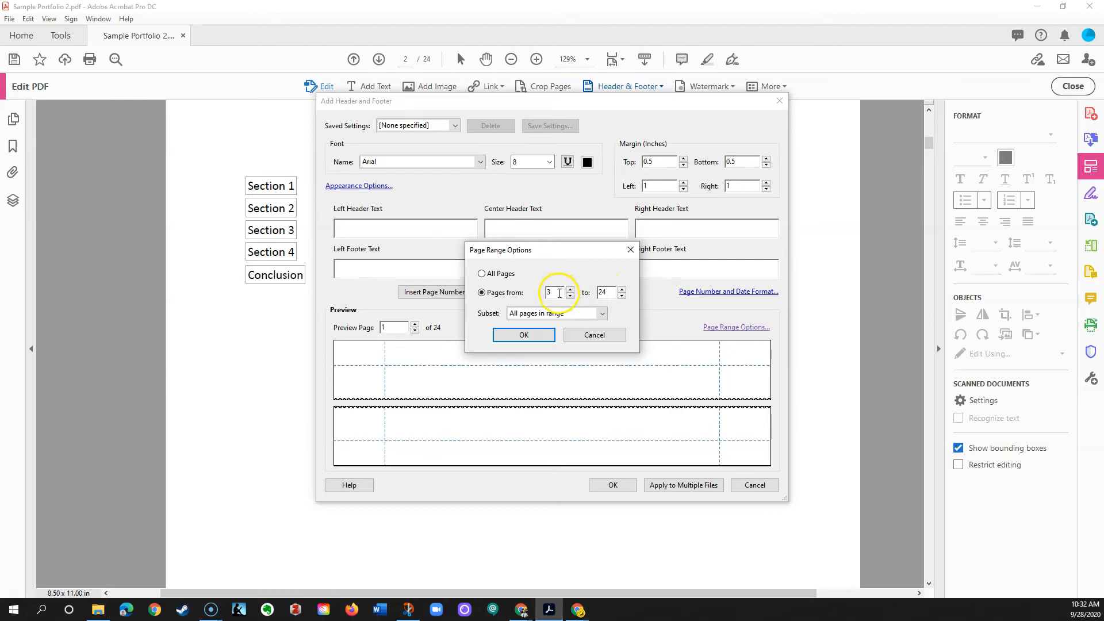
click(523, 335)
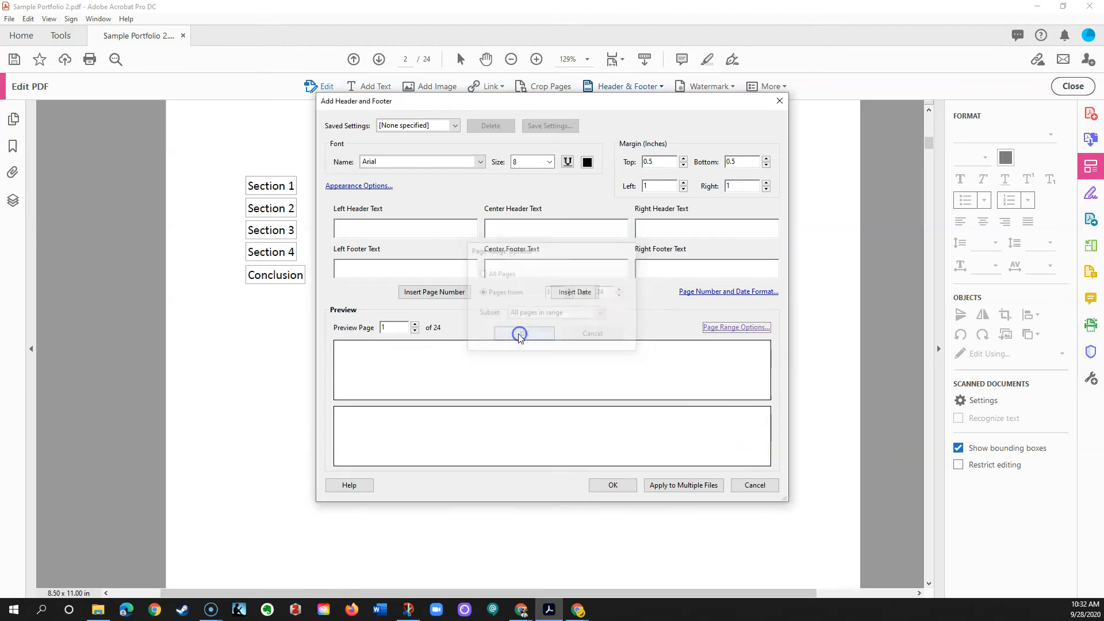
Insert the <<1>> page number in Right Header Text, preview pages 2–3, and apply.
click(519, 333)
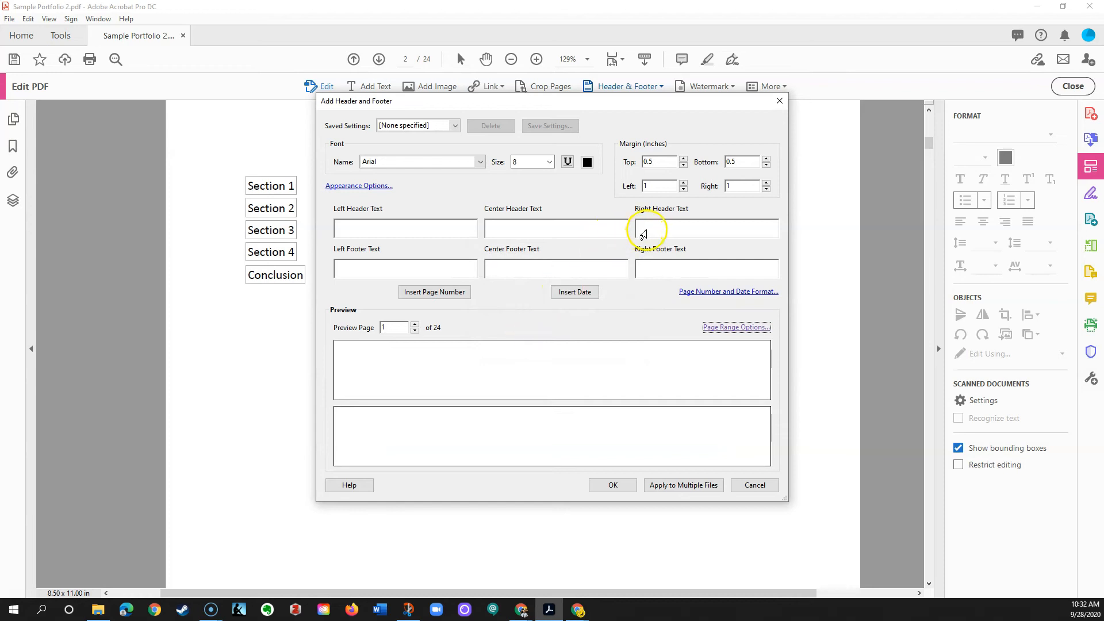
mouse_move(689, 214)
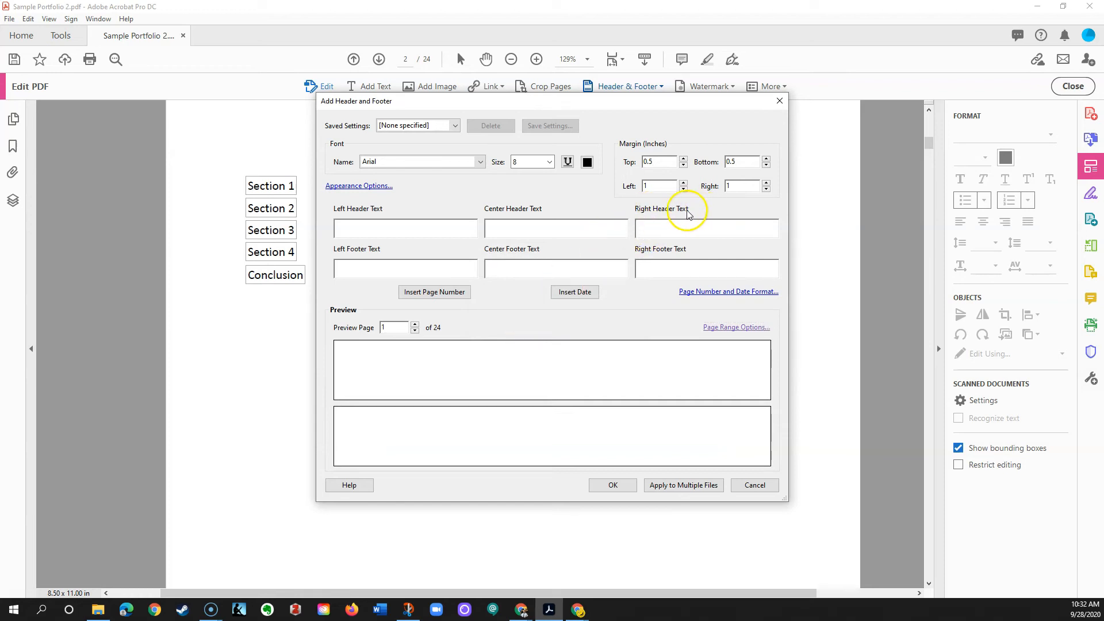
mouse_move(435, 292)
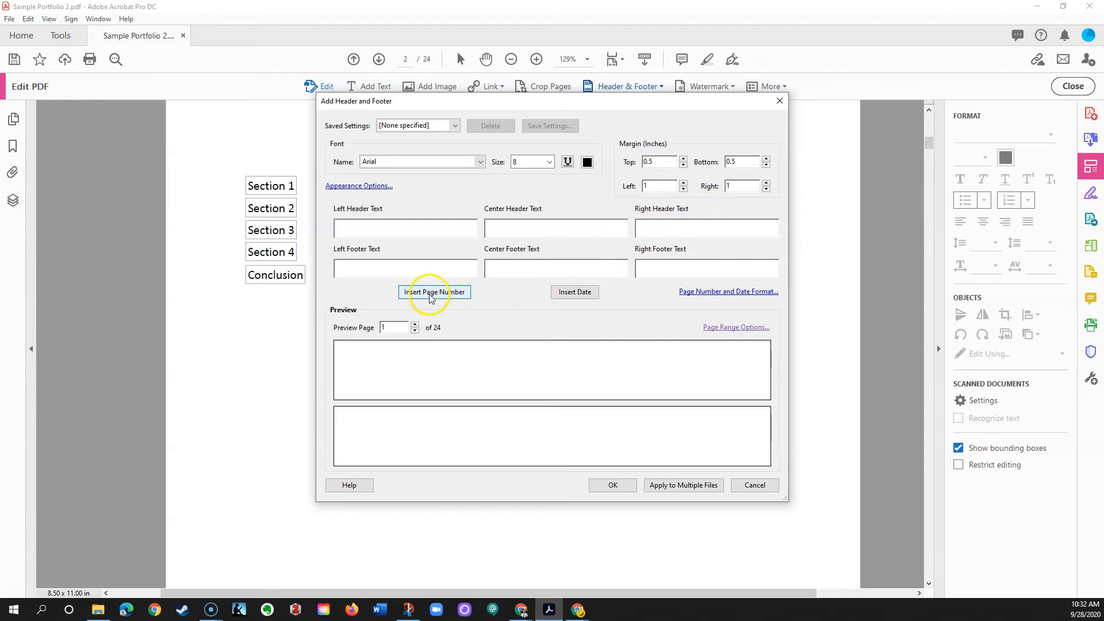
click(434, 291)
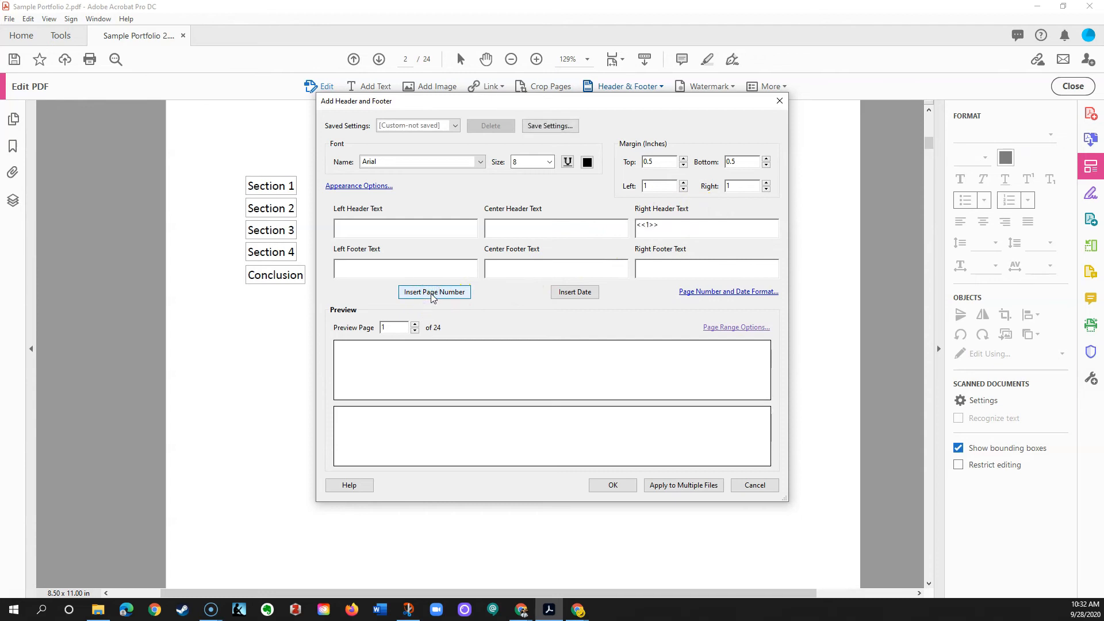
click(414, 324)
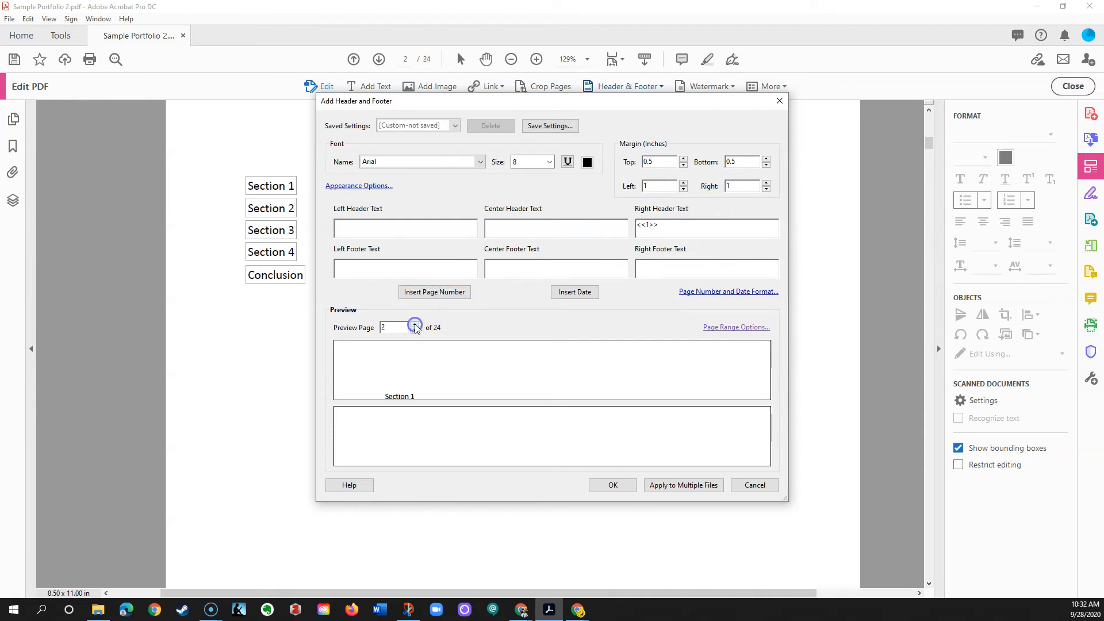
click(415, 324)
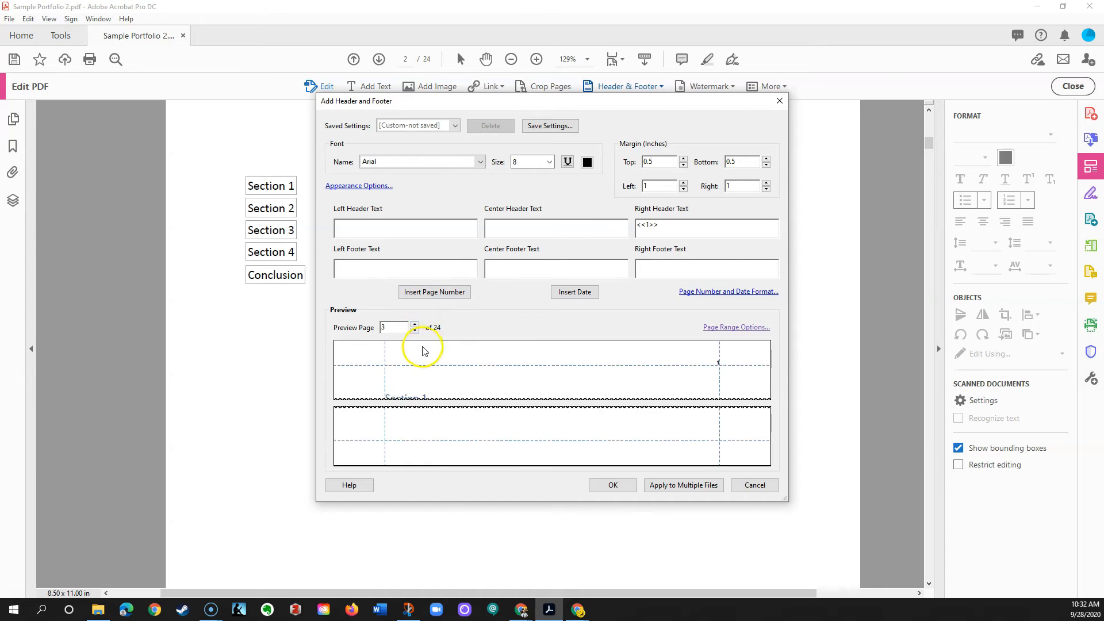
mouse_move(431, 362)
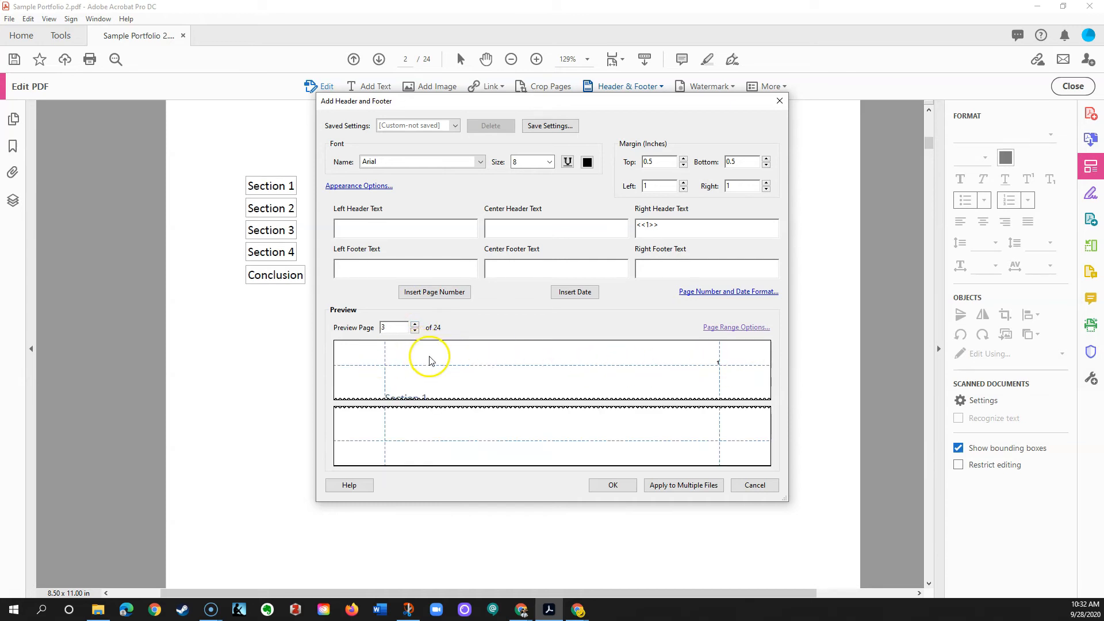
mouse_move(718, 373)
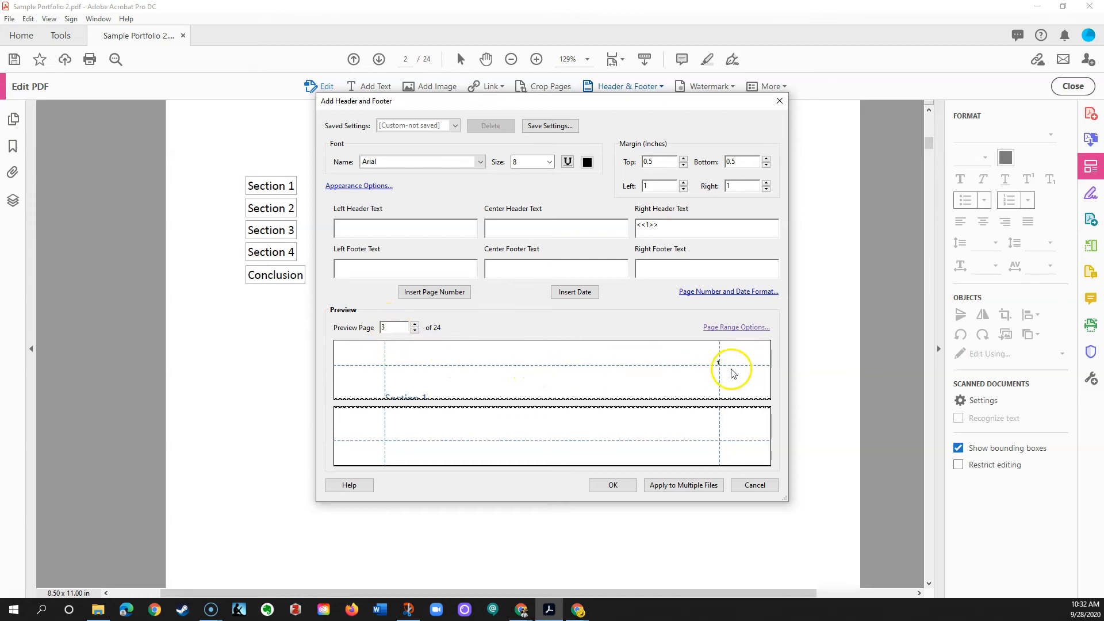
click(612, 485)
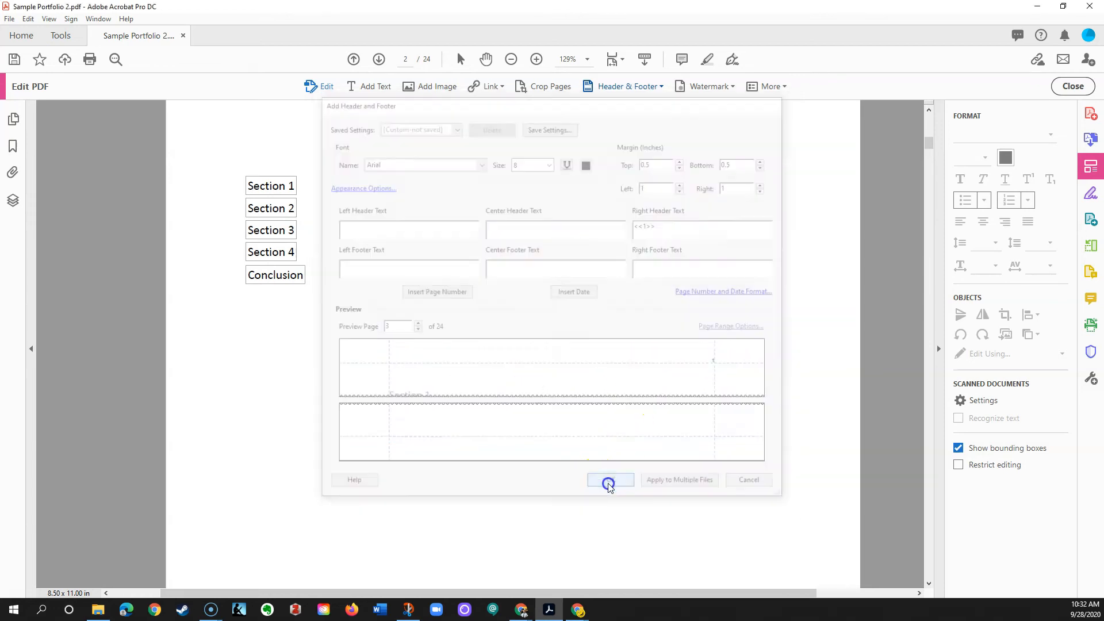
click(610, 480)
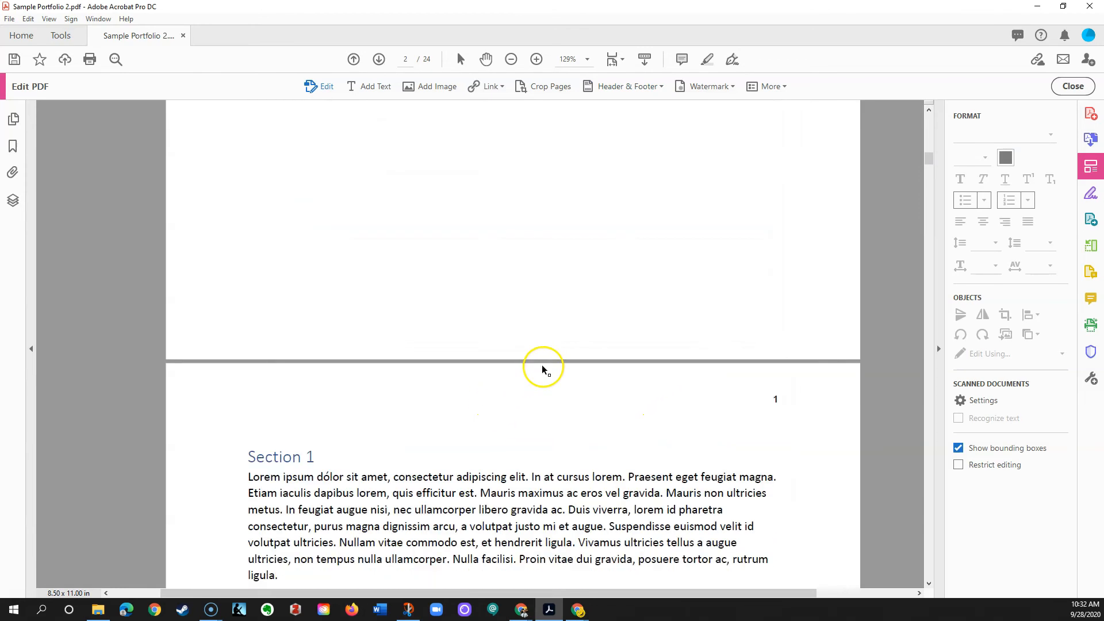
Scroll the document back up to the table of contents page.
scroll(down, 3)
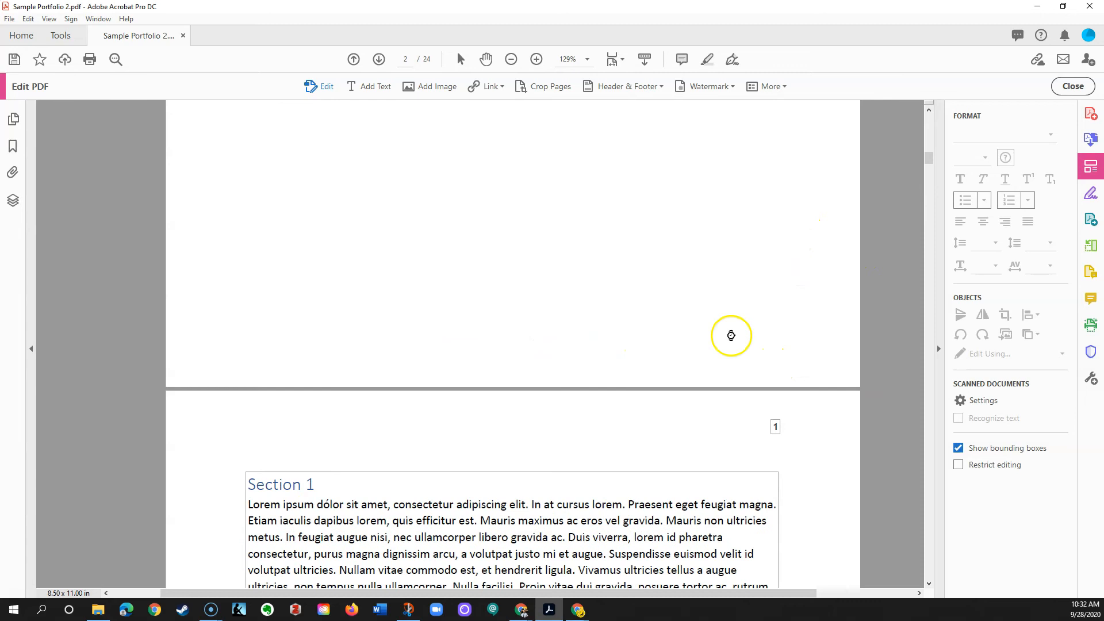
scroll(up, 3)
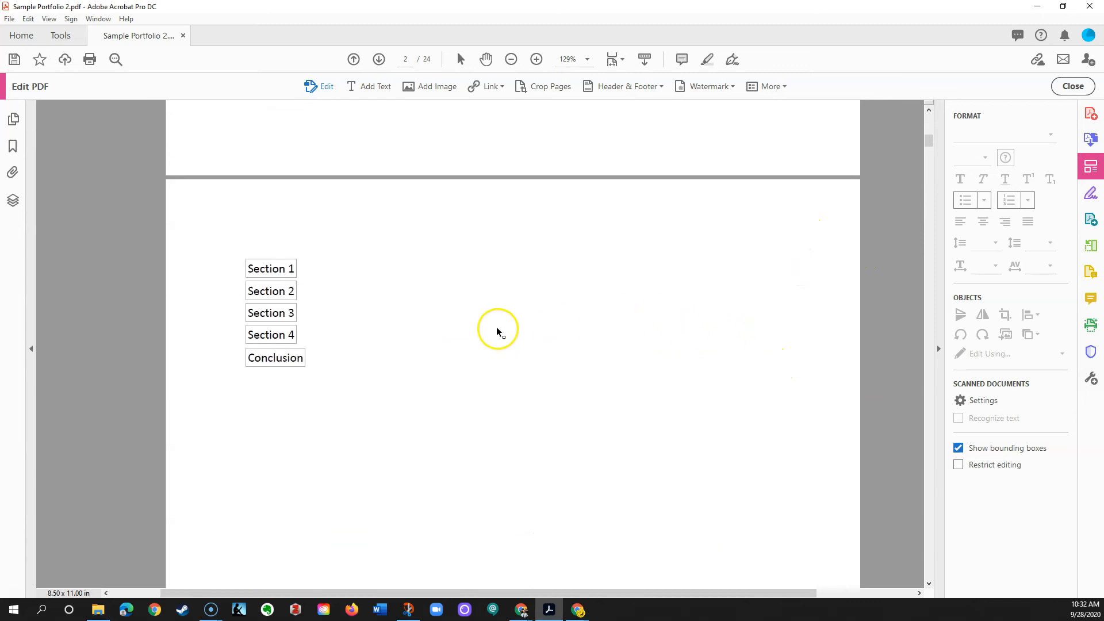
mouse_move(1090, 167)
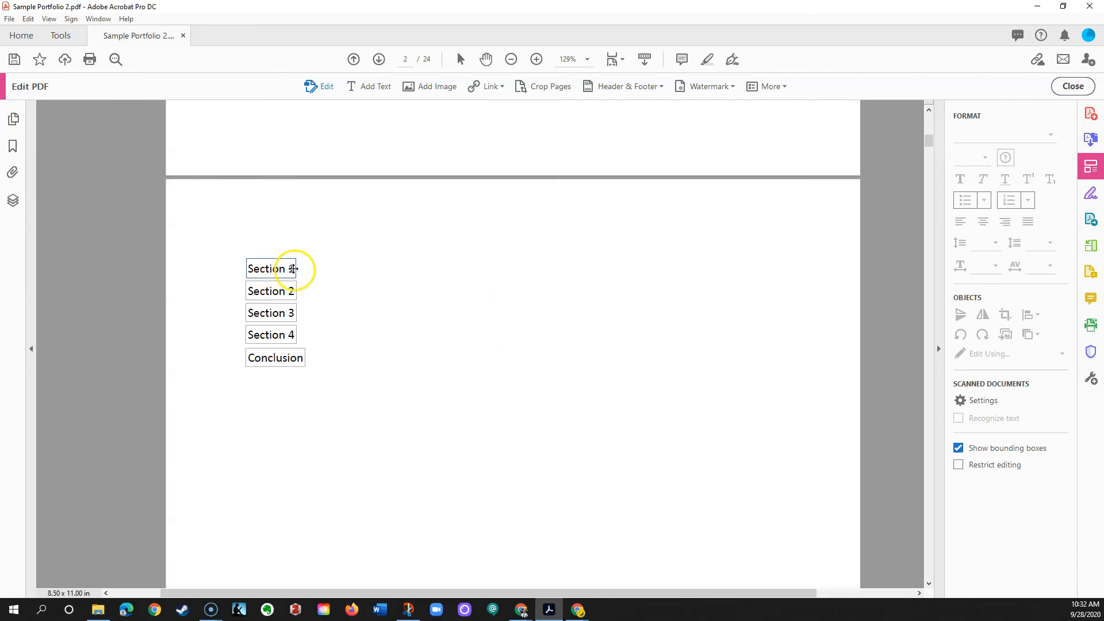
Append page number 1 to the Section 1 table of contents entry.
click(271, 268)
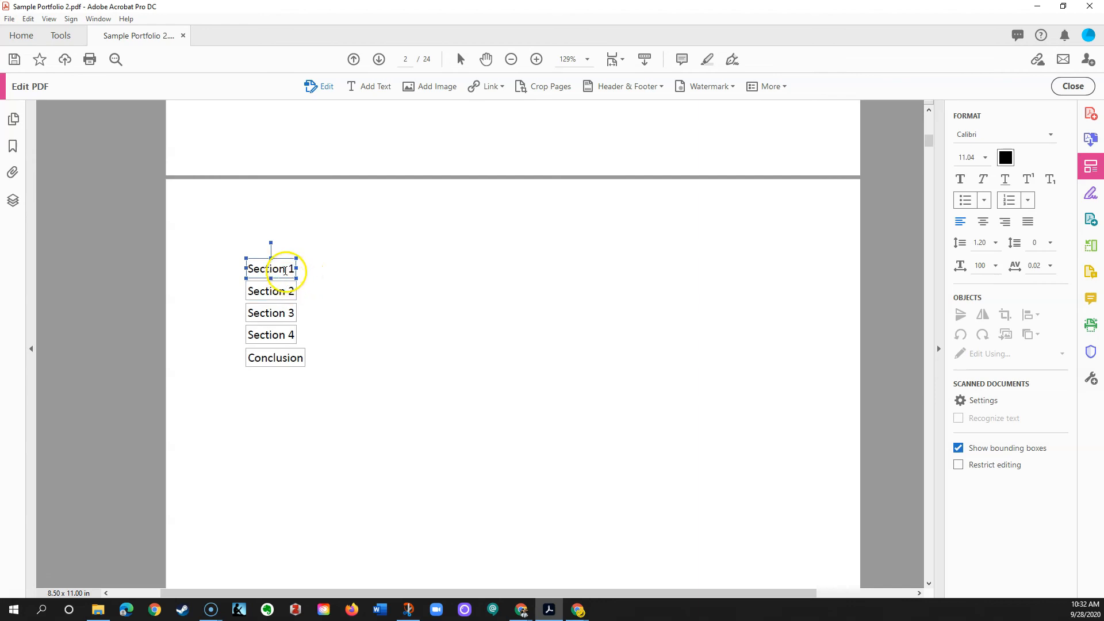
mouse_move(206, 255)
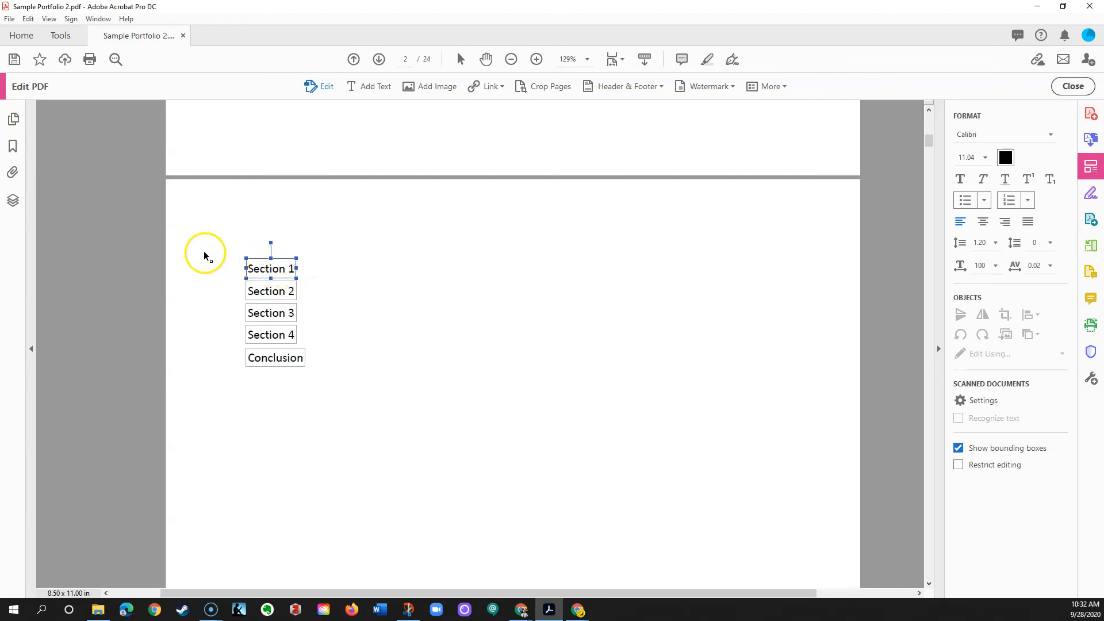
mouse_move(201, 253)
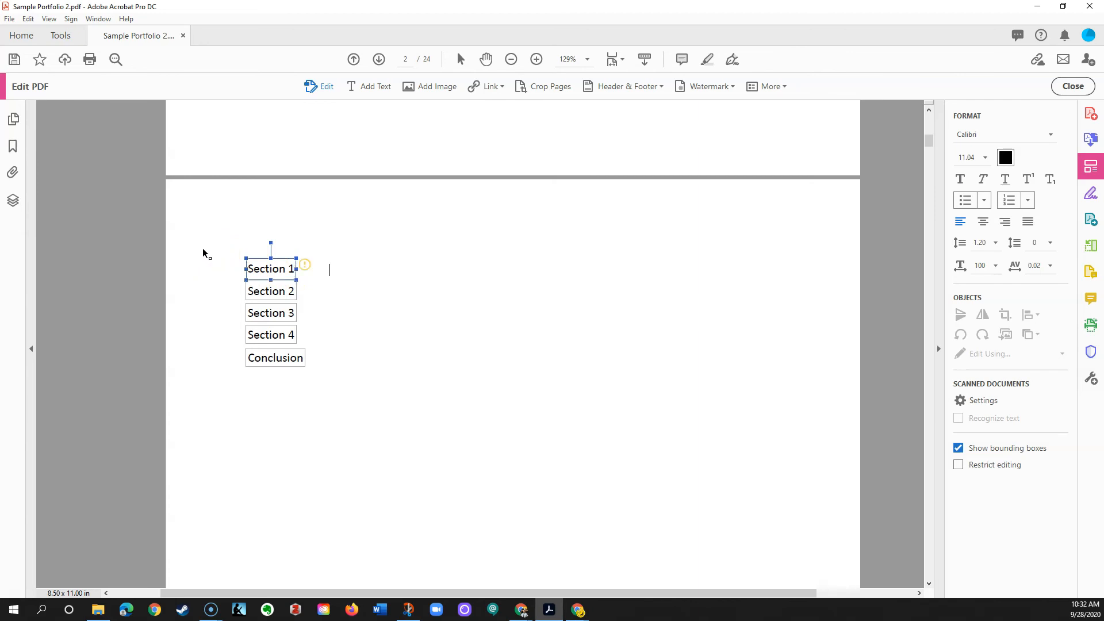
text(1)
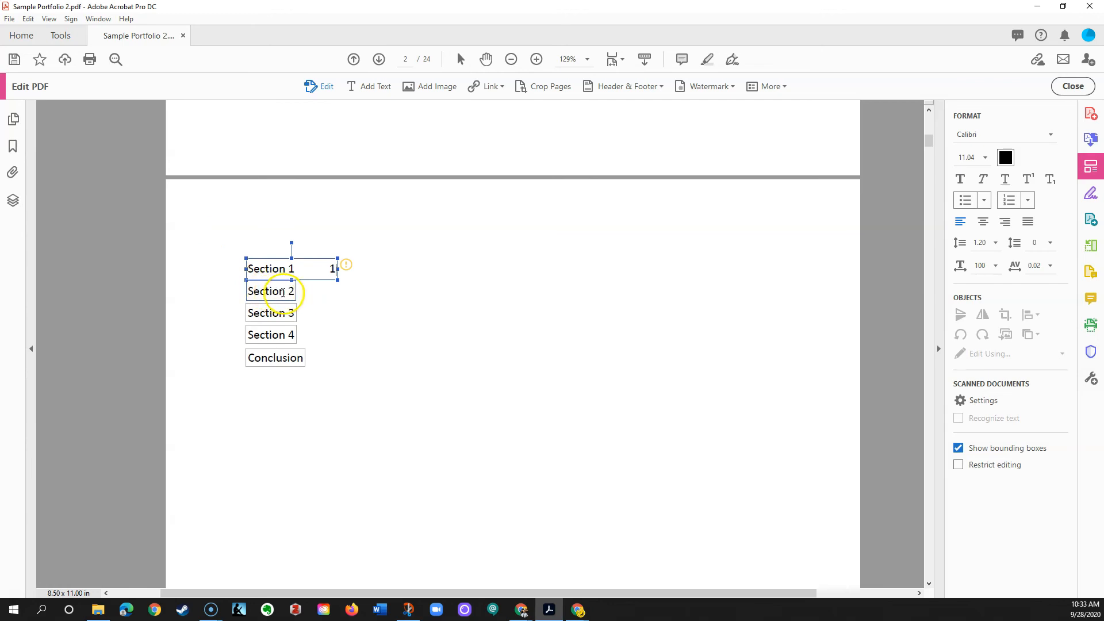
mouse_move(12, 120)
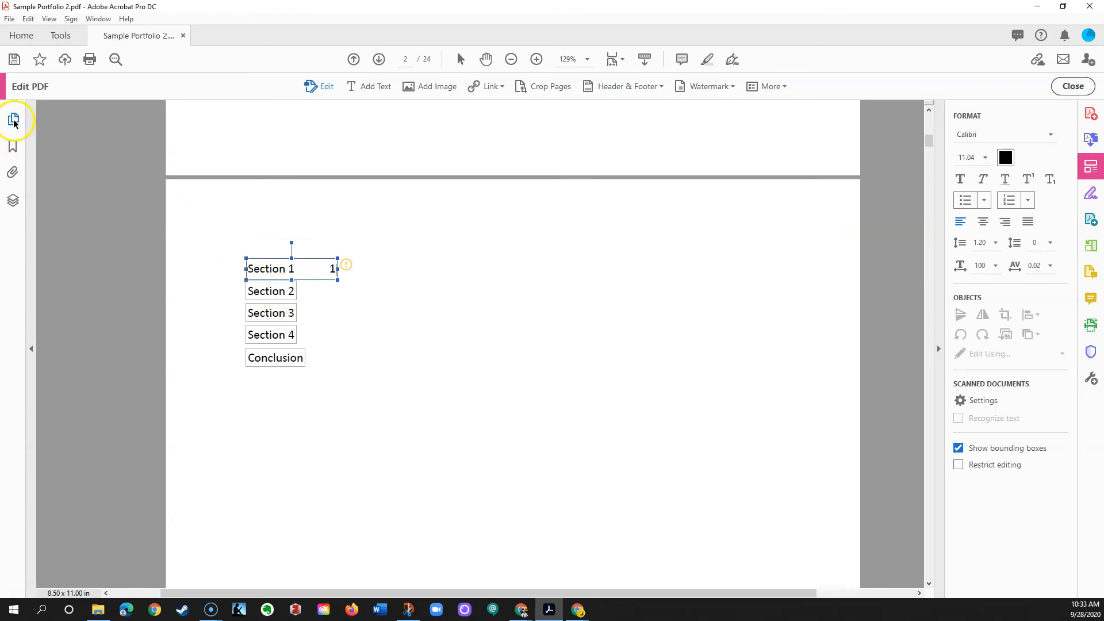
Check in page thumbnails that Section 2 starts on page 6, then return to the contents page.
click(13, 120)
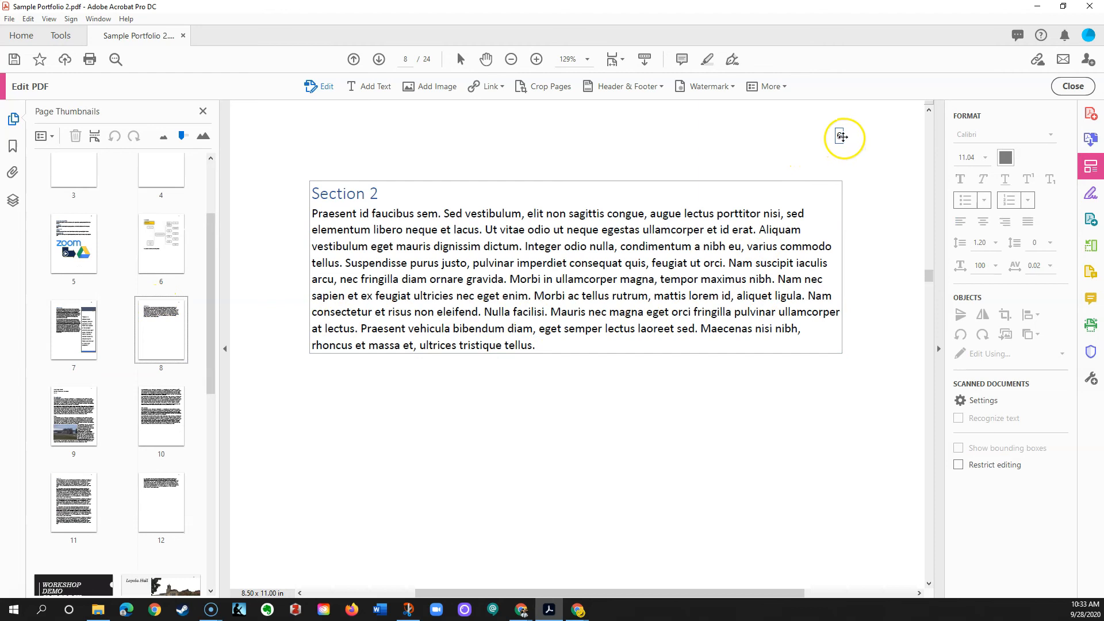
mouse_move(163, 373)
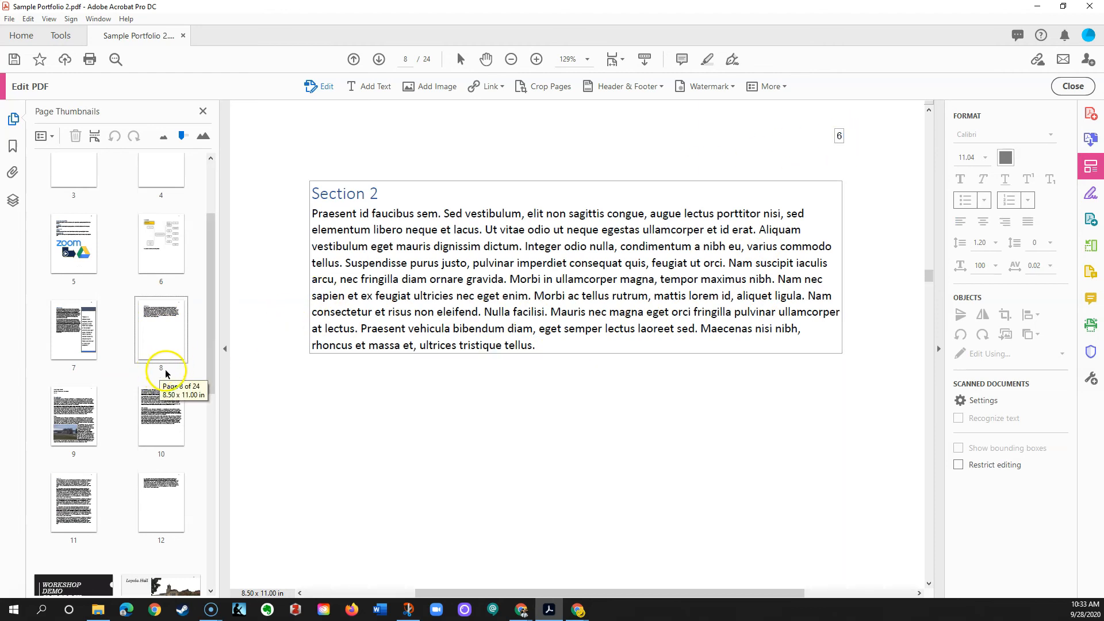
mouse_move(164, 373)
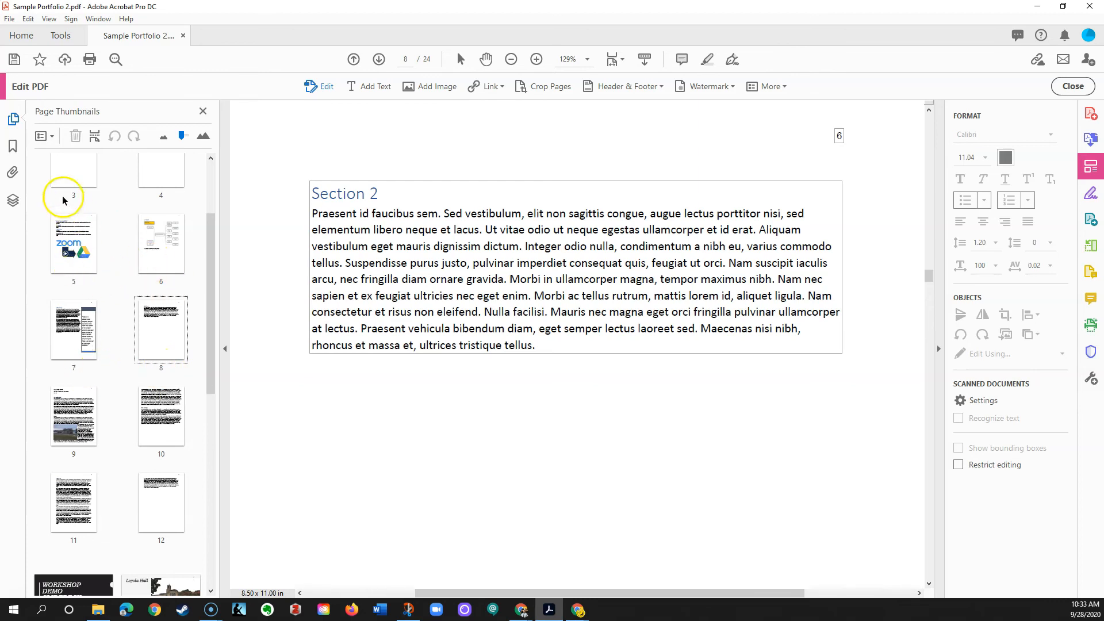
scroll(up, 3)
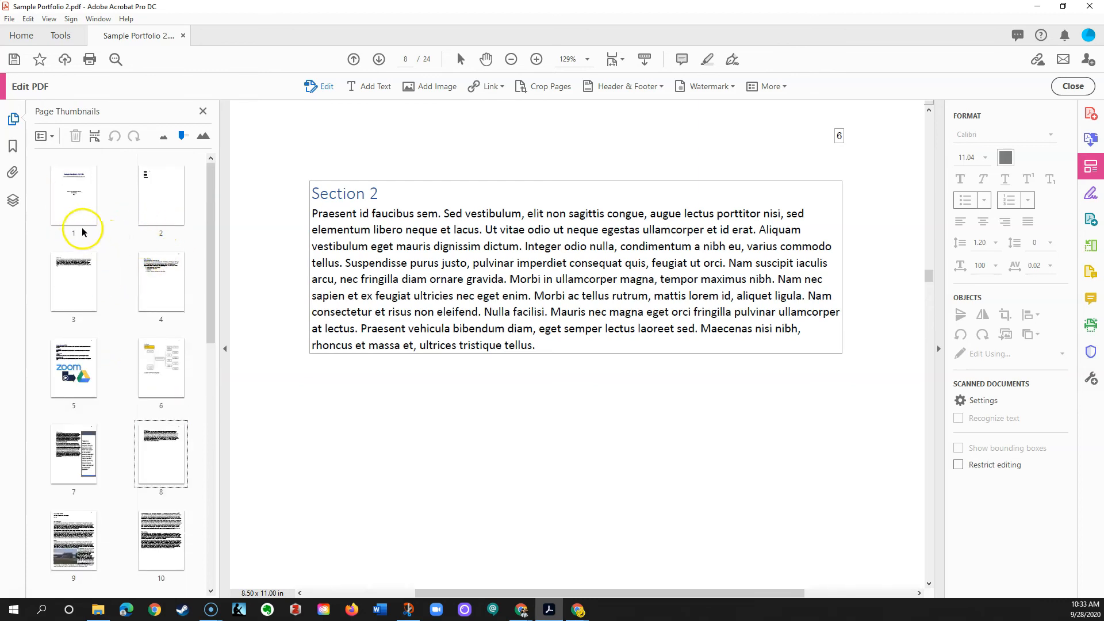
mouse_move(191, 254)
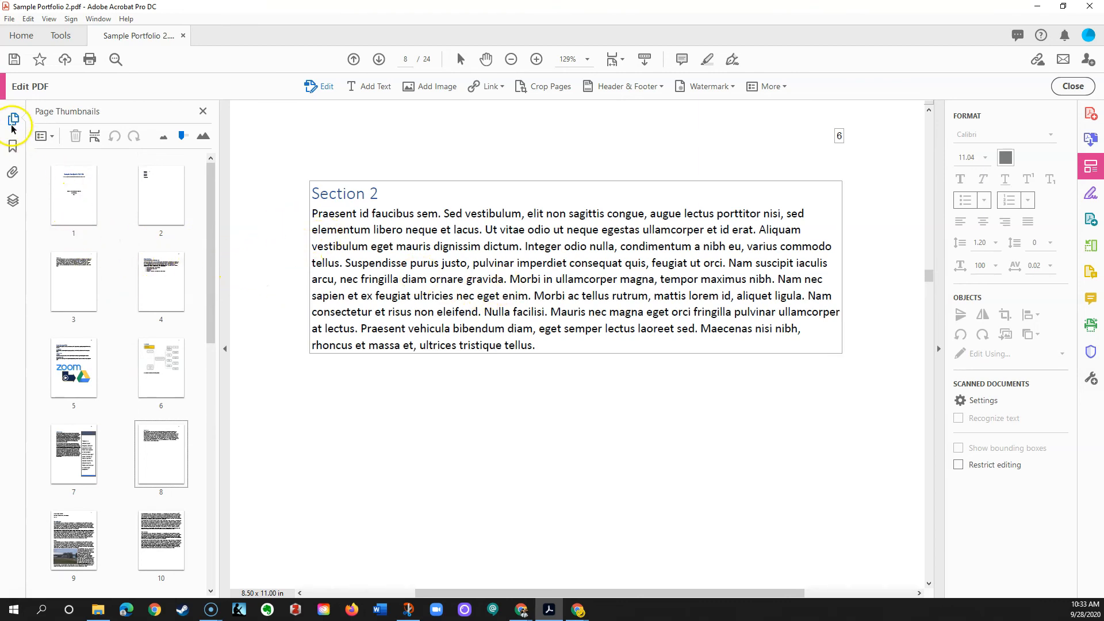
mouse_move(162, 204)
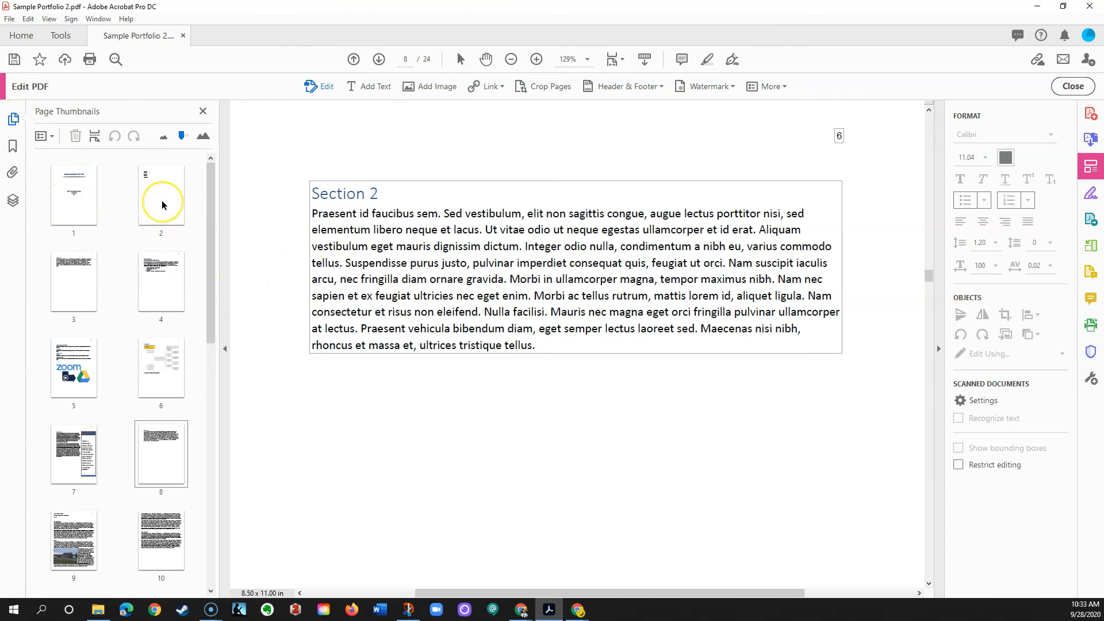
click(160, 194)
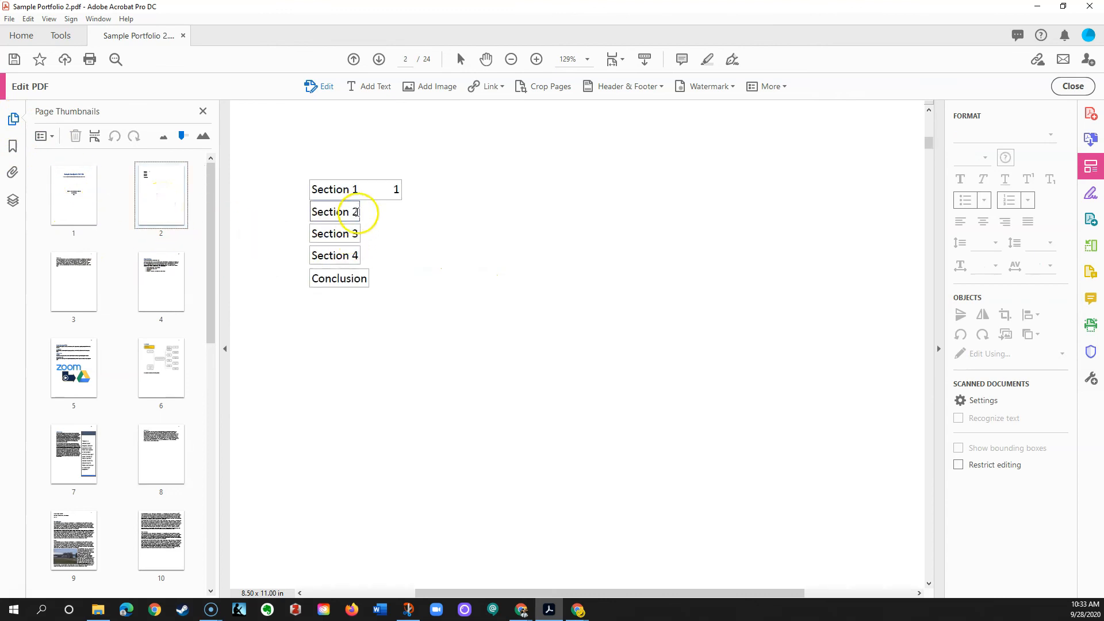
Add page number 6 to the Section 2 table of contents entry.
click(335, 213)
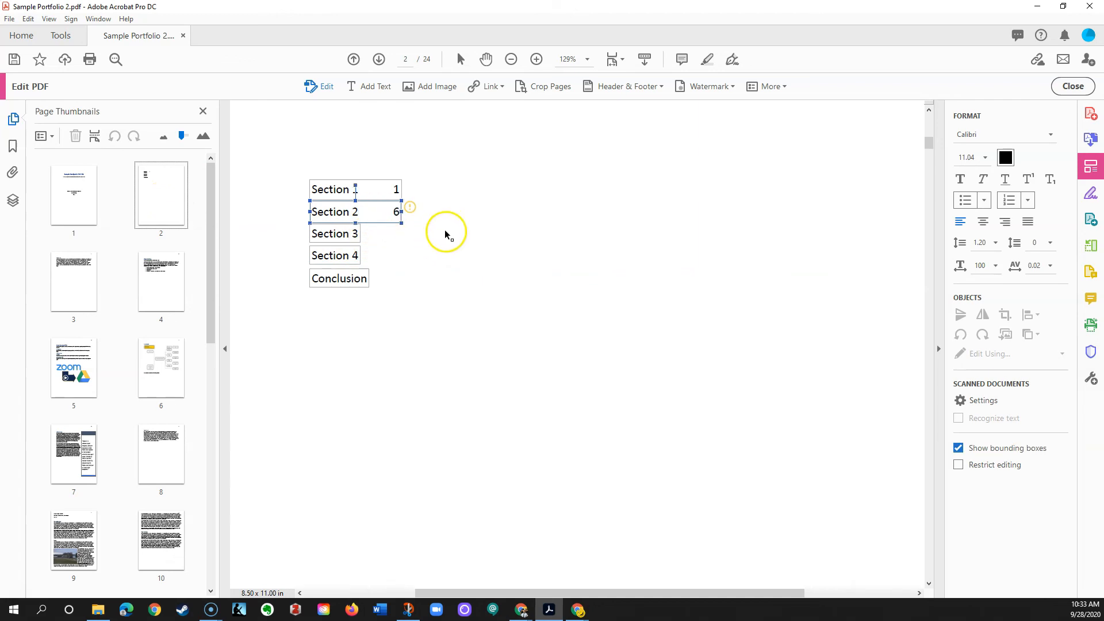
mouse_move(414, 287)
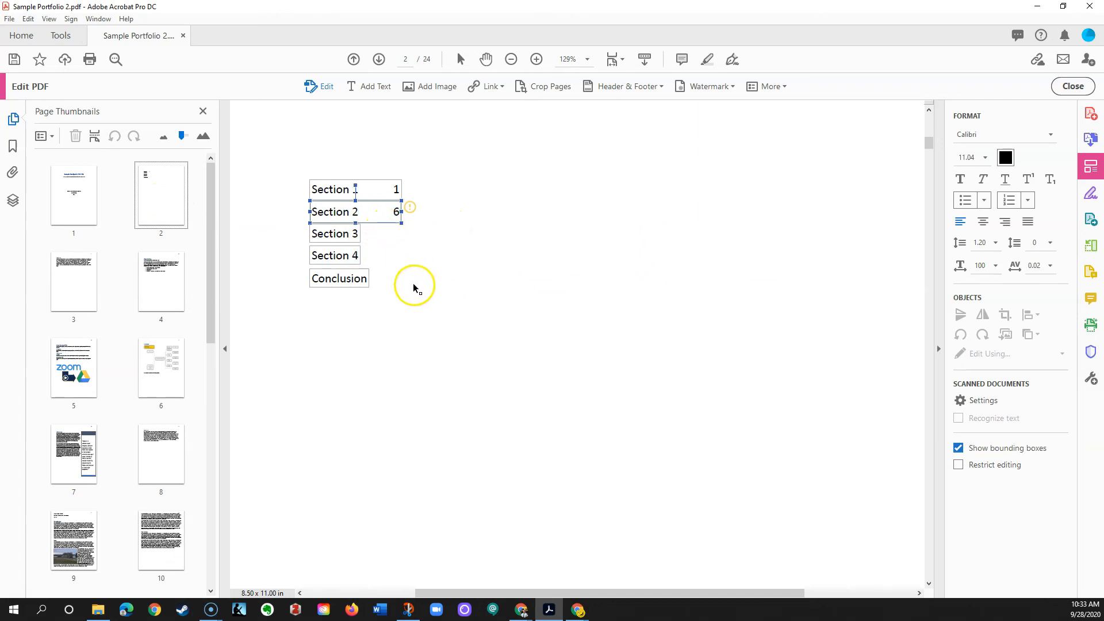
mouse_move(445, 304)
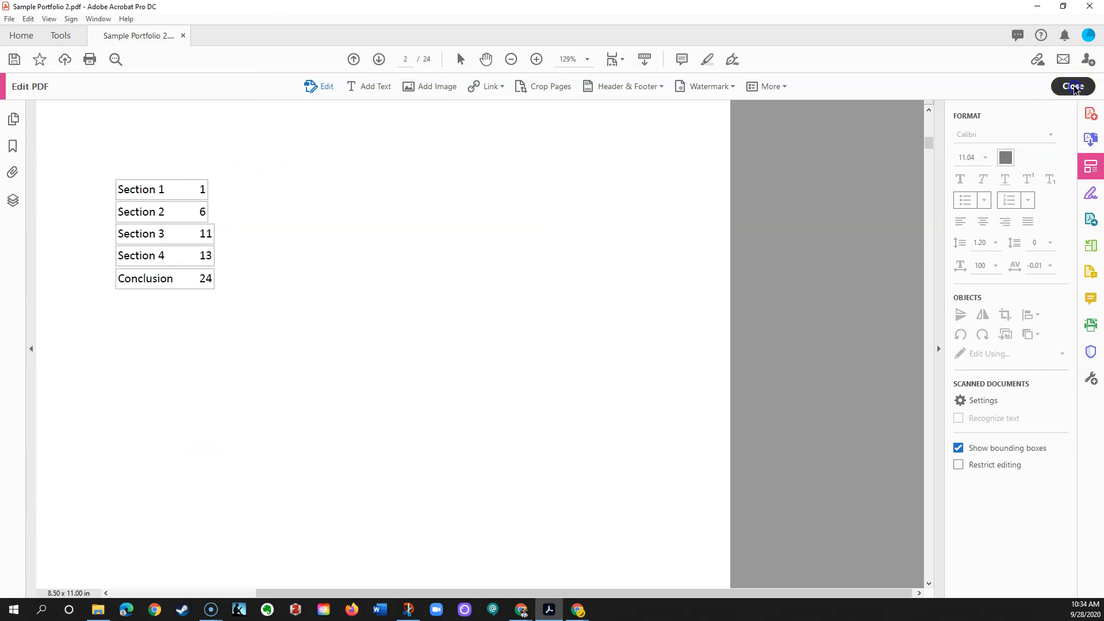
Exit Edit PDF and scroll through the contents page showing numbers 1, 6, 11, 13, 24.
click(1074, 85)
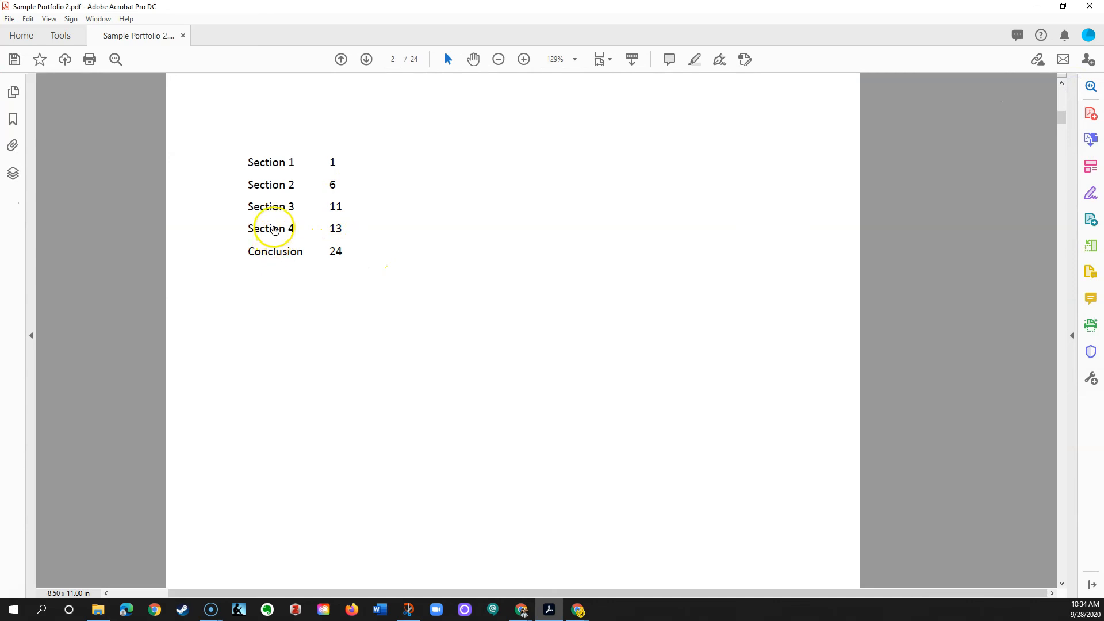
click(270, 228)
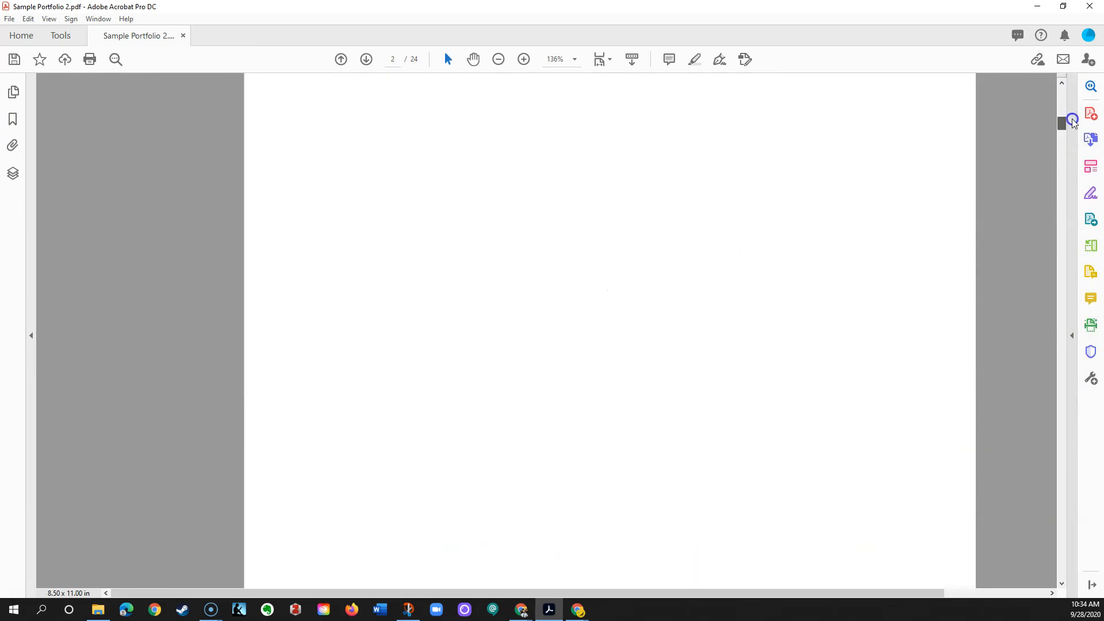
scroll(down, 3)
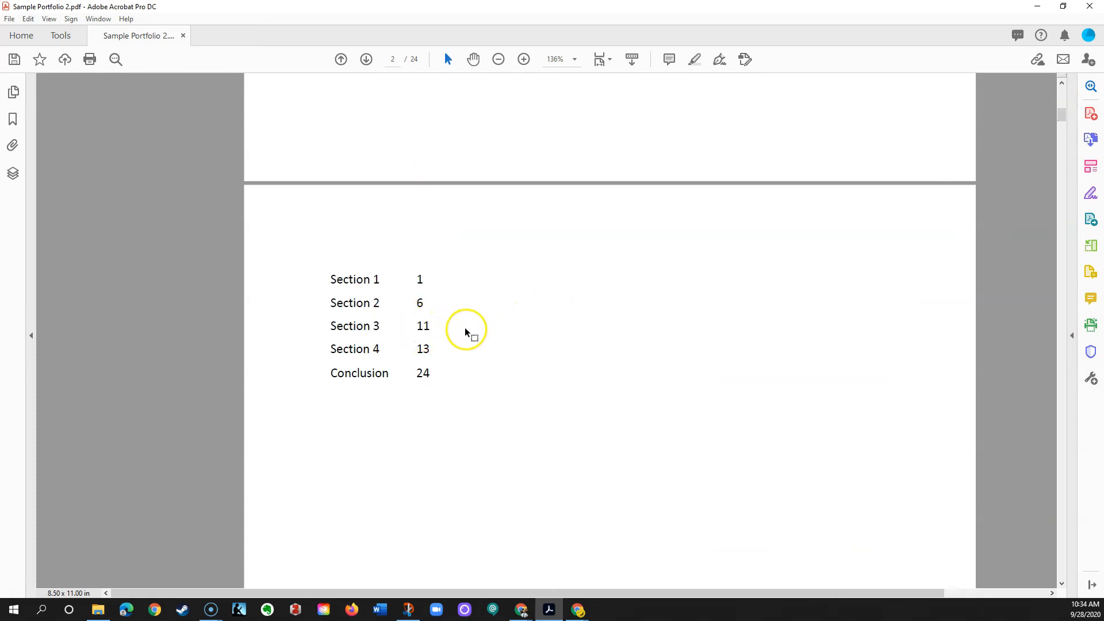
mouse_move(465, 415)
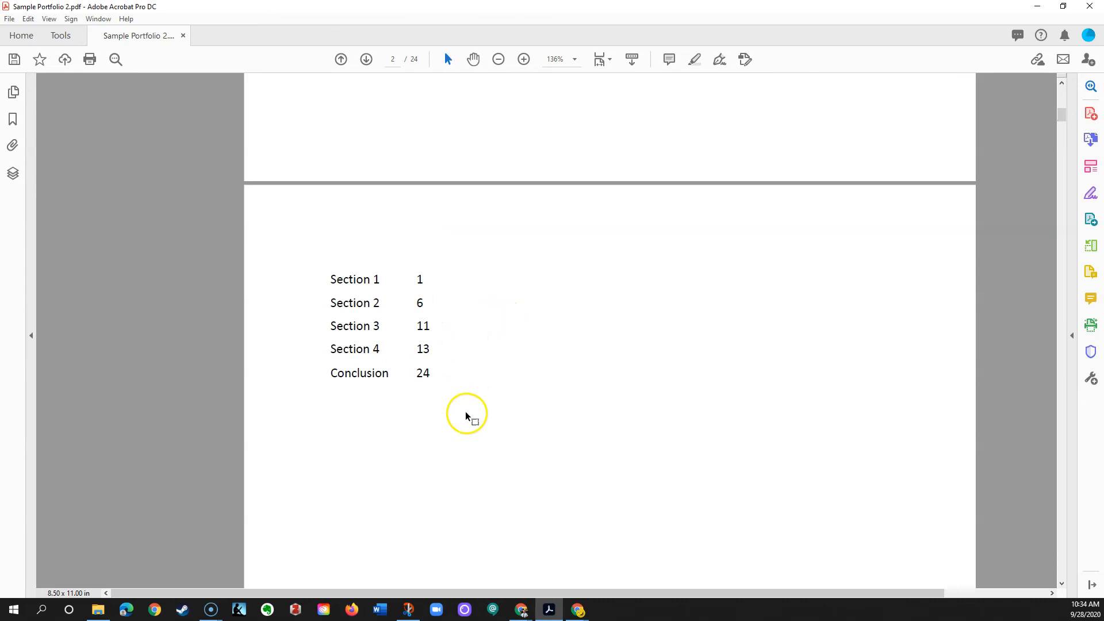
mouse_move(454, 430)
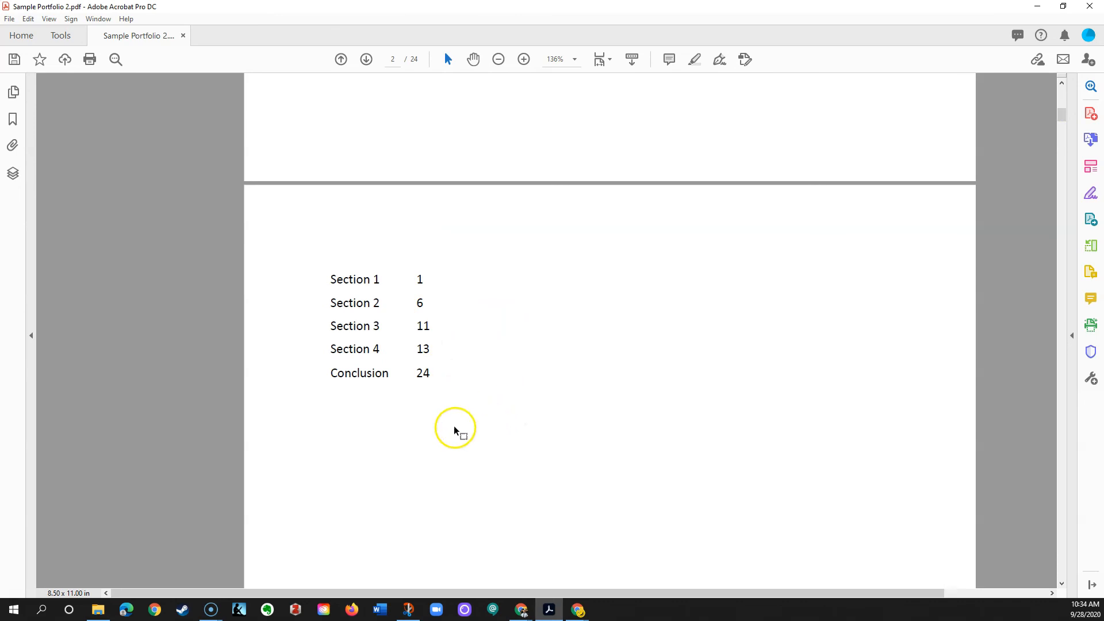
mouse_move(415, 419)
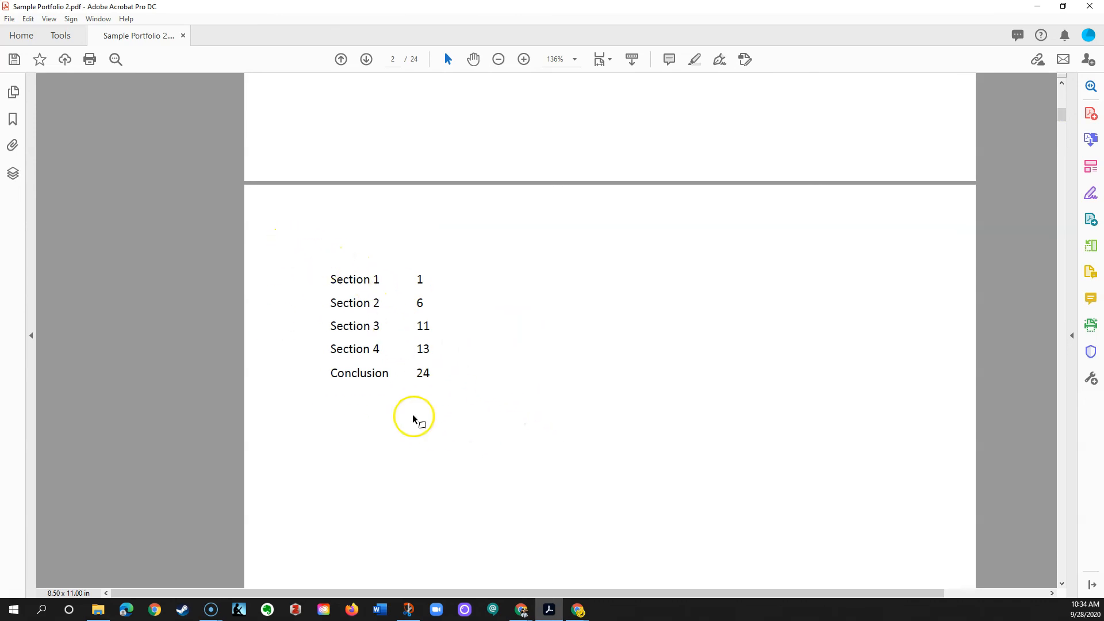
mouse_move(299, 281)
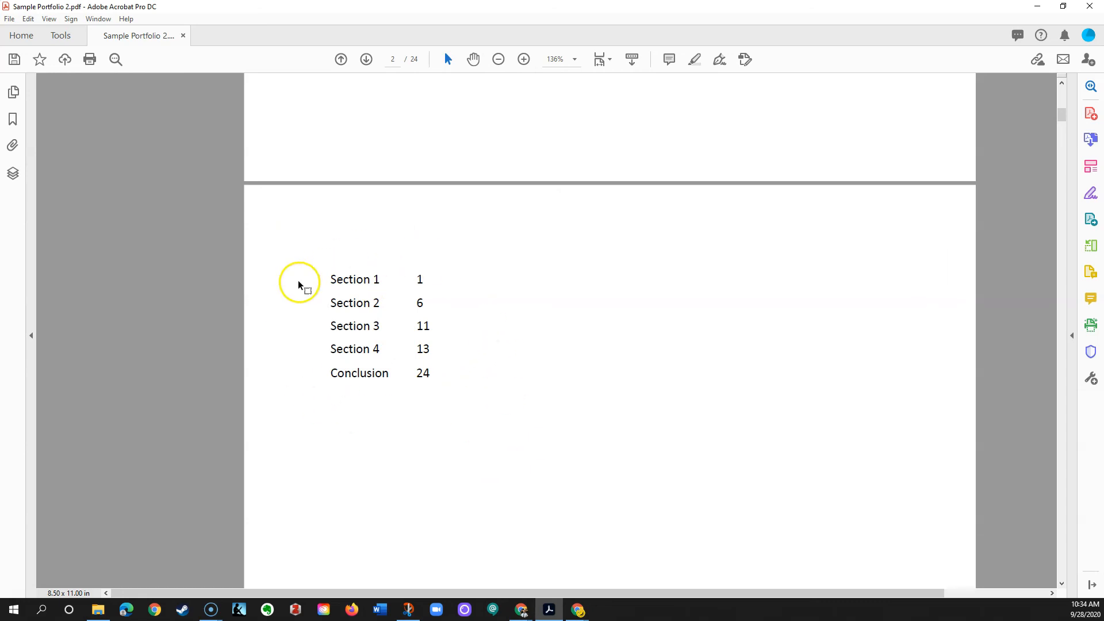
mouse_move(525, 468)
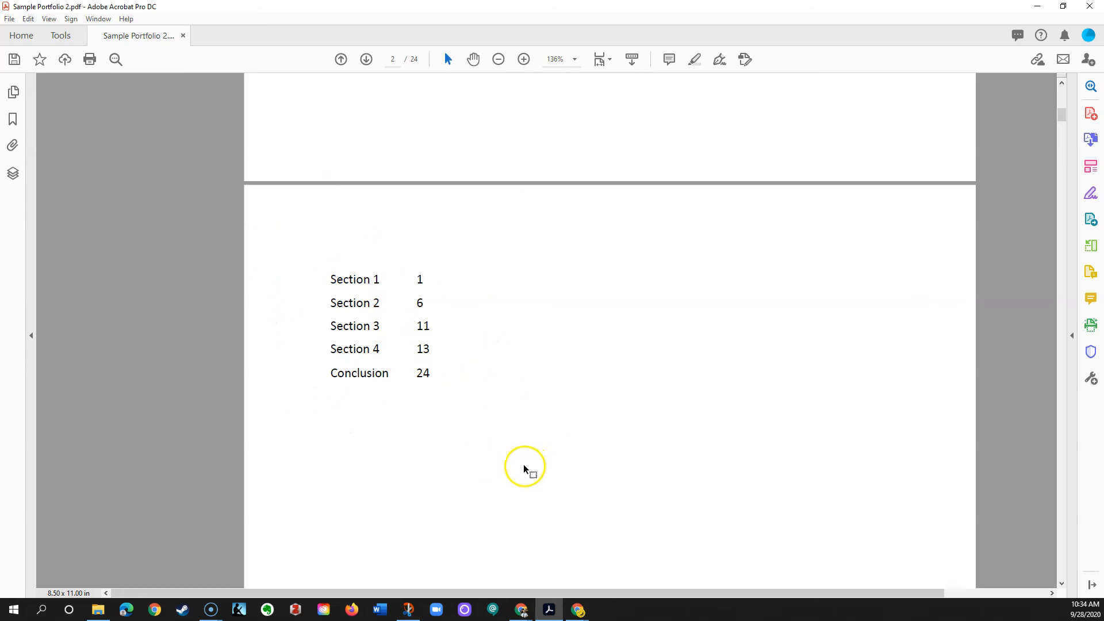
mouse_move(415, 303)
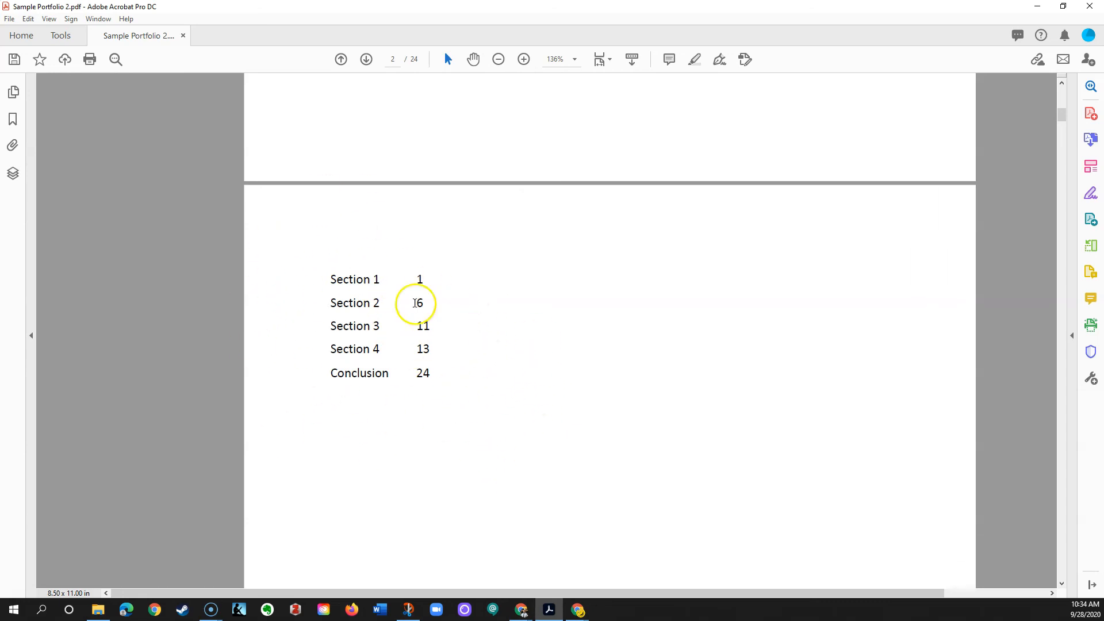